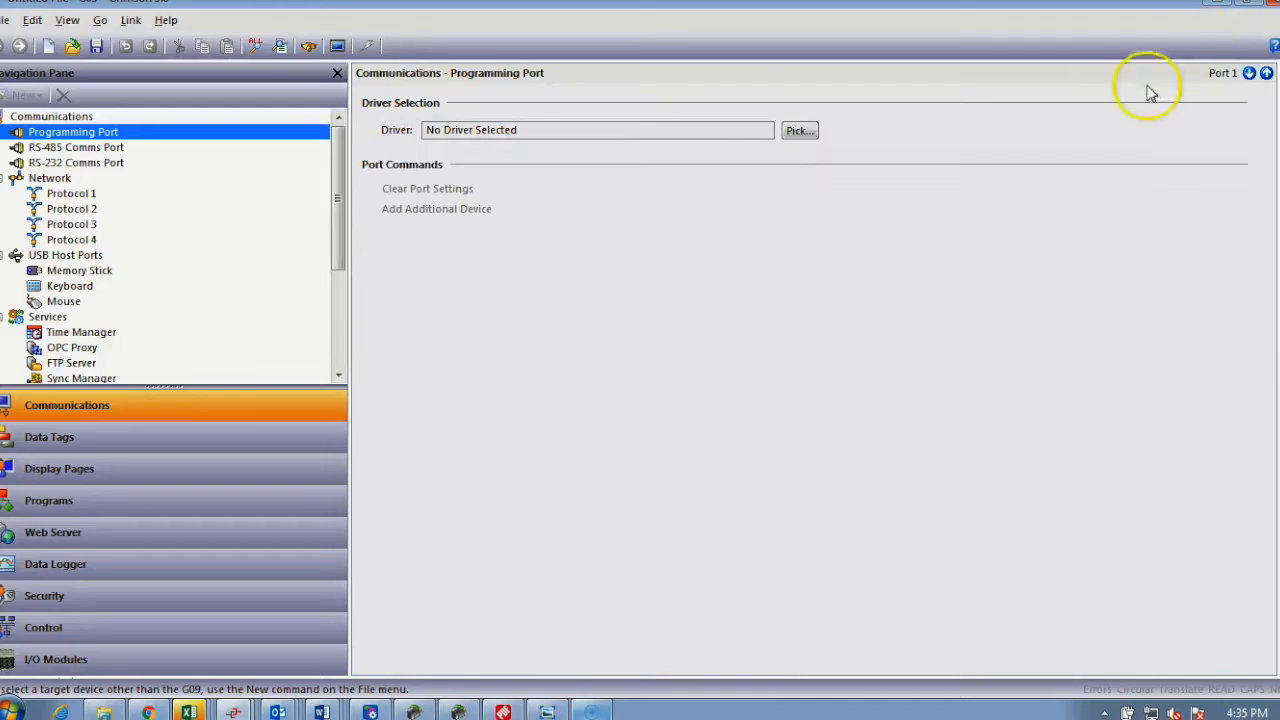
mouse_move(164, 388)
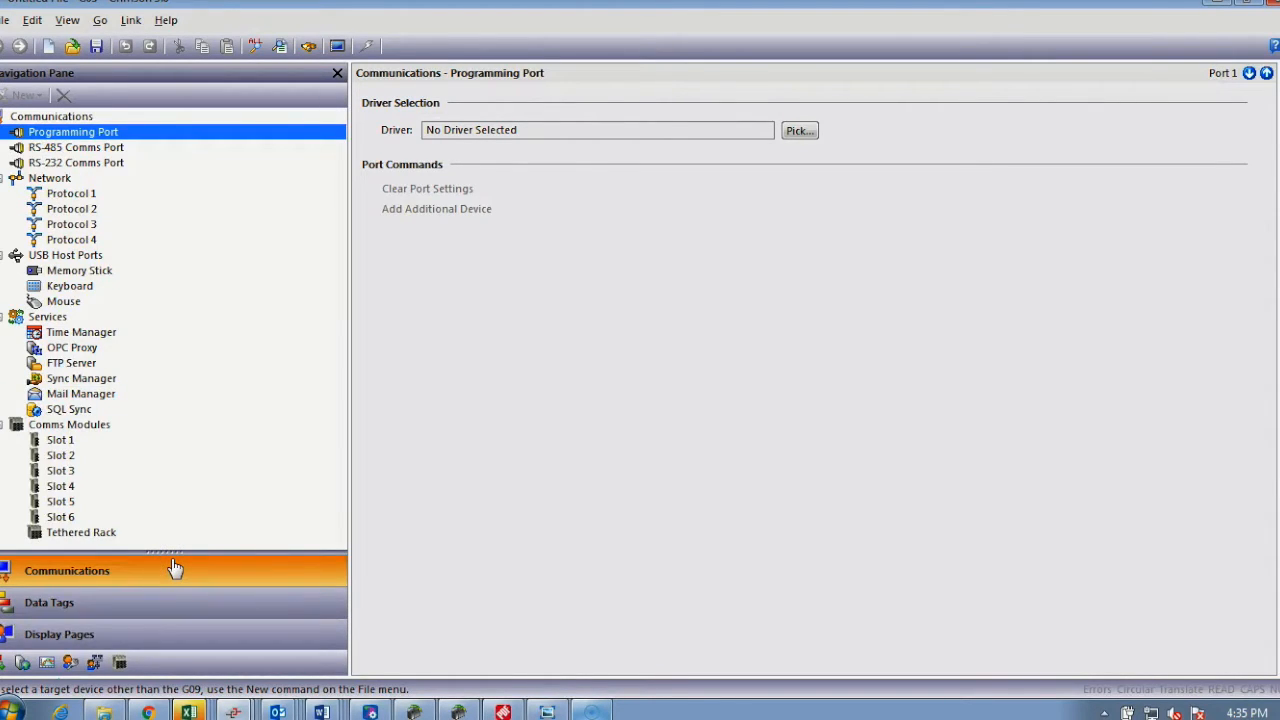
mouse_move(198, 156)
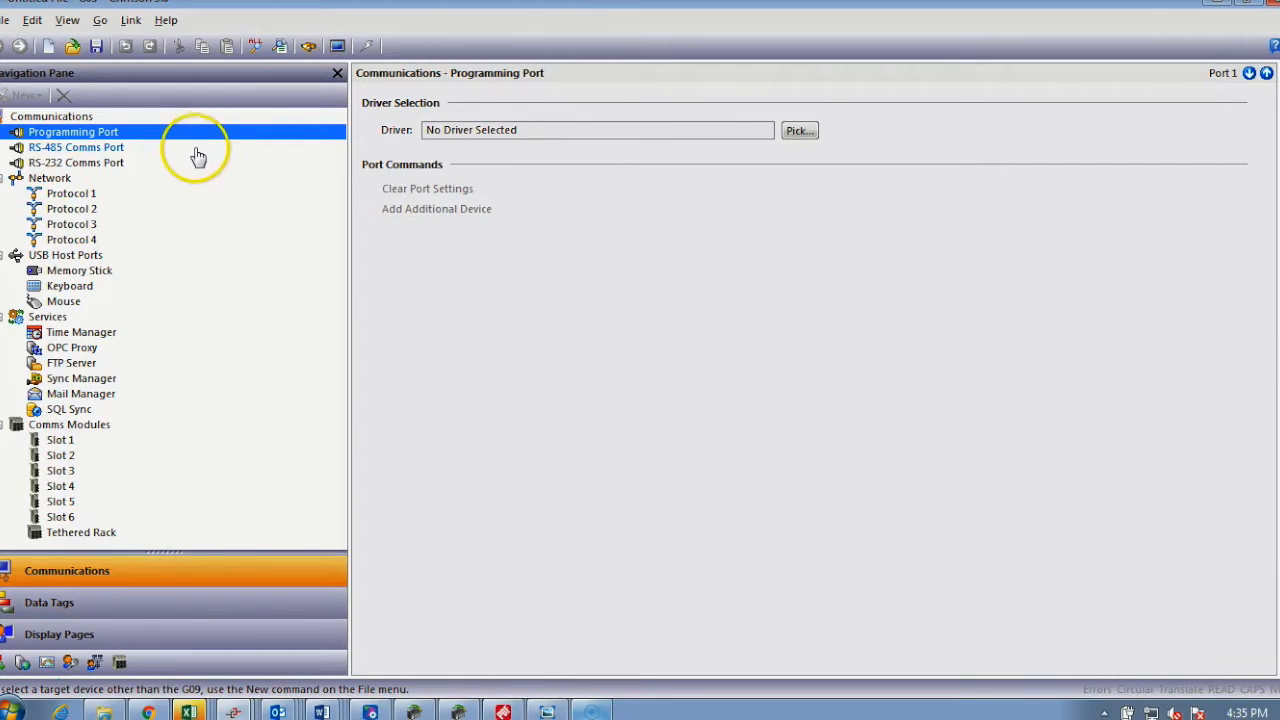
mouse_move(288, 332)
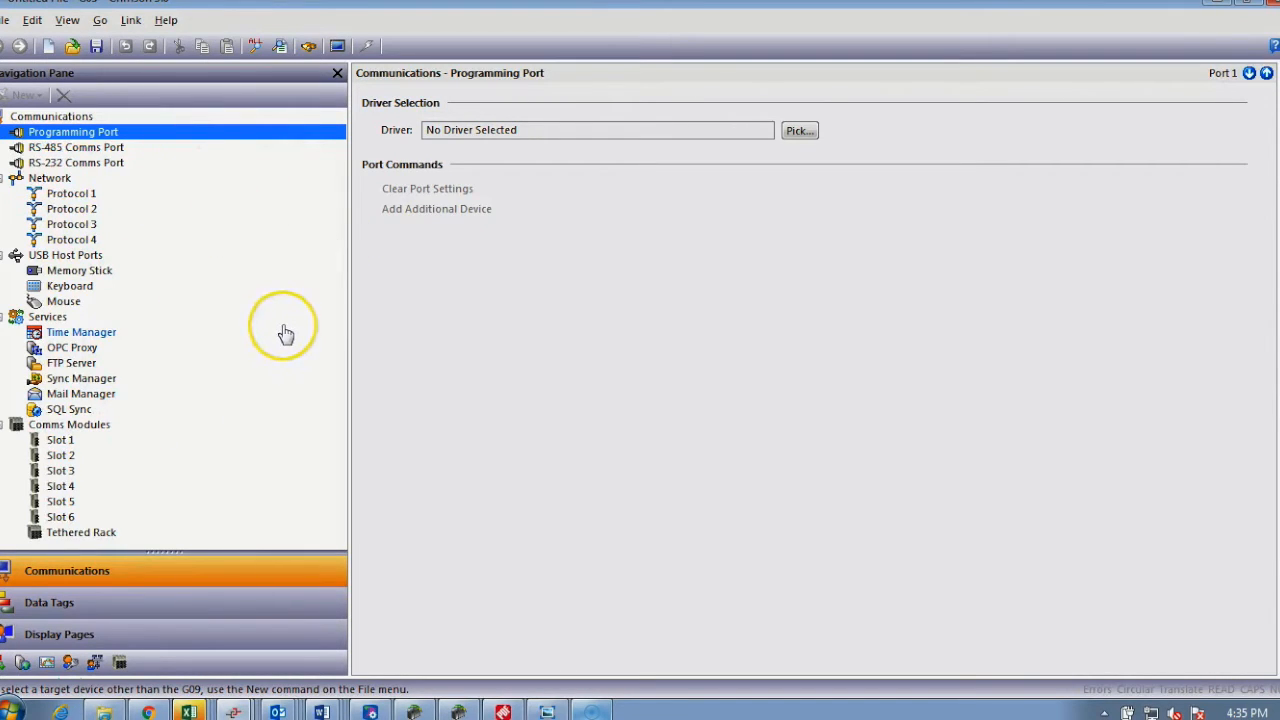
mouse_move(276, 236)
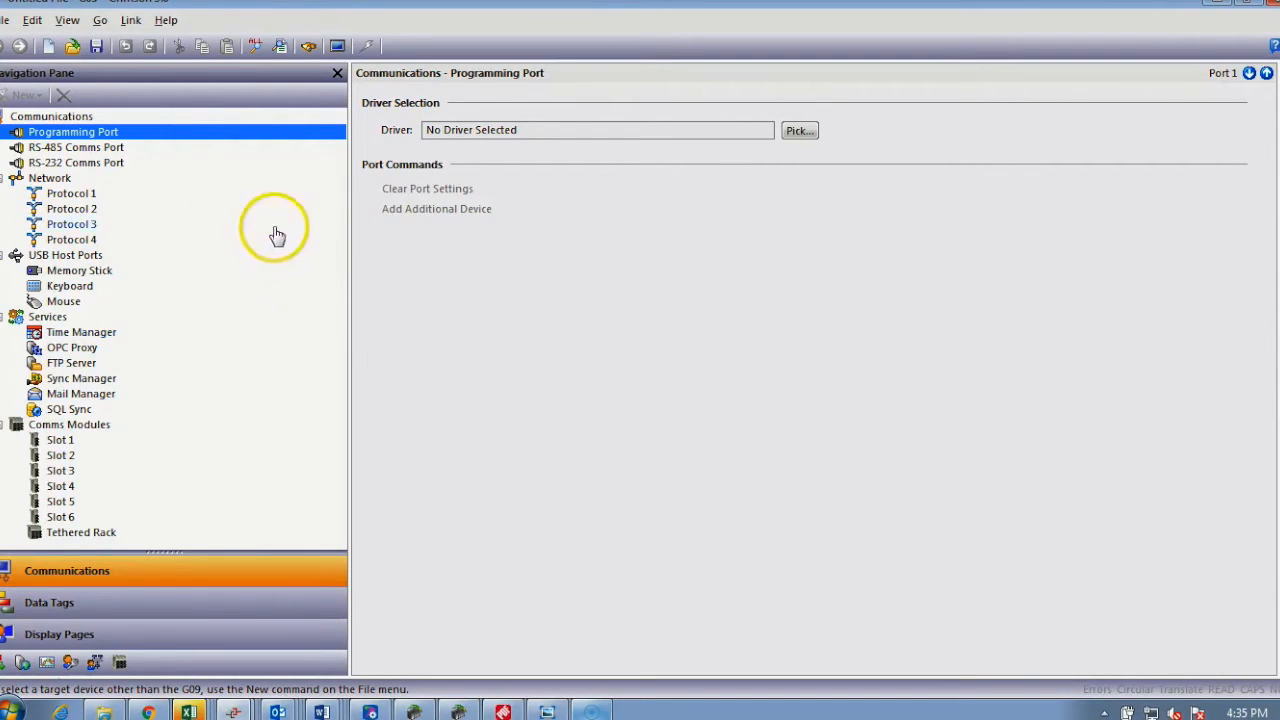
mouse_move(204, 308)
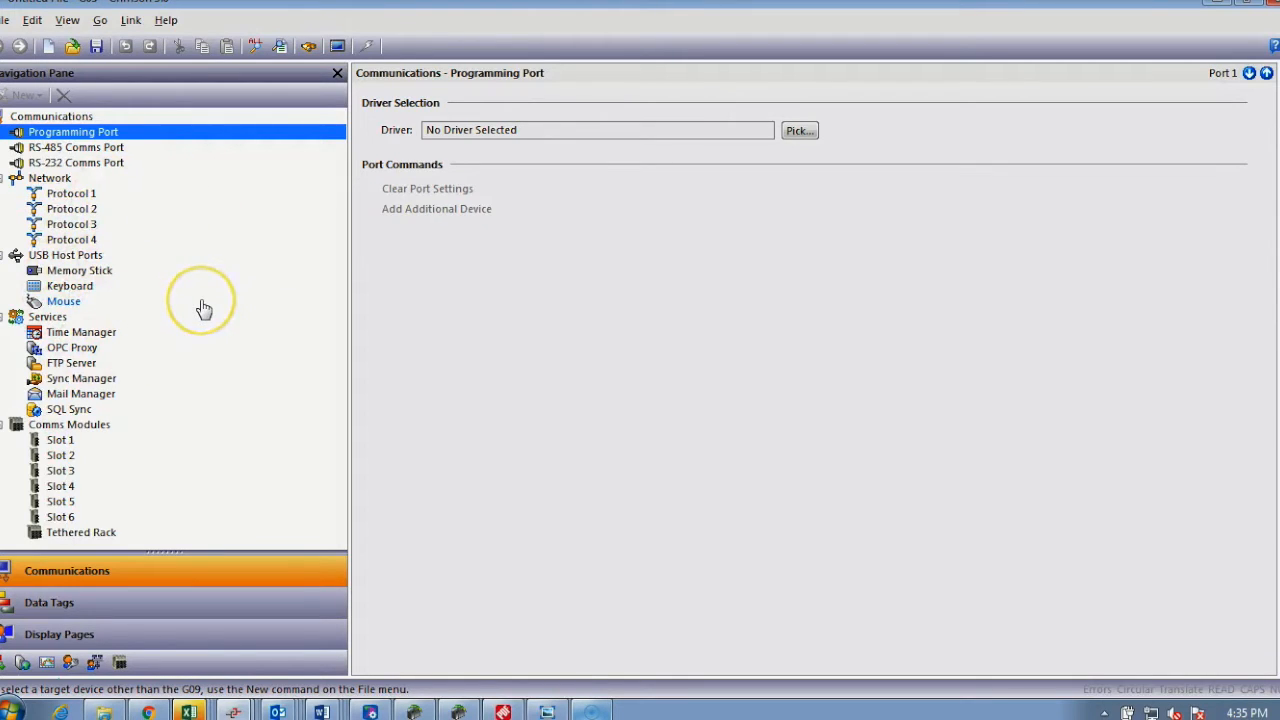
mouse_move(204, 308)
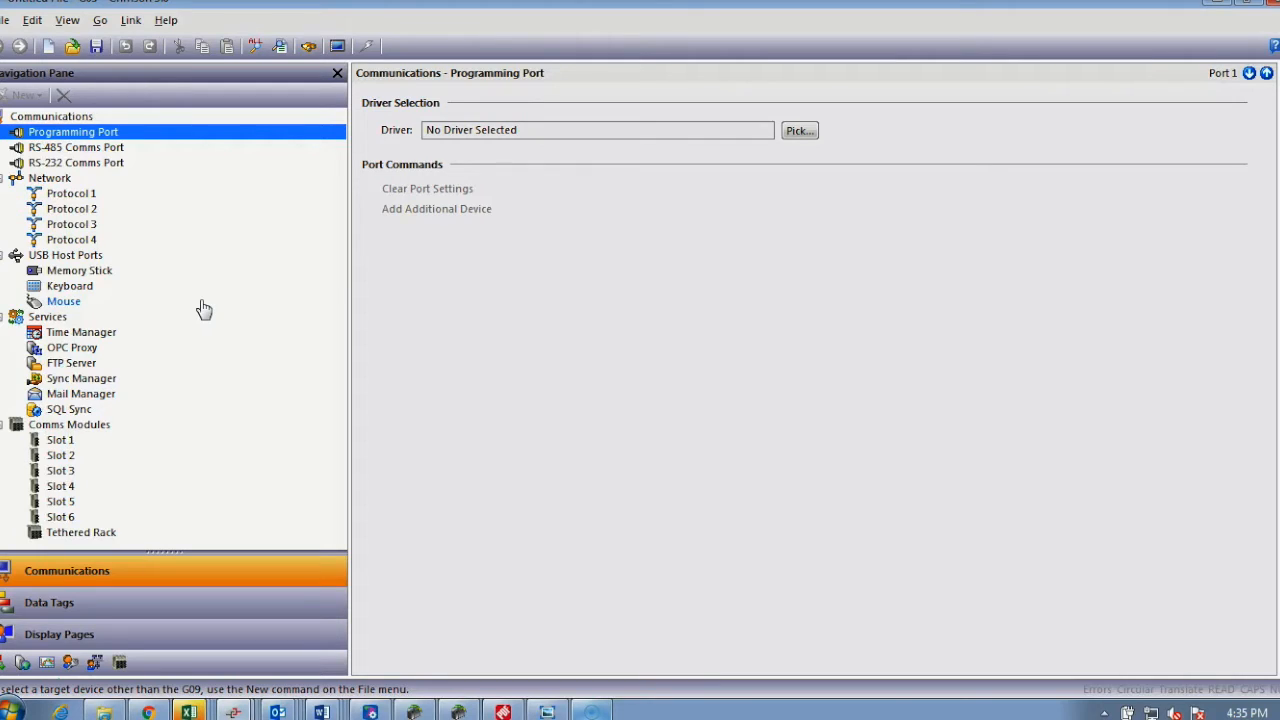
mouse_move(210, 198)
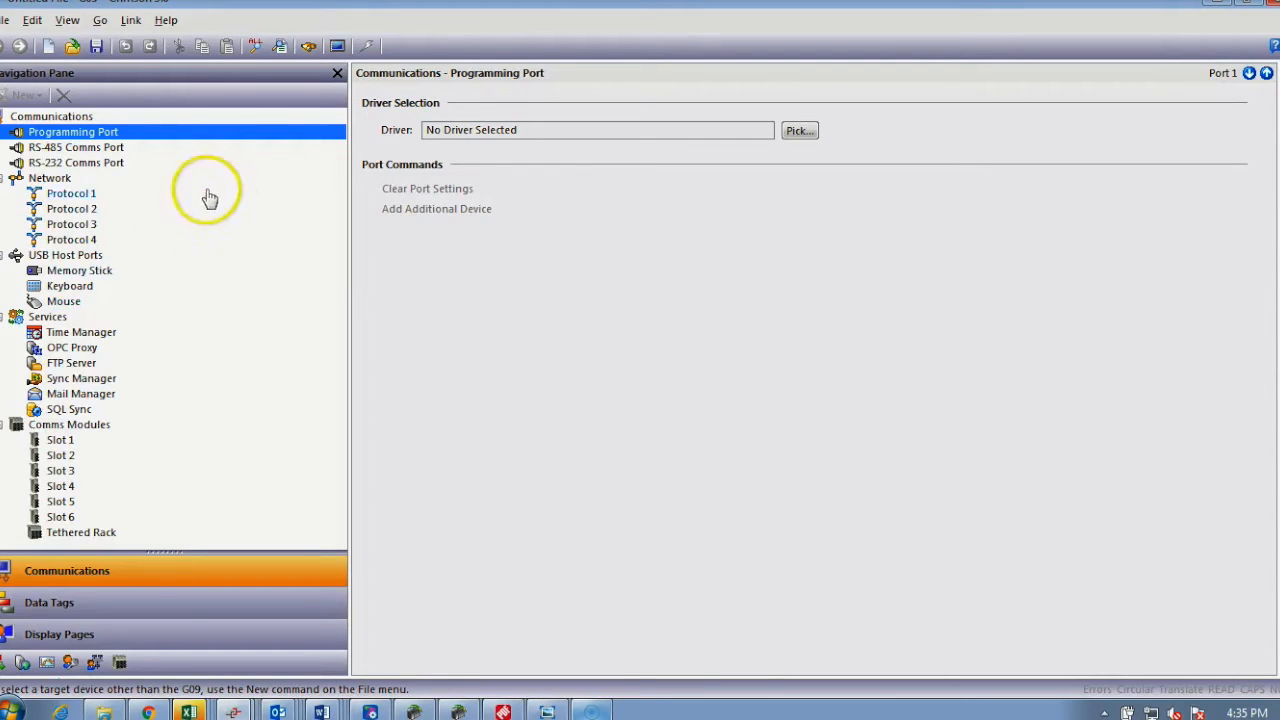
mouse_move(164, 200)
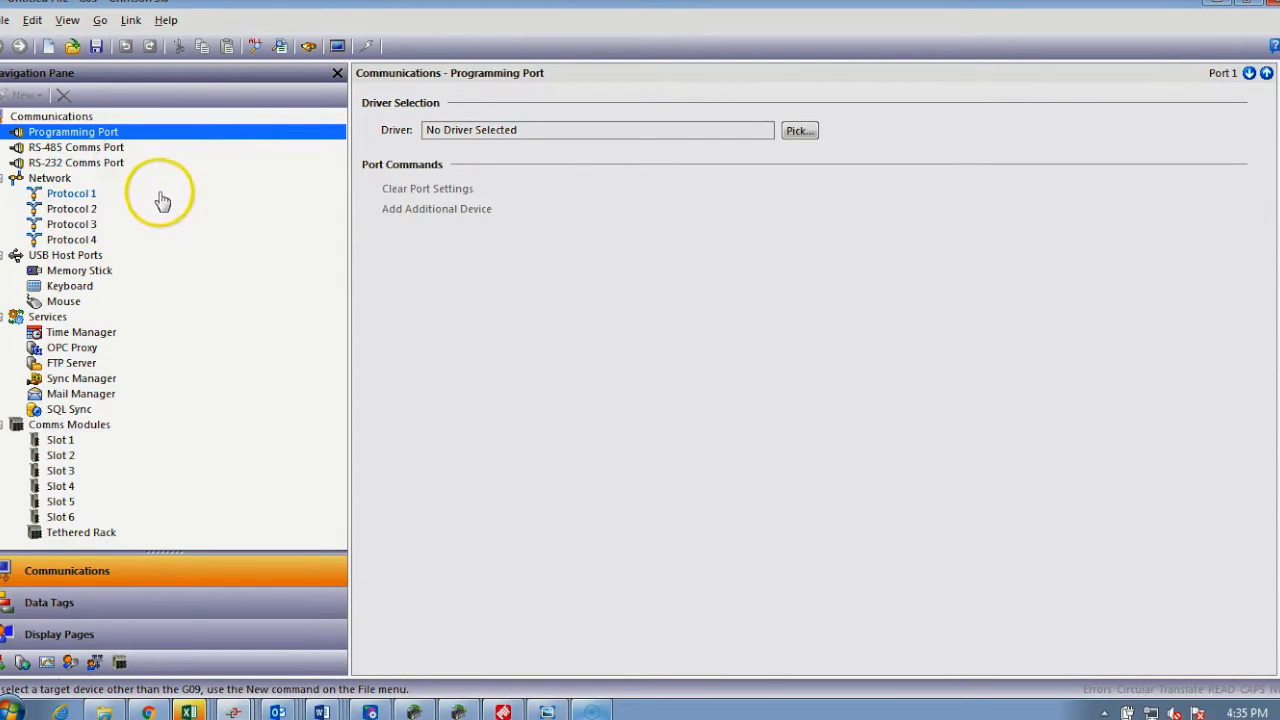
mouse_move(178, 198)
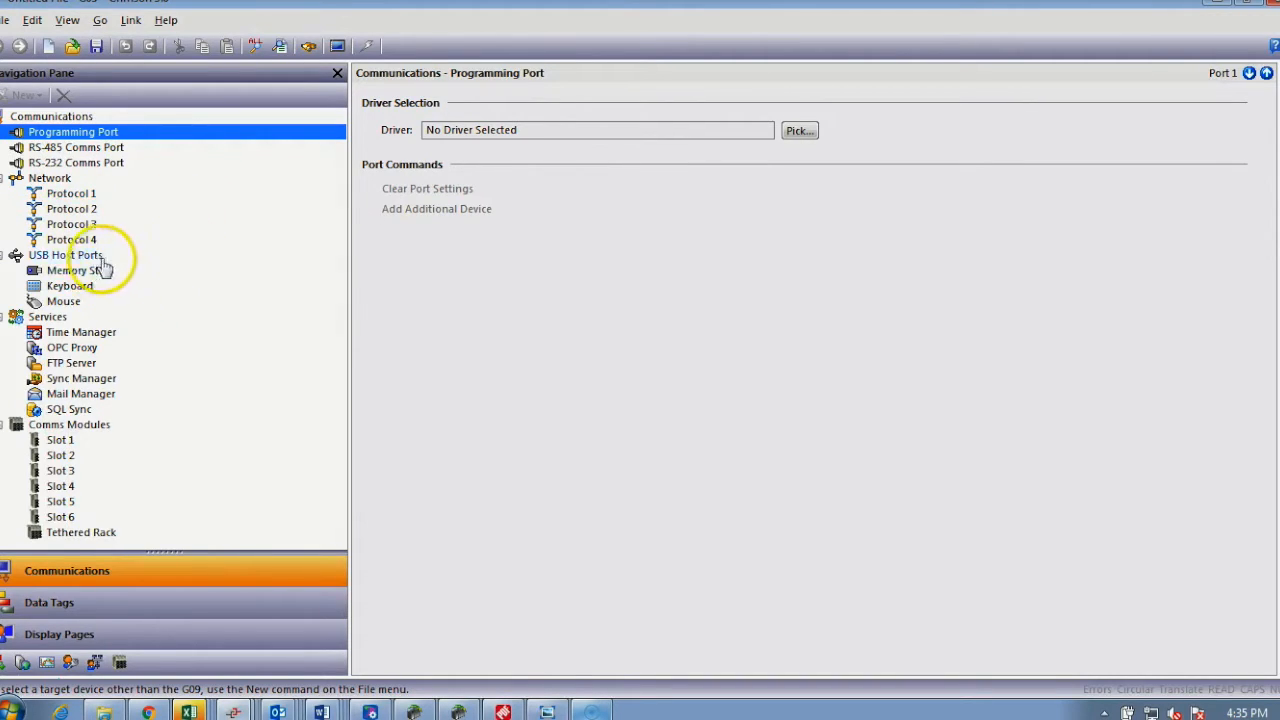
mouse_move(182, 356)
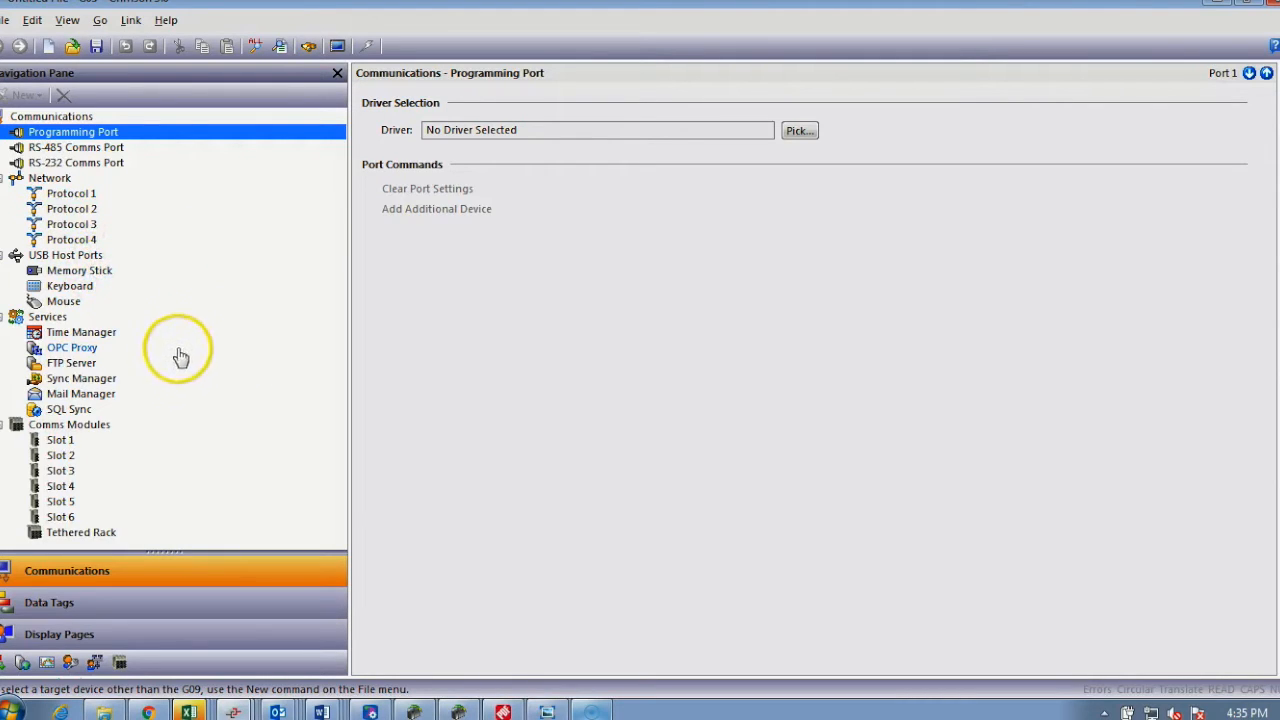
mouse_move(144, 414)
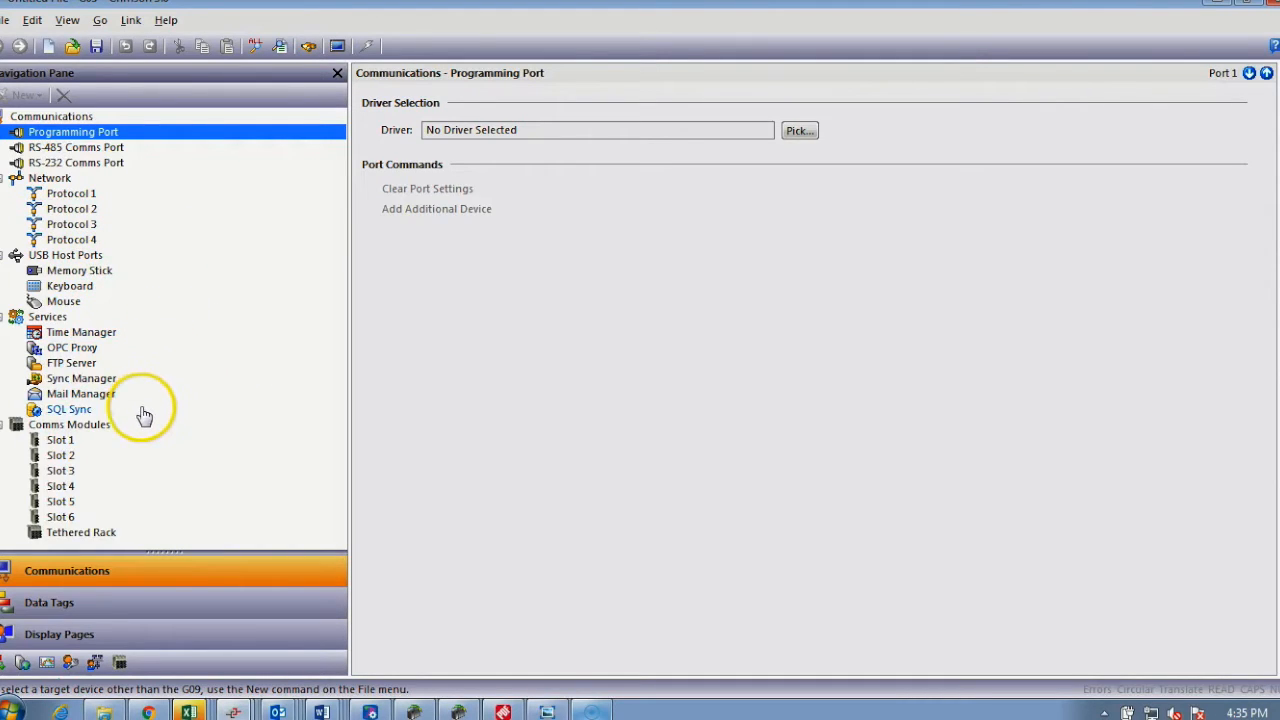
mouse_move(236, 428)
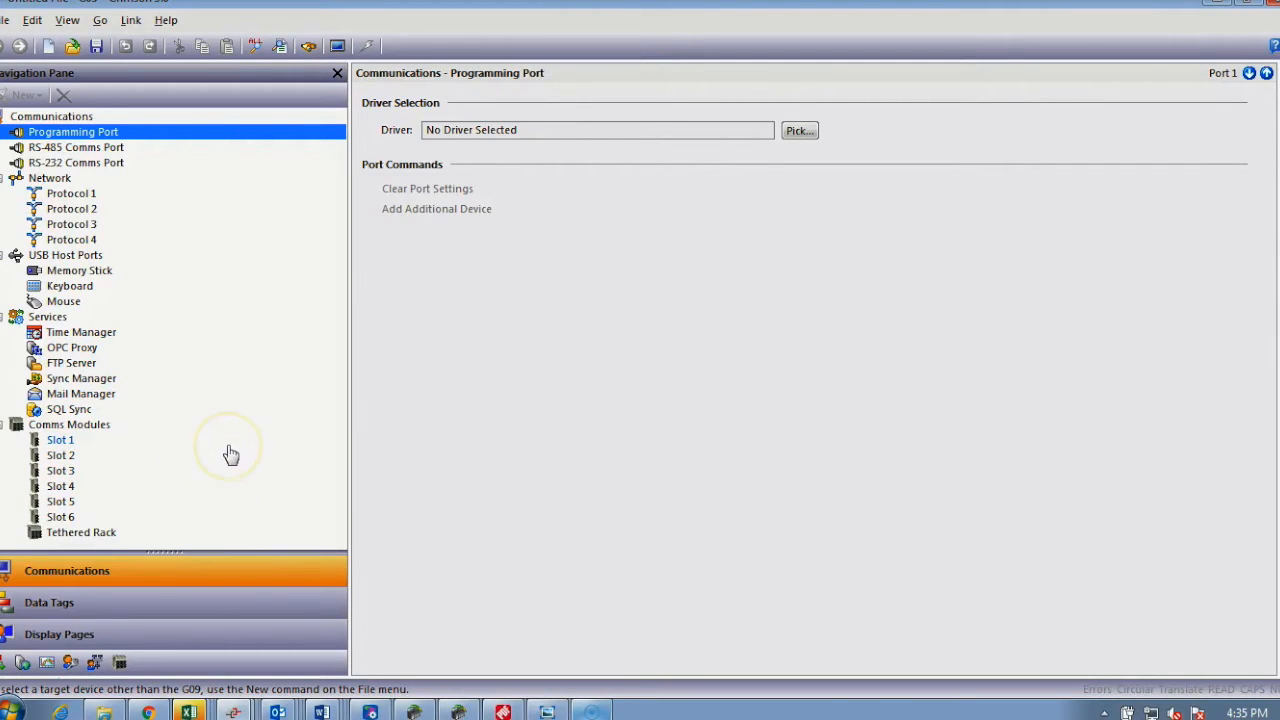
mouse_move(232, 456)
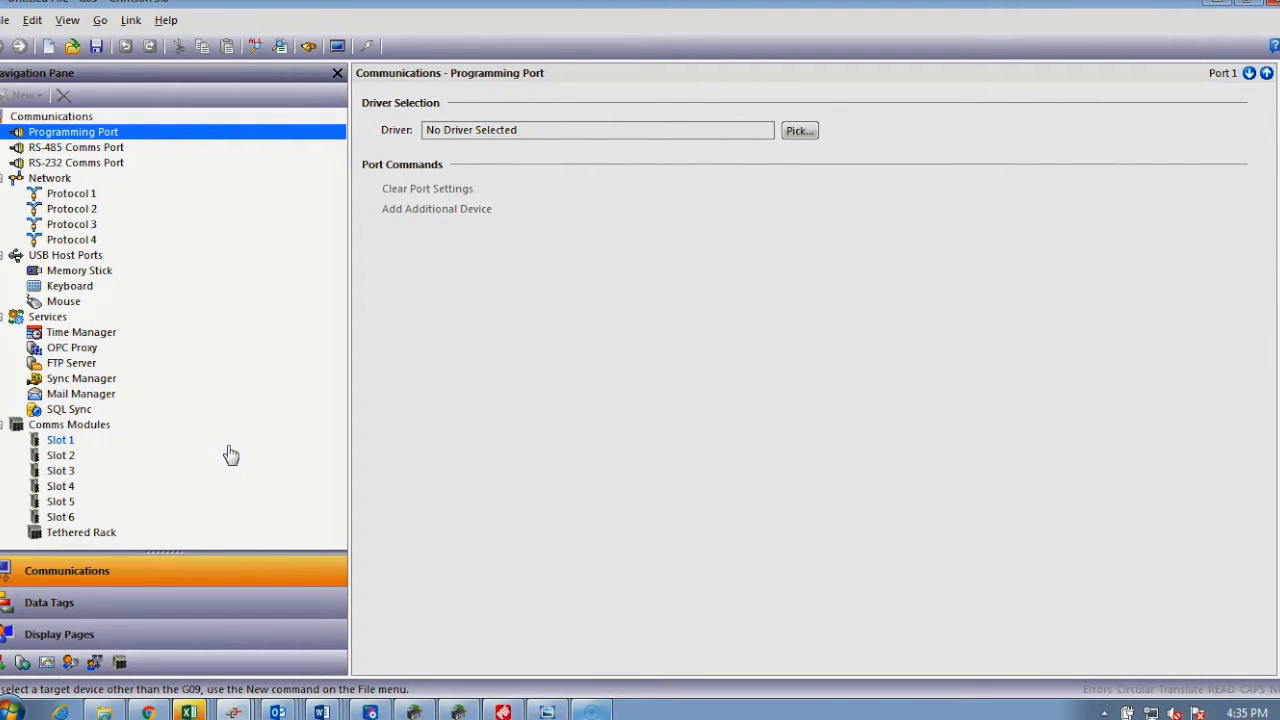
mouse_move(184, 152)
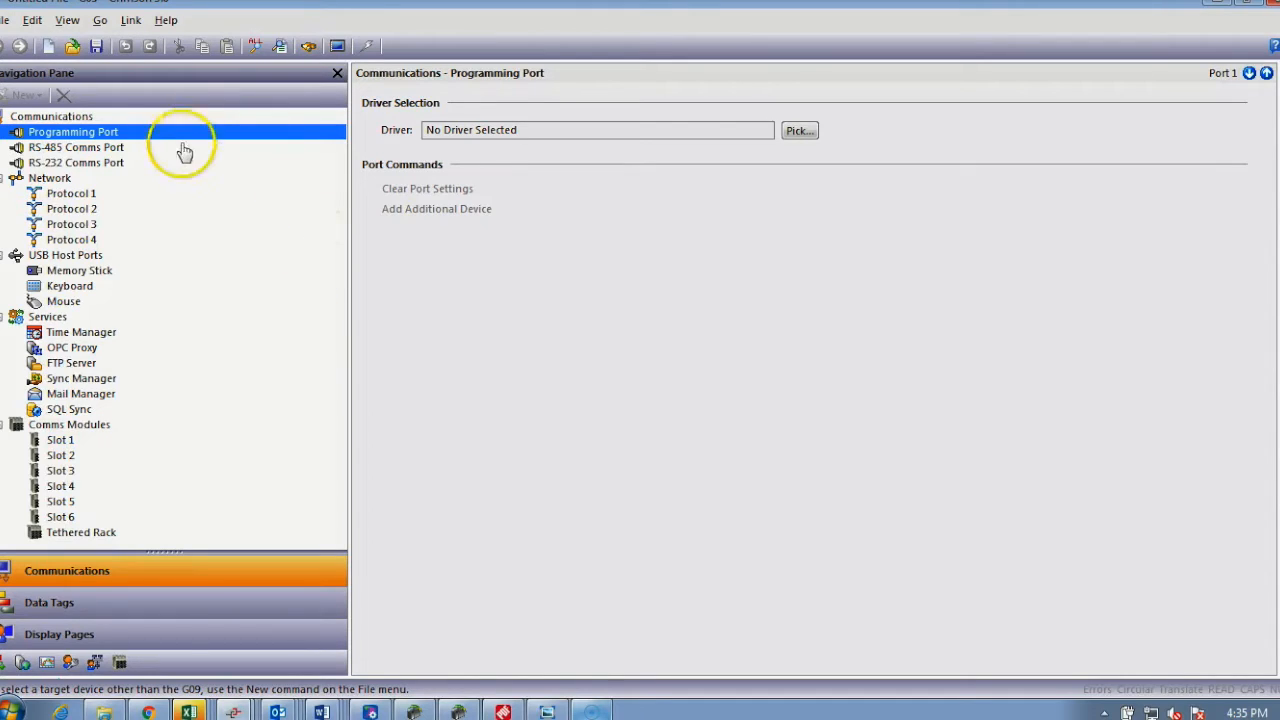
mouse_move(50, 178)
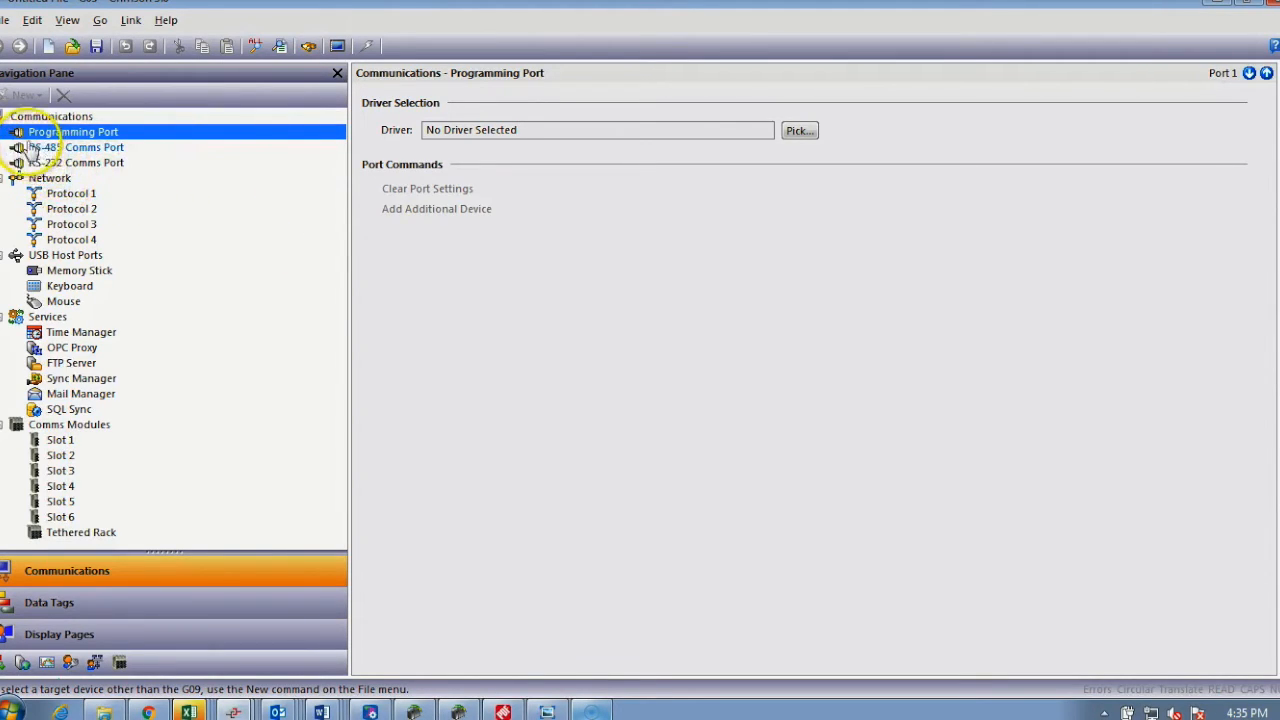
mouse_move(40, 256)
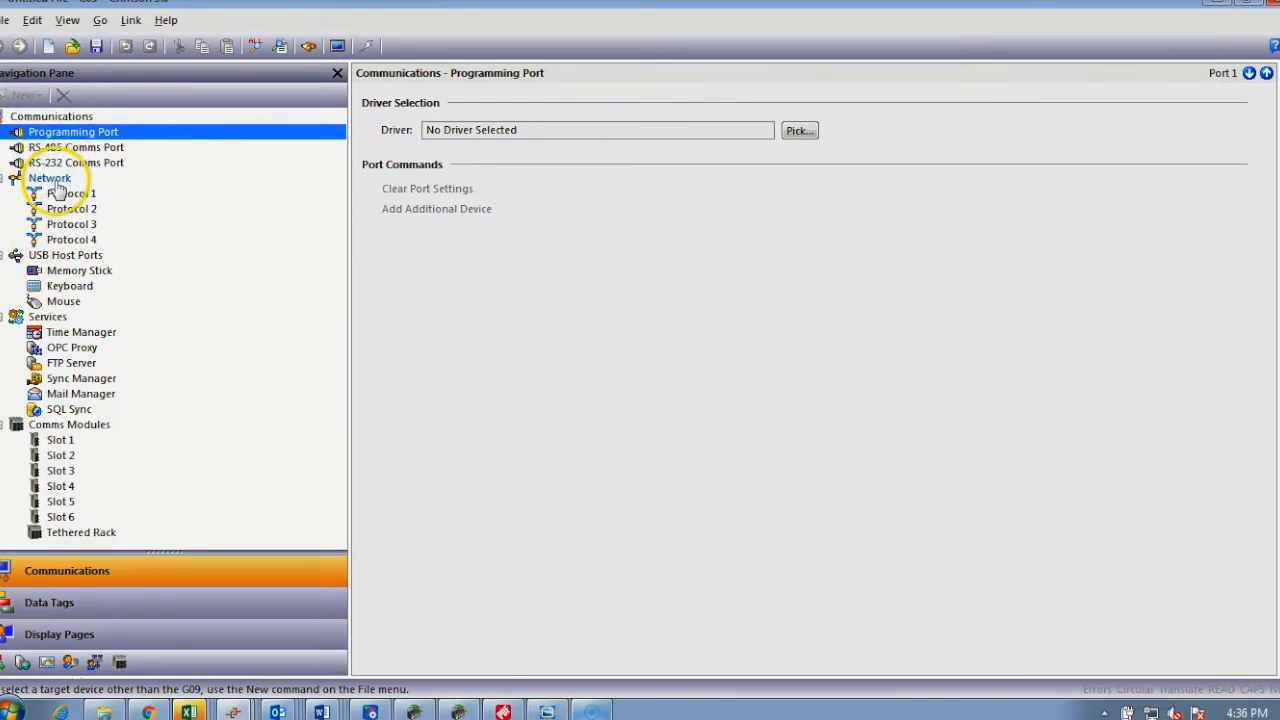
Set the Ethernet 1 port to manual configuration at 192.168.1.20 and check its segment size.
left_click(50, 178)
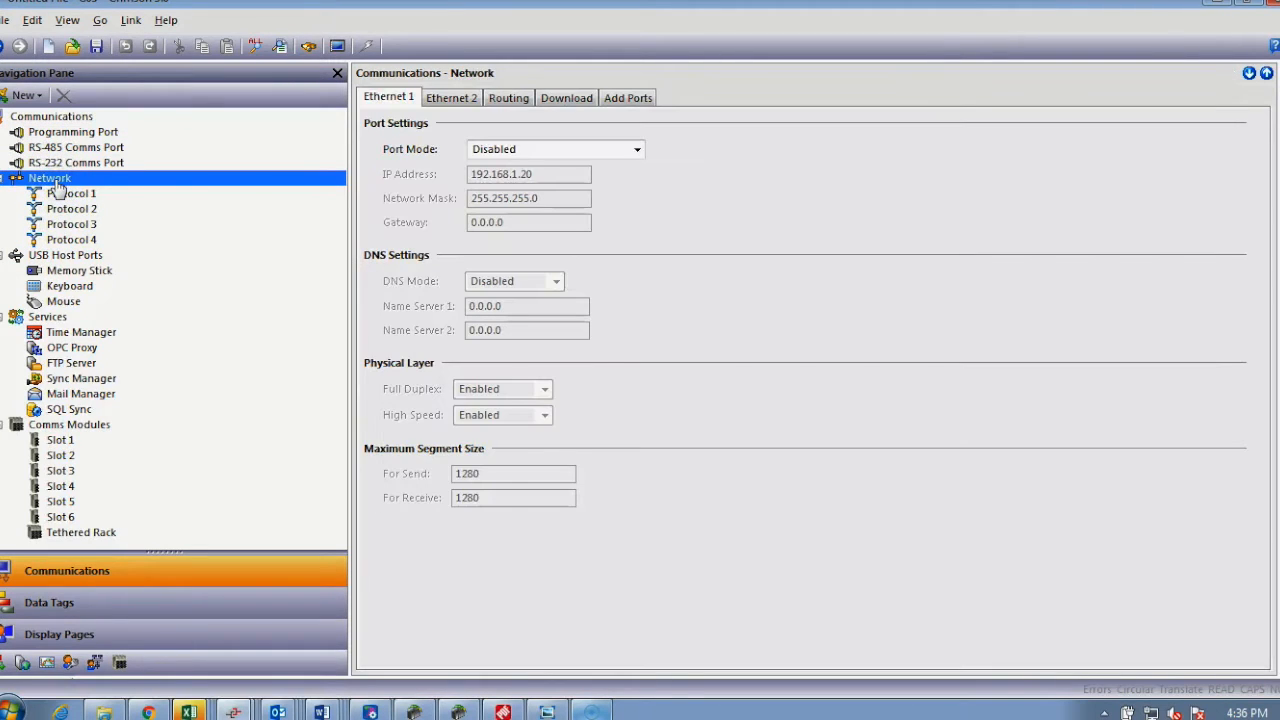
mouse_move(312, 348)
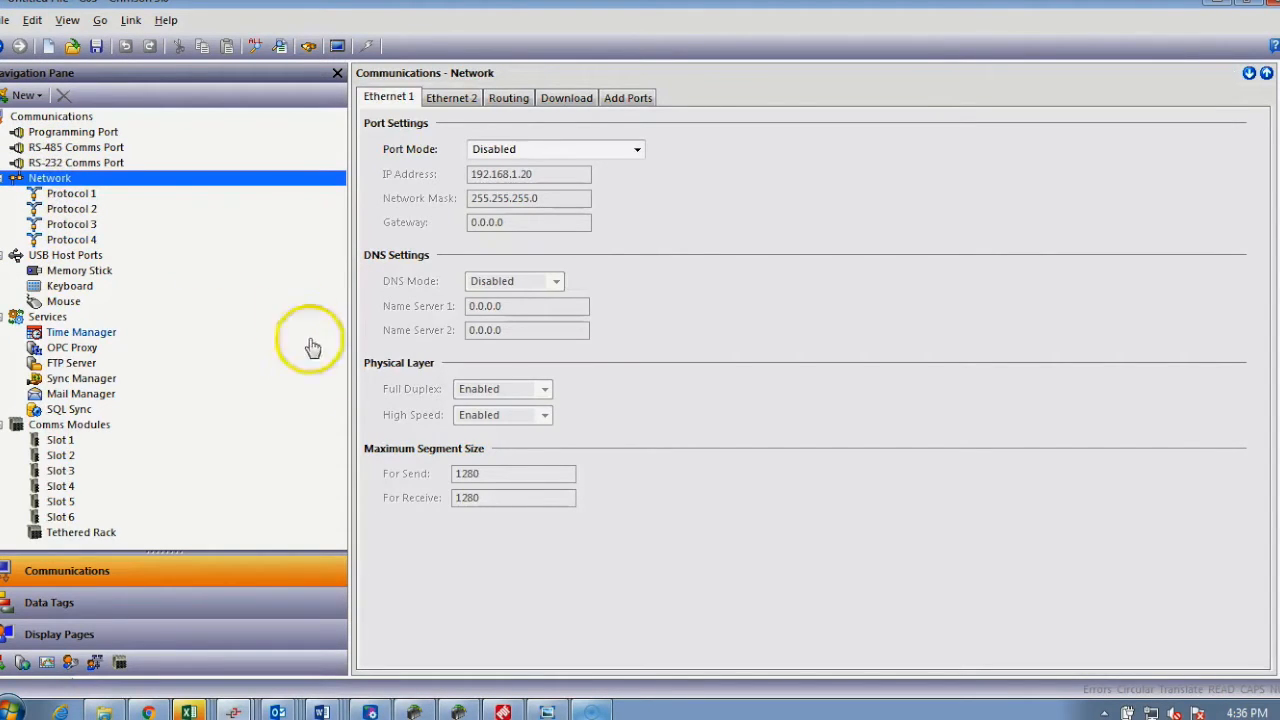
mouse_move(156, 190)
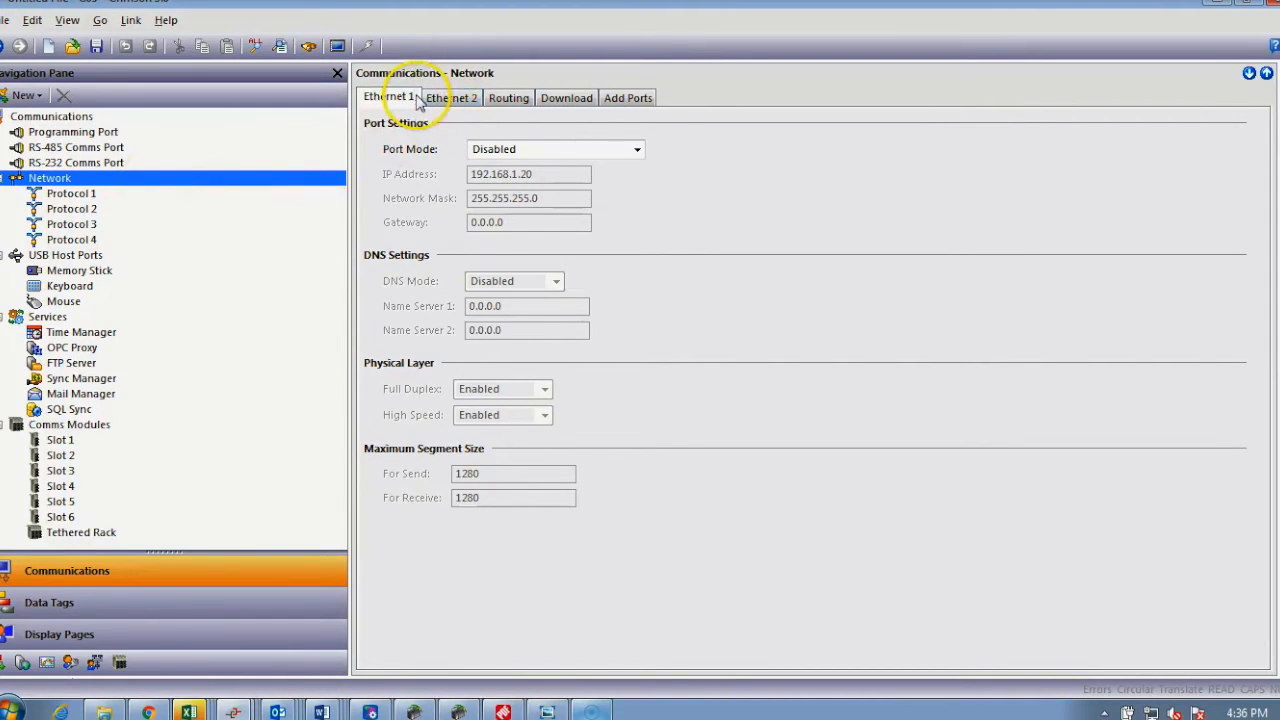
left_click(636, 148)
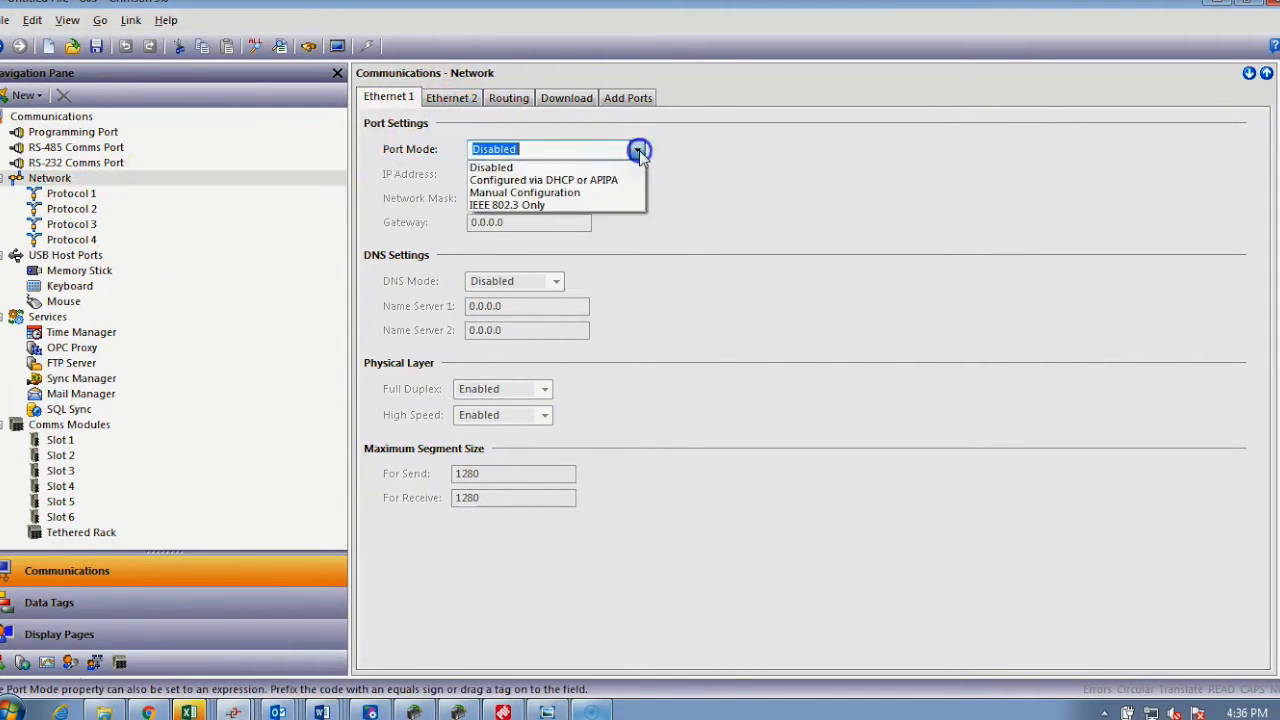
mouse_move(524, 192)
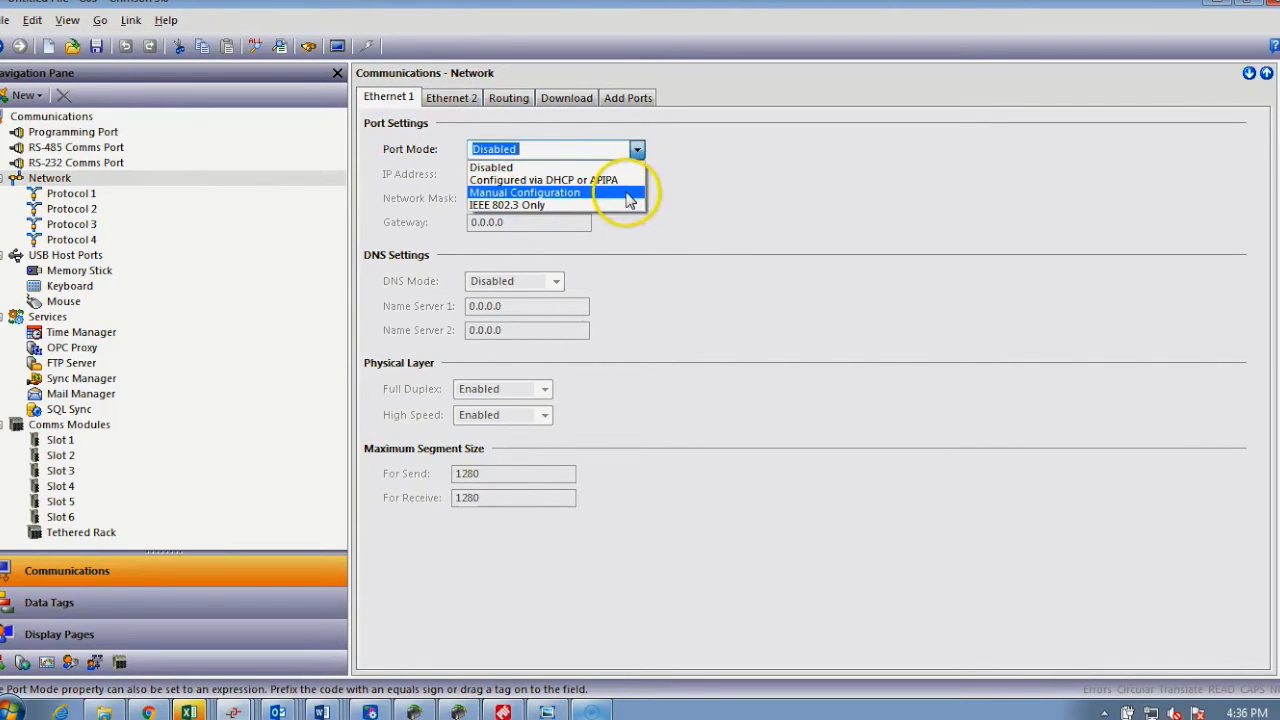
mouse_move(584, 198)
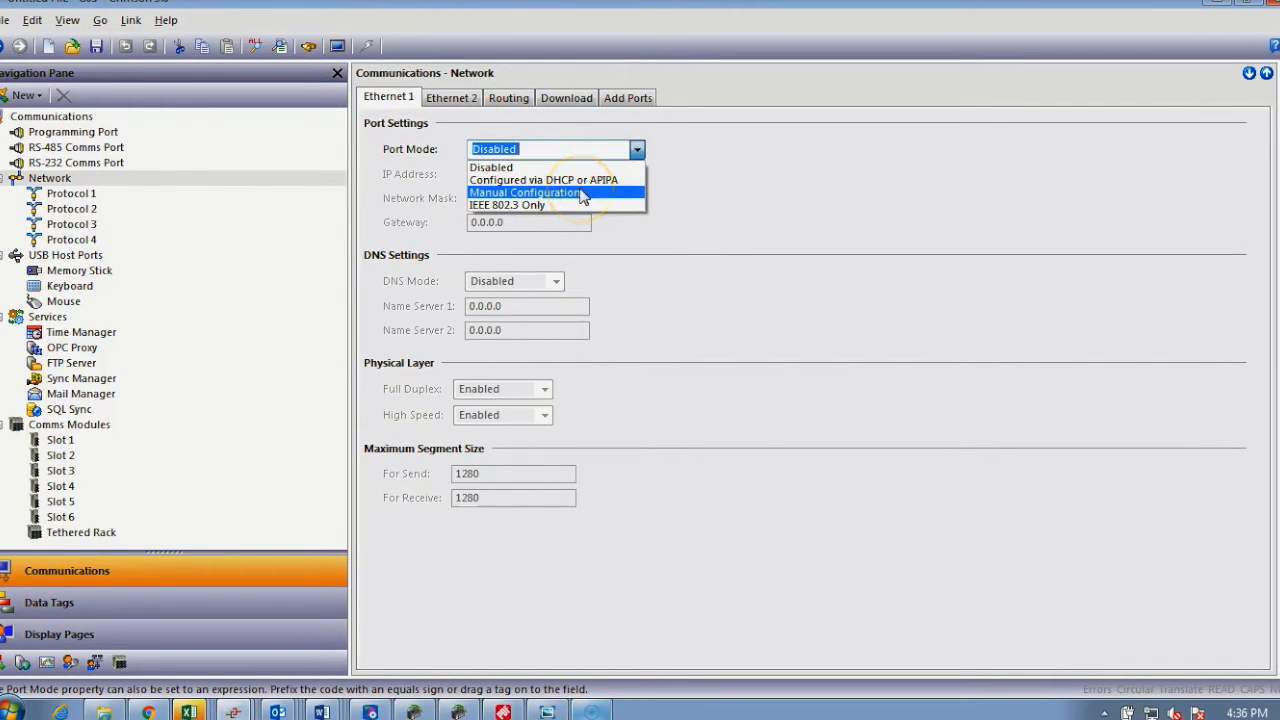
left_click(524, 192)
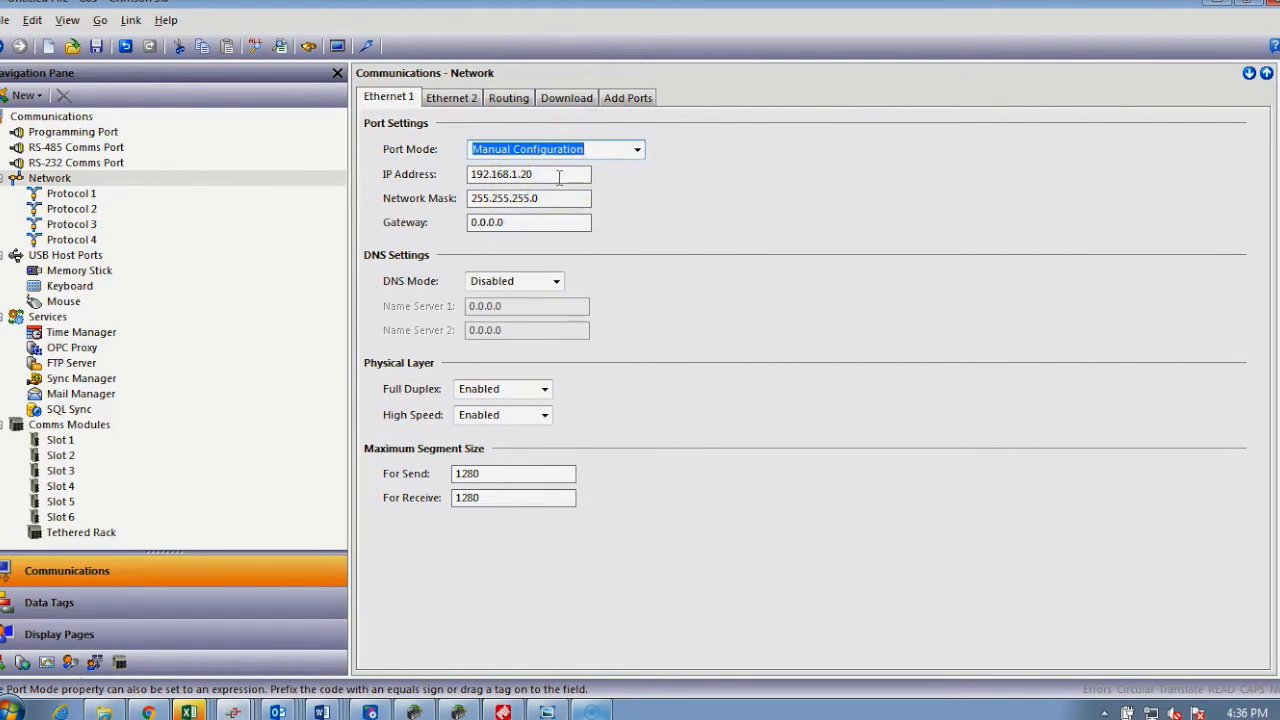
mouse_move(664, 272)
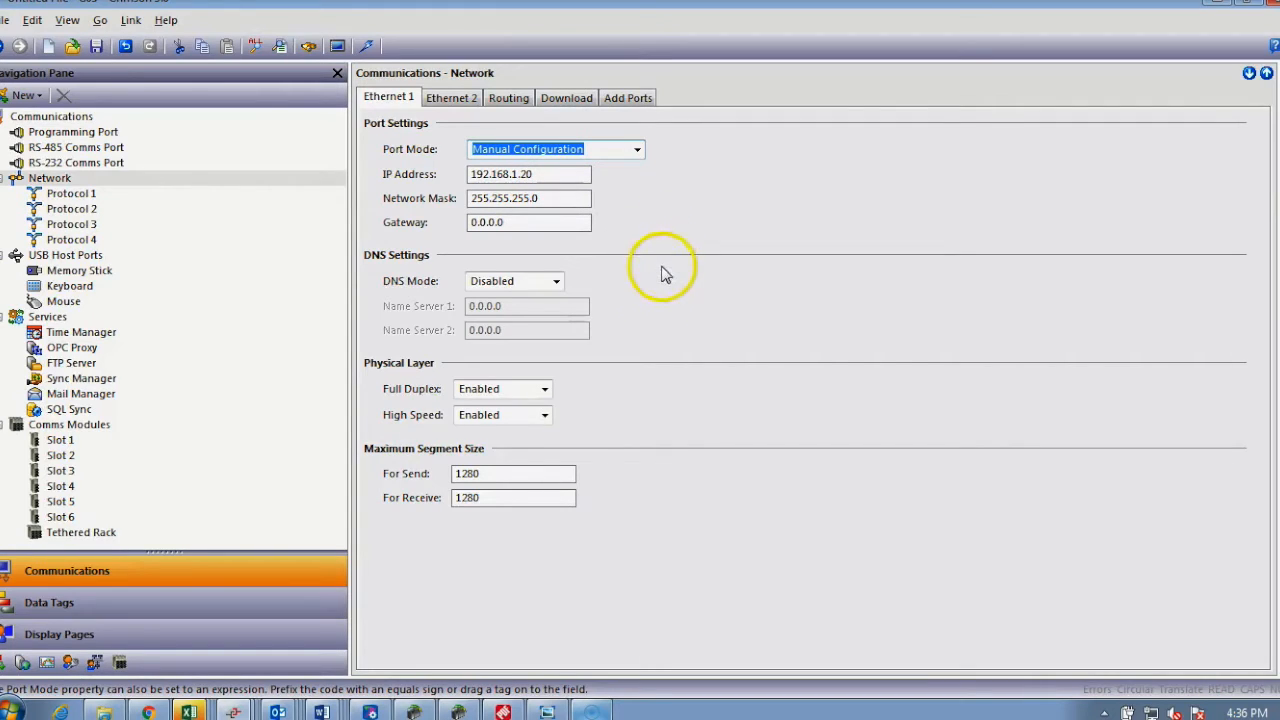
mouse_move(650, 304)
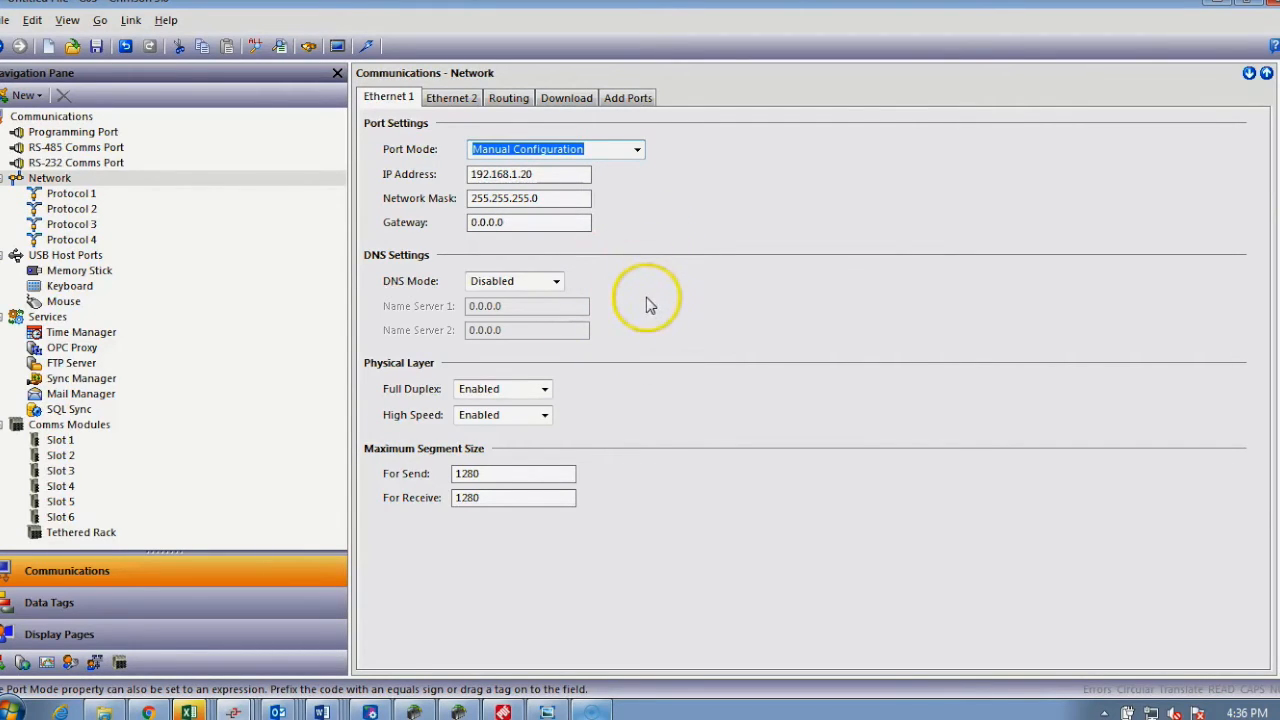
mouse_move(610, 460)
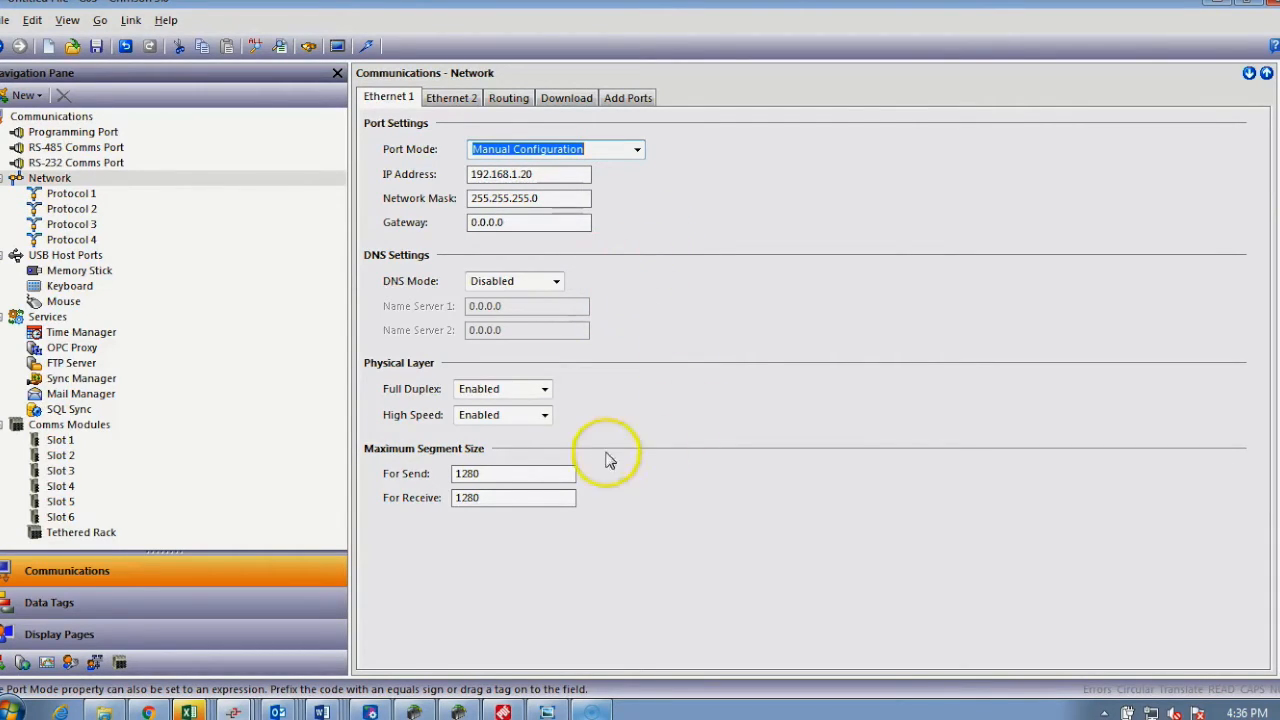
mouse_move(618, 404)
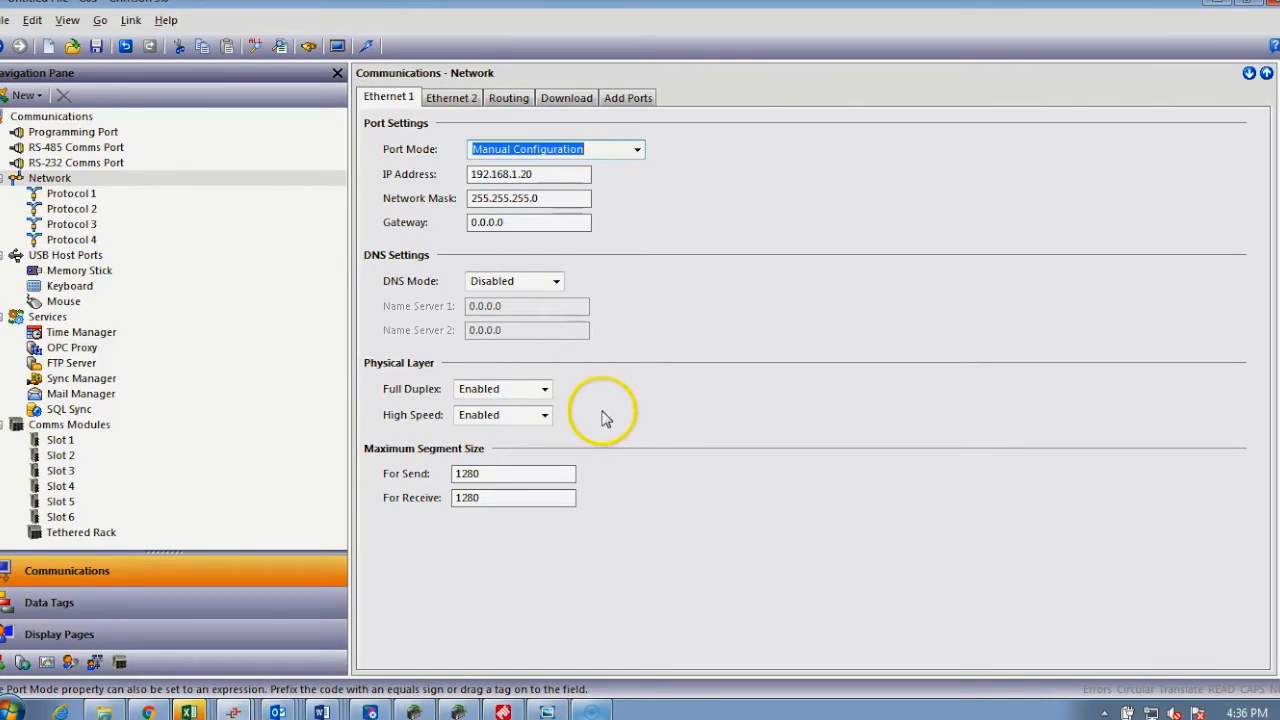
mouse_move(618, 428)
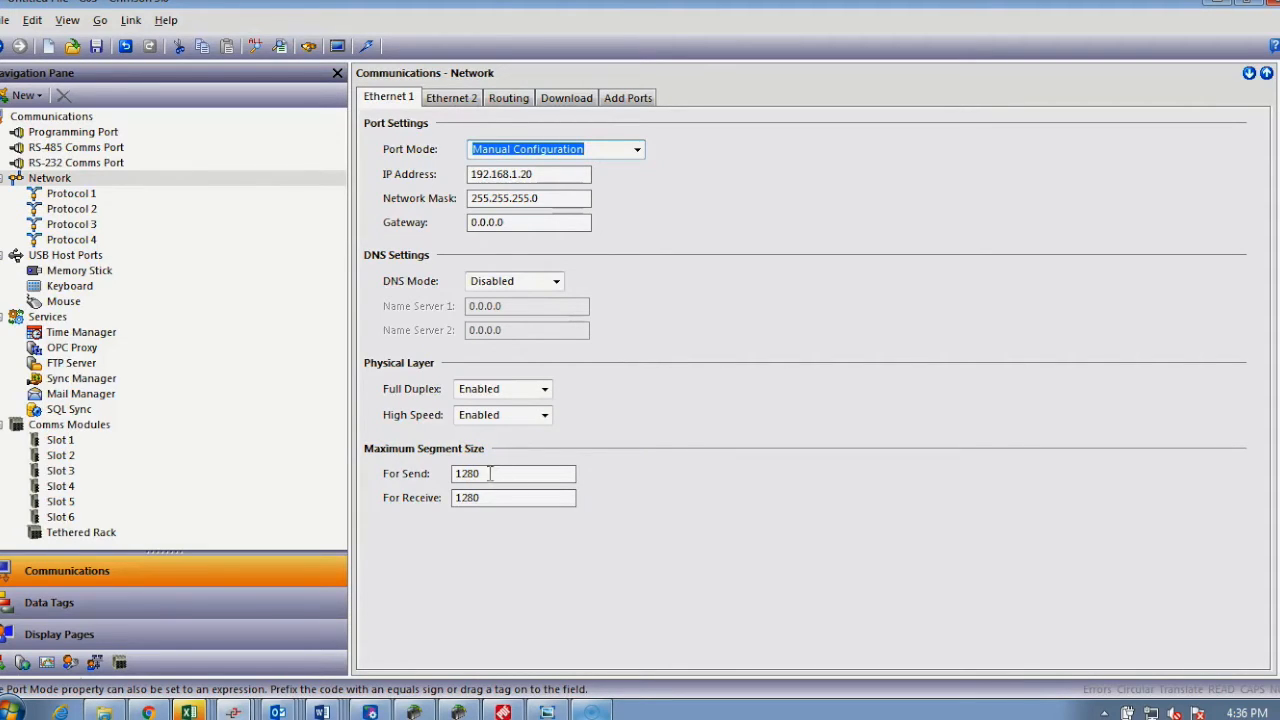
triple_click(512, 472)
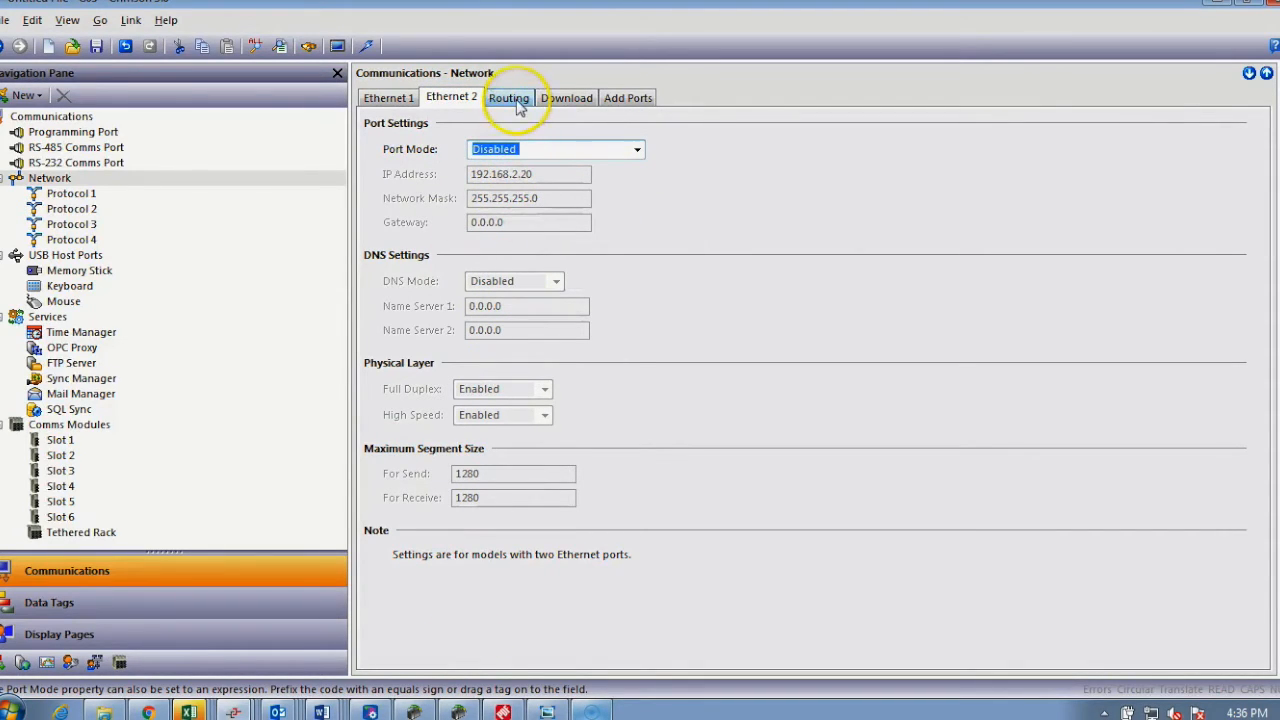
Enable IP routing for the network with no static routes, then view the download settings.
left_click(508, 96)
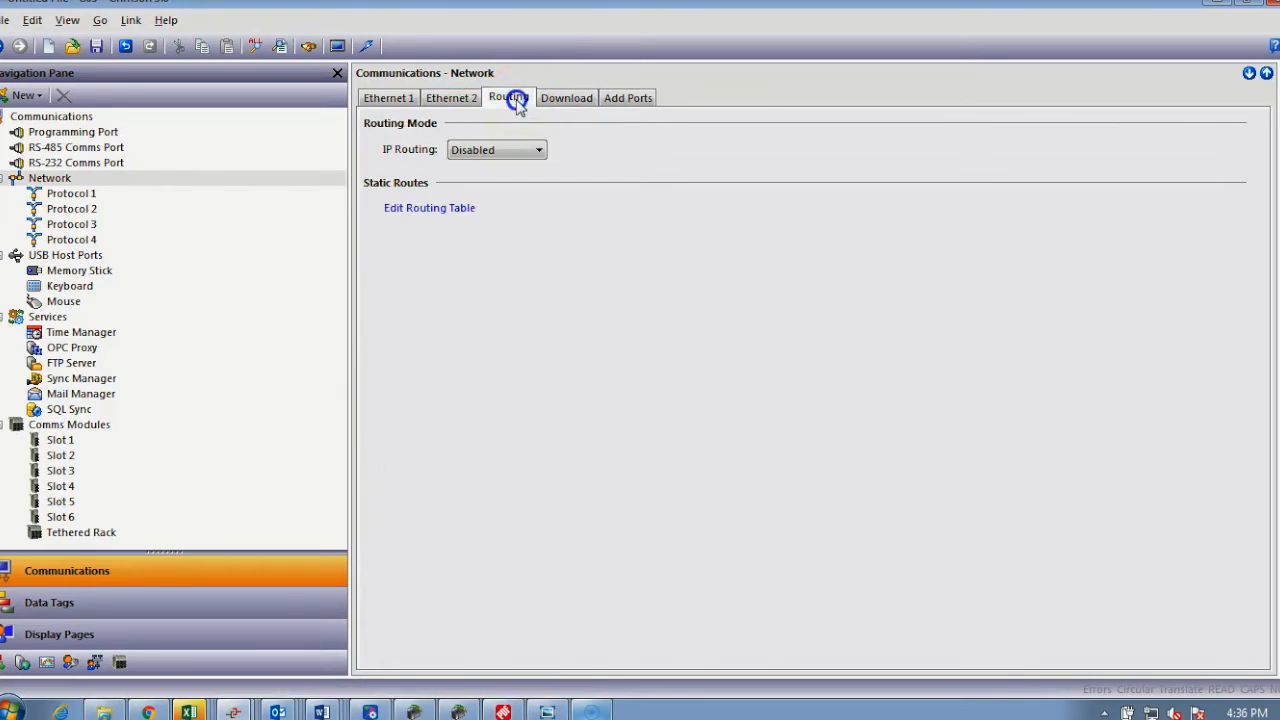
left_click(538, 148)
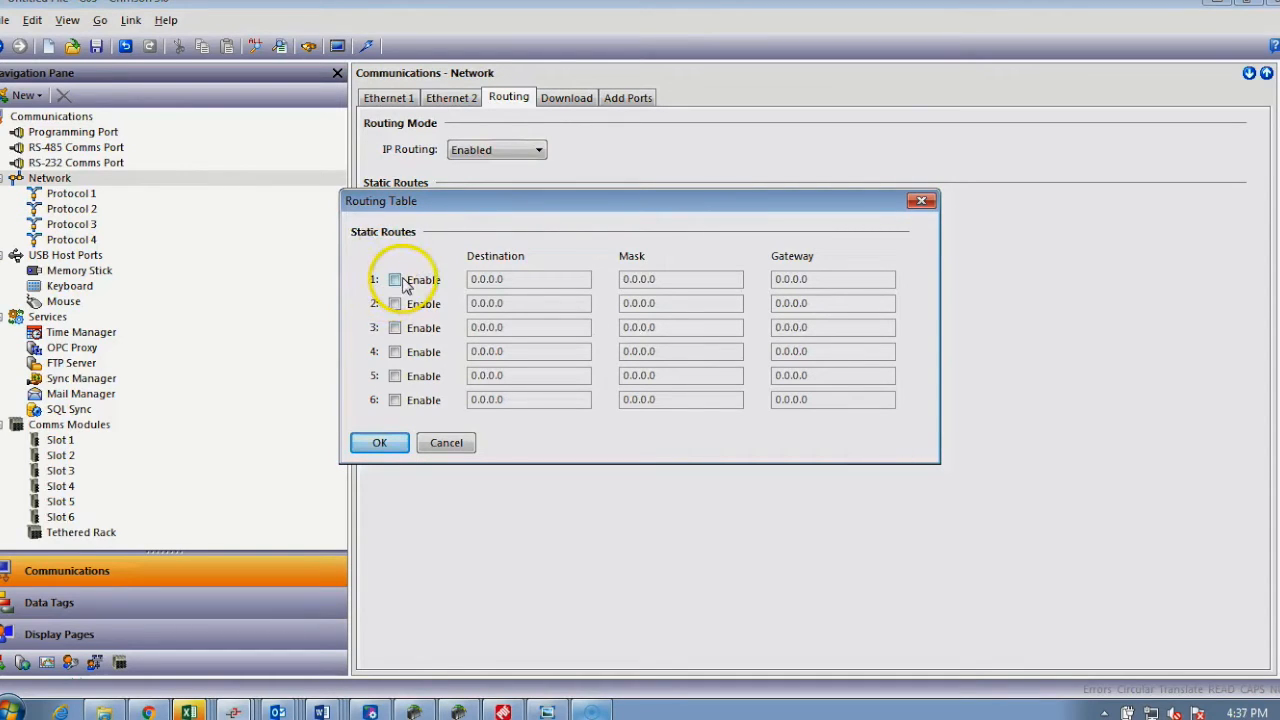
mouse_move(652, 270)
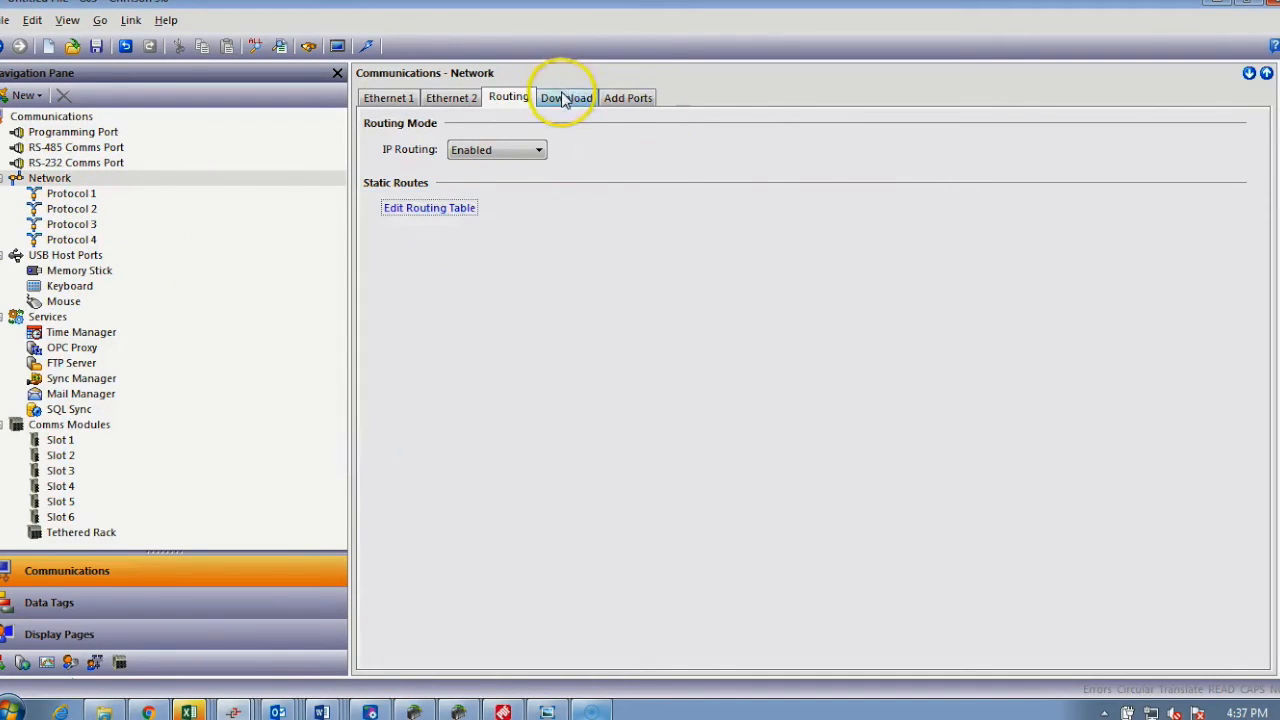
left_click(566, 96)
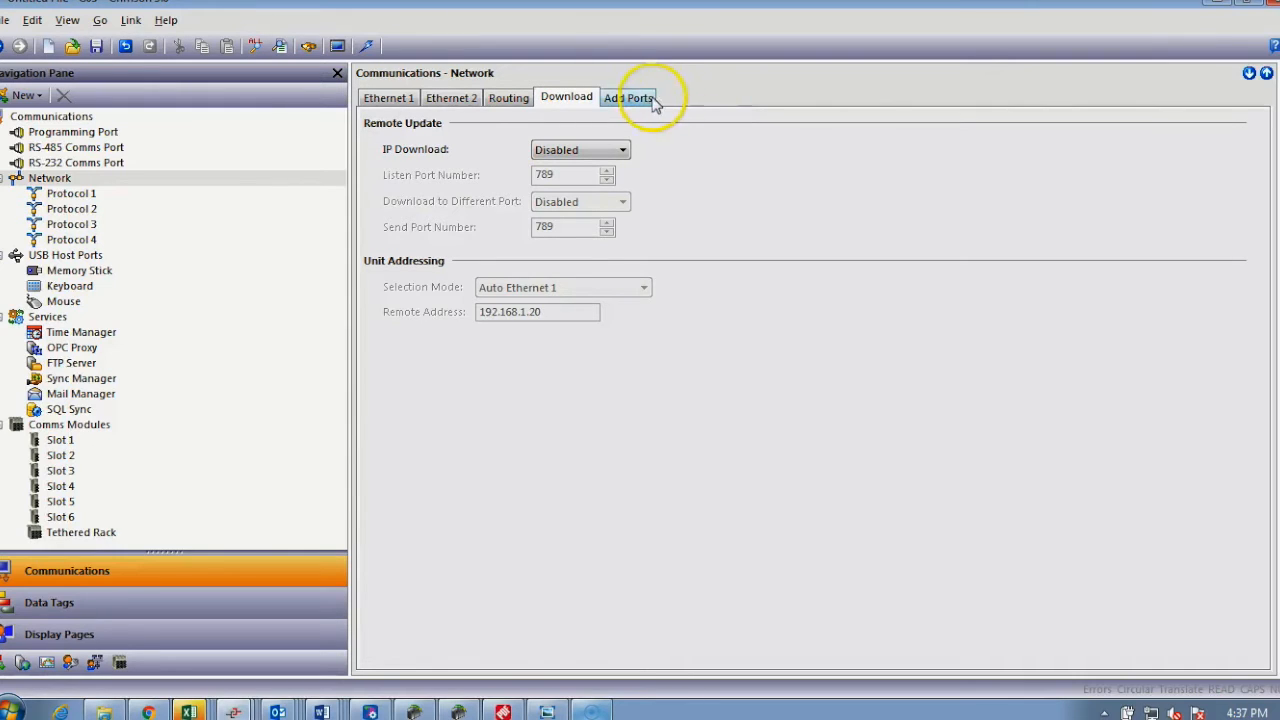
Add new network protocol ports and virtual ports to the network from Add Ports.
left_click(48, 178)
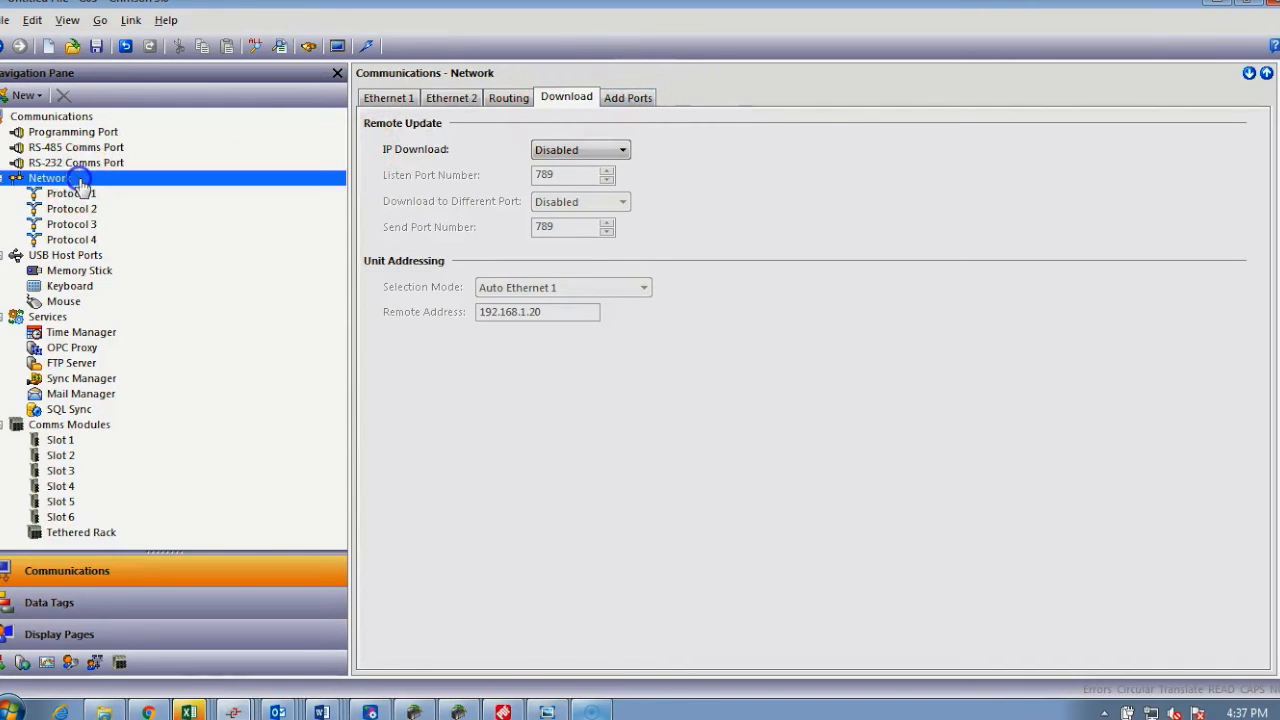
mouse_move(616, 110)
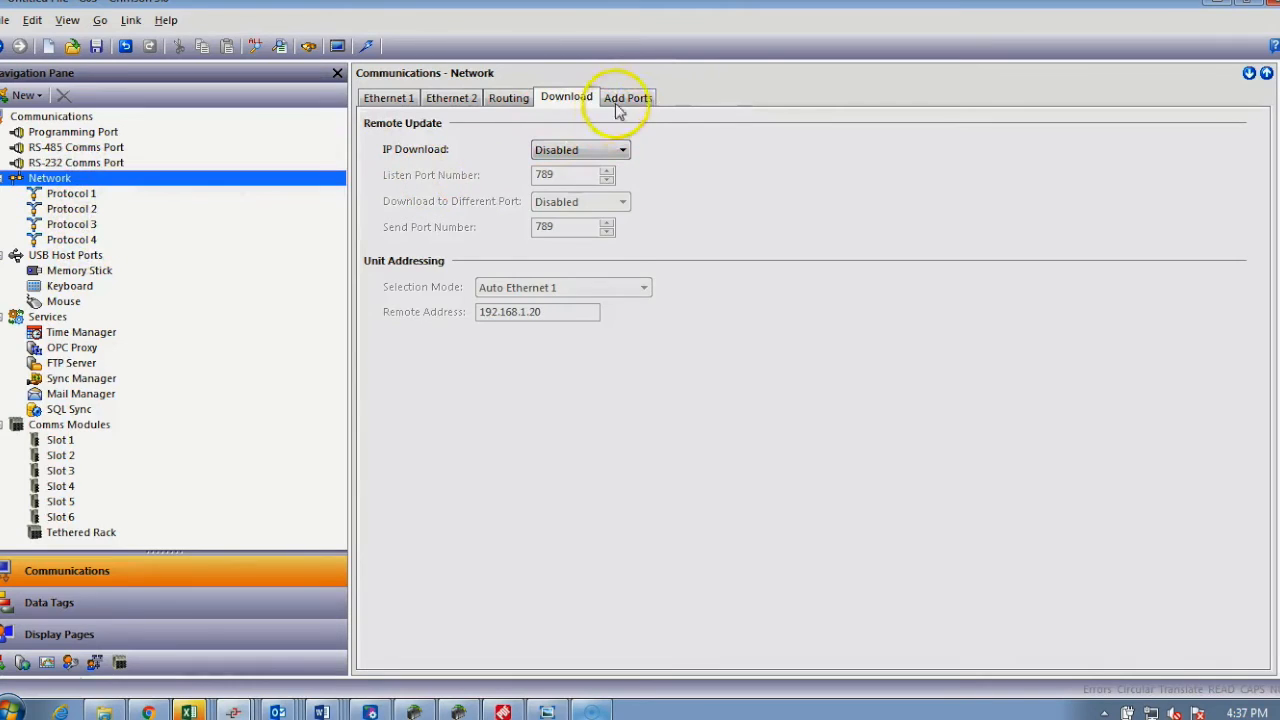
left_click(626, 96)
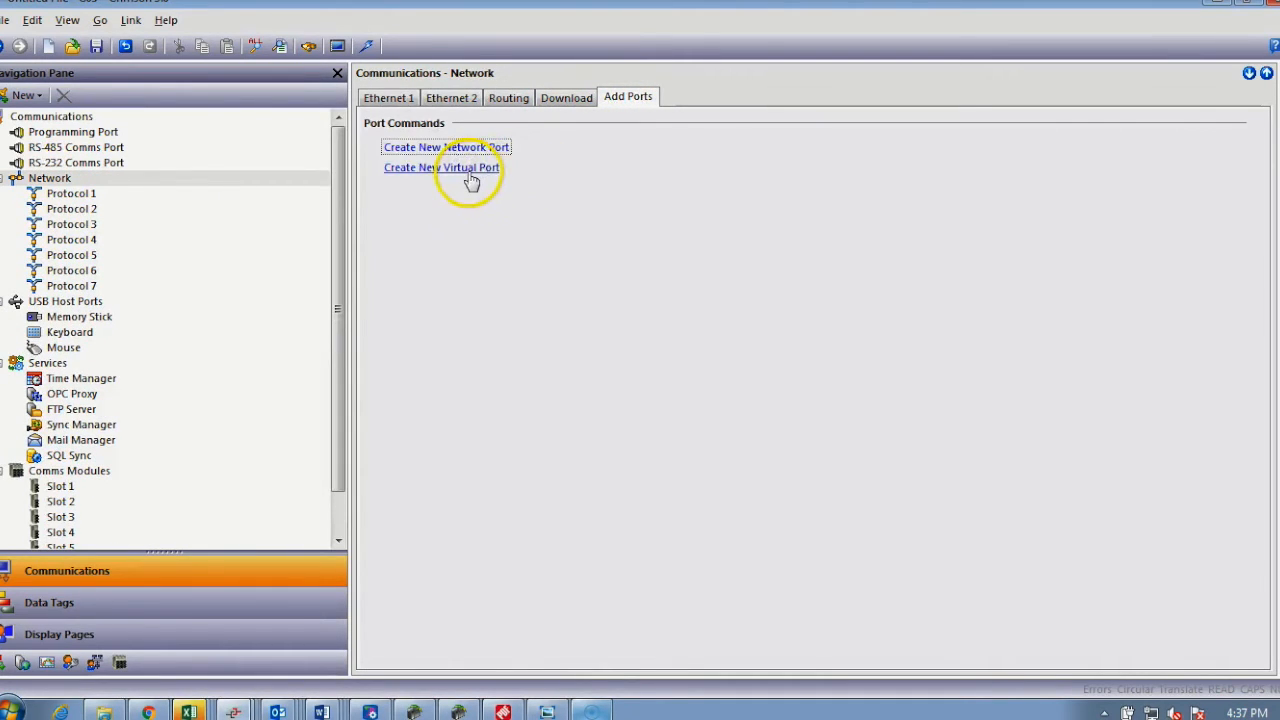
left_click(440, 168)
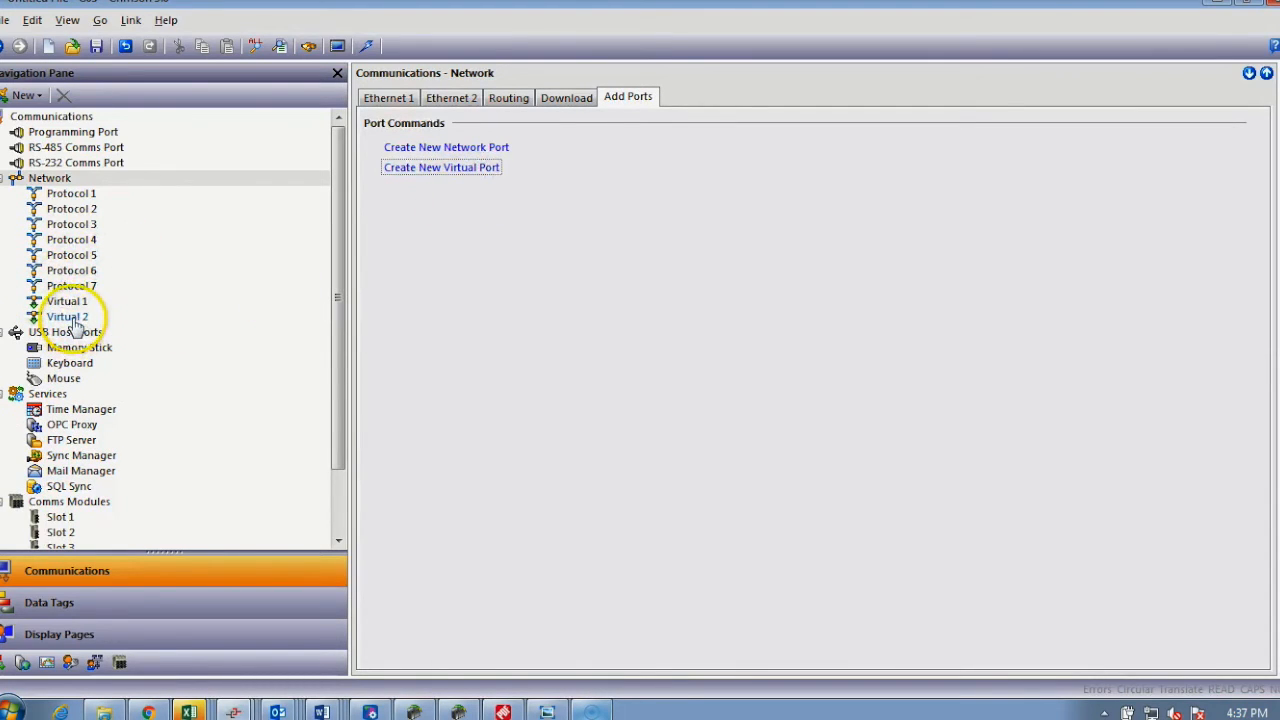
mouse_move(220, 120)
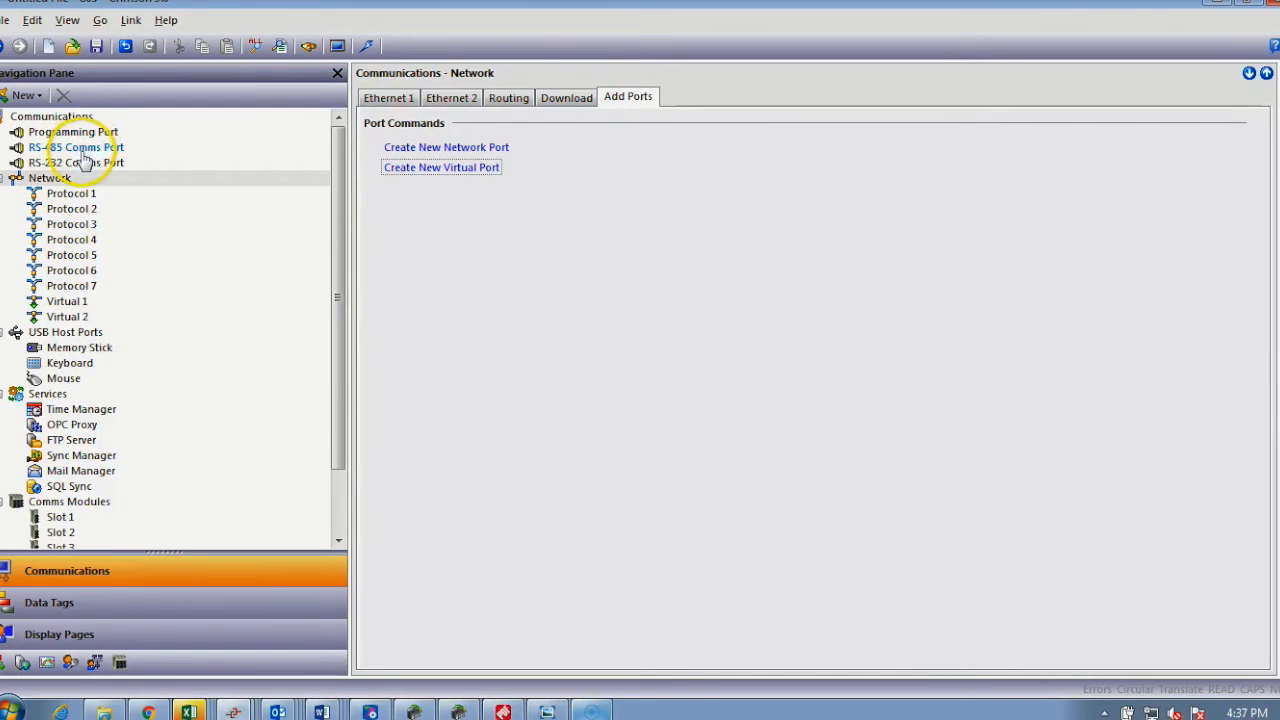
left_click(76, 148)
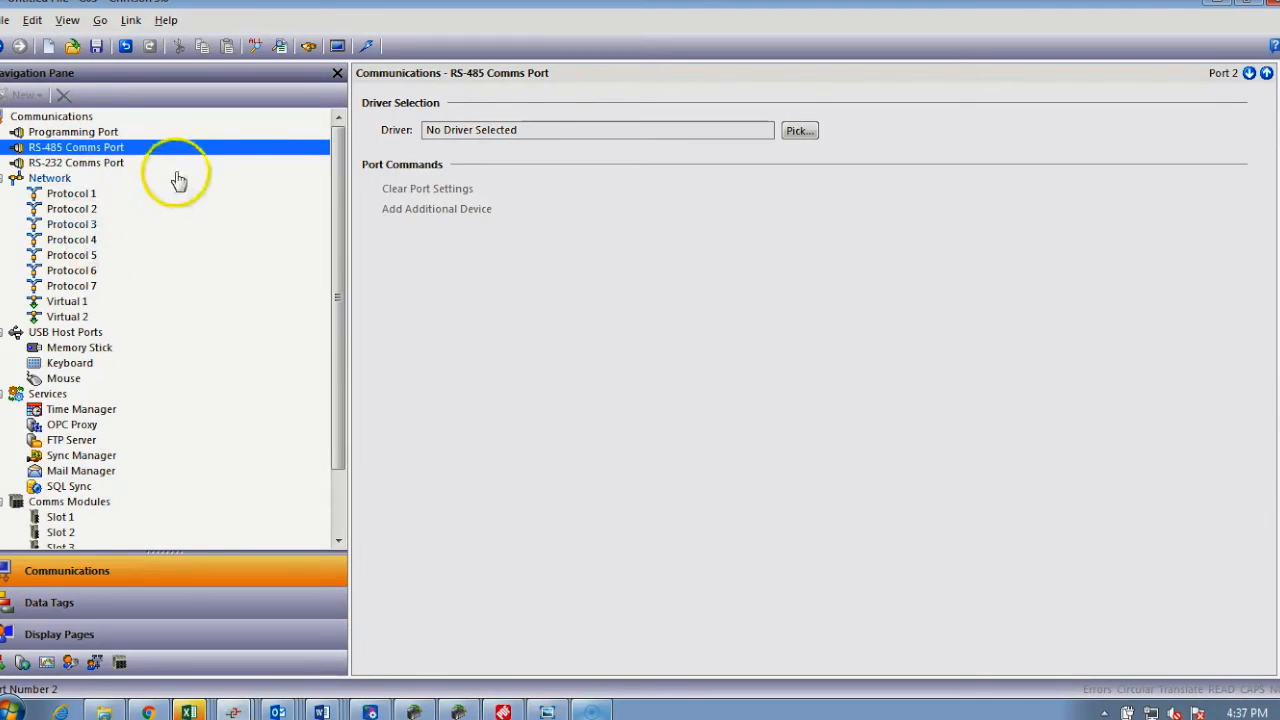
mouse_move(130, 170)
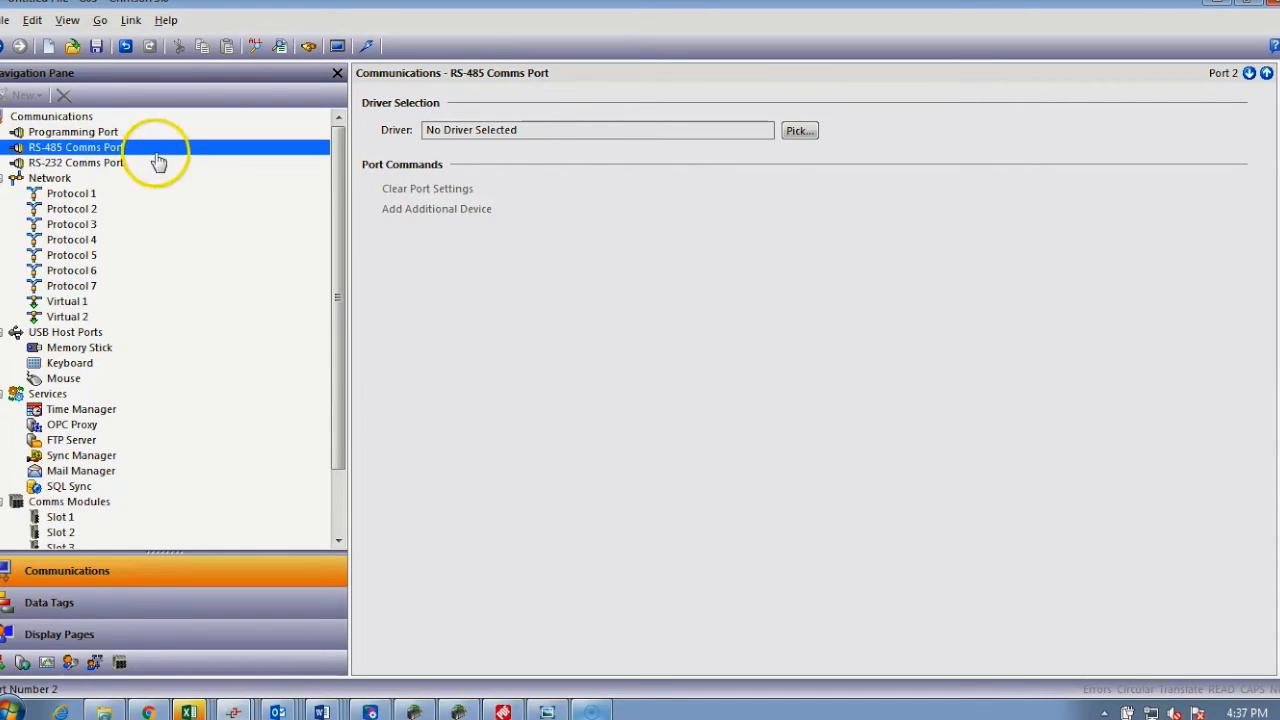
mouse_move(856, 164)
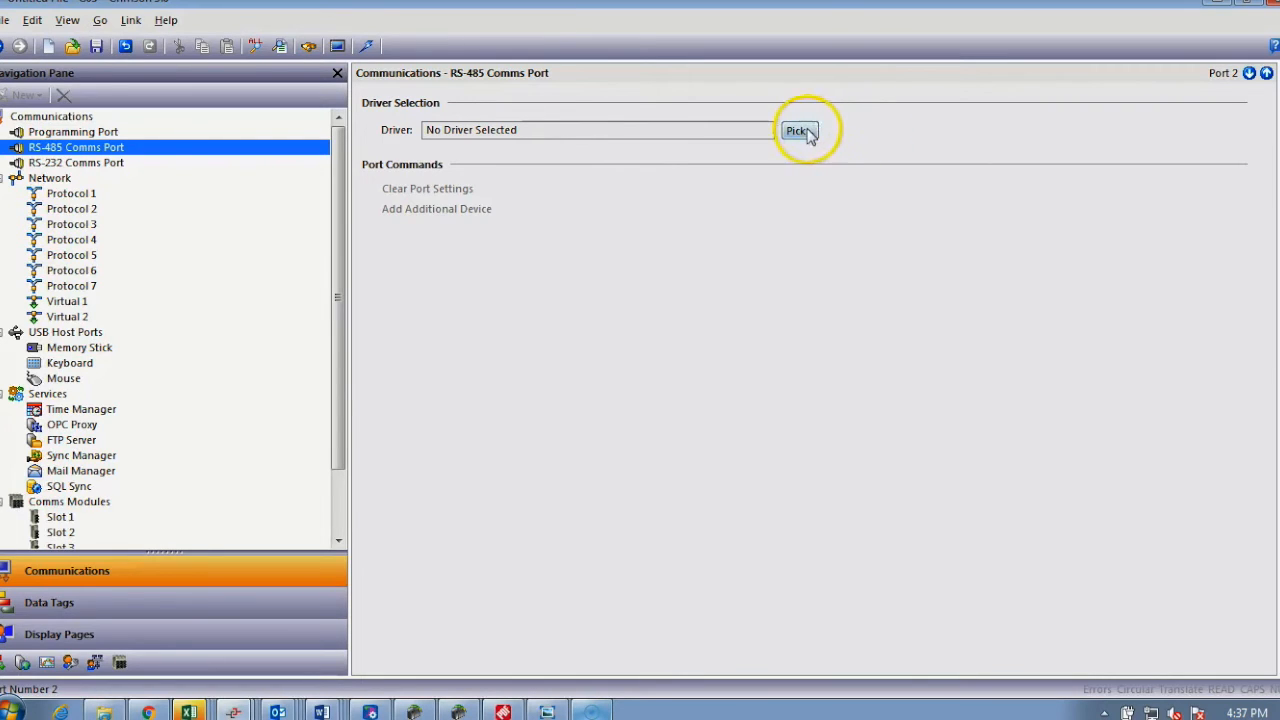
Bring up the serial driver picker for the RS-485 comms port.
left_click(800, 130)
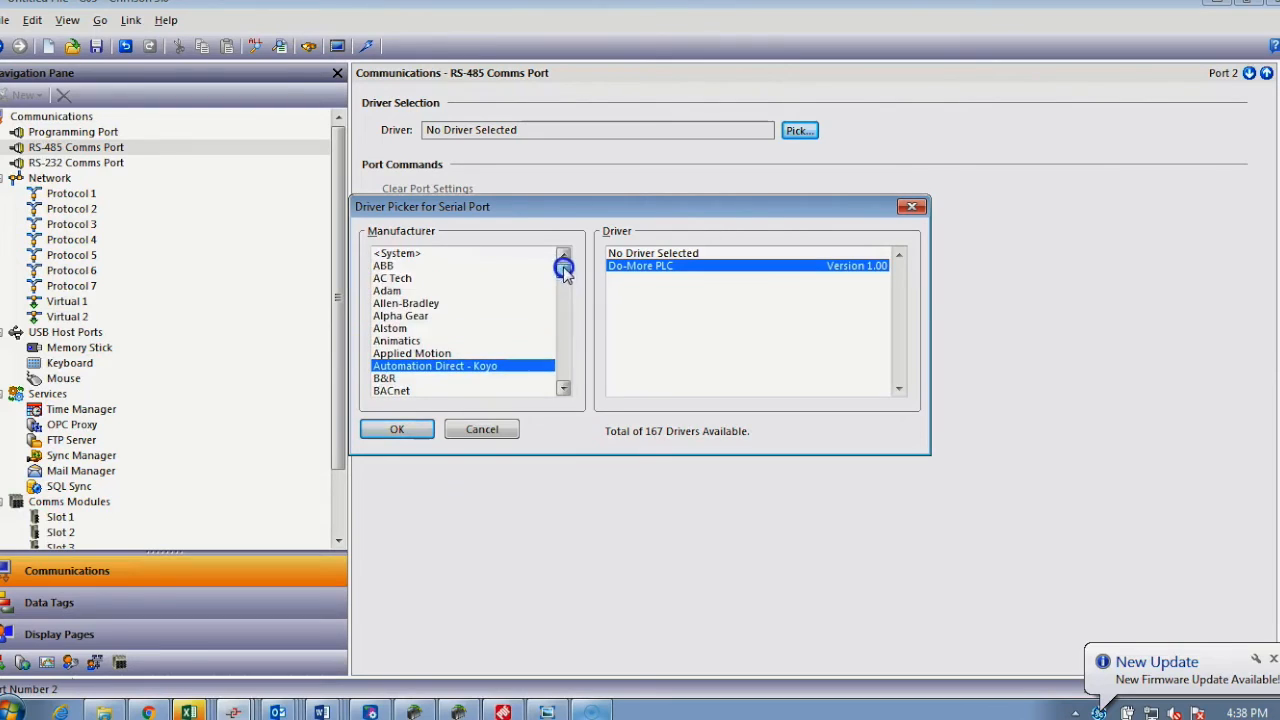
Choose Modbus as manufacturer and Universal Master as the RS-485 driver.
left_click(406, 304)
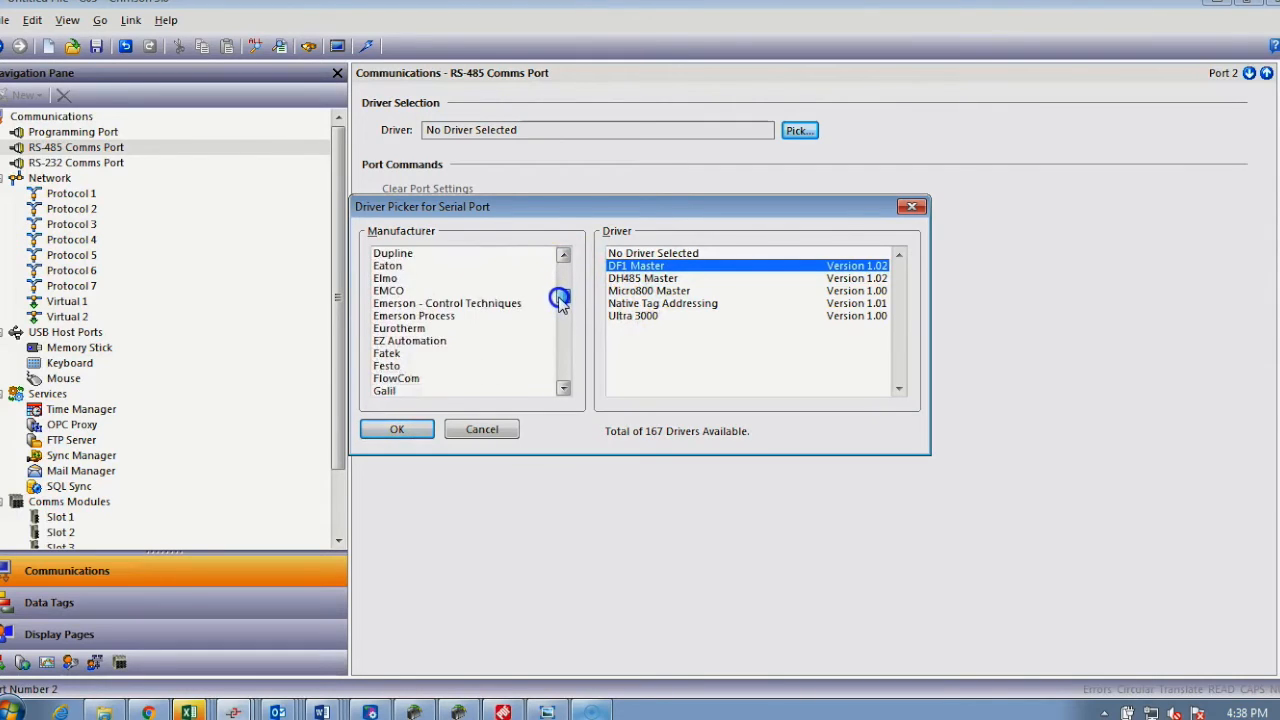
scroll("down", 3)
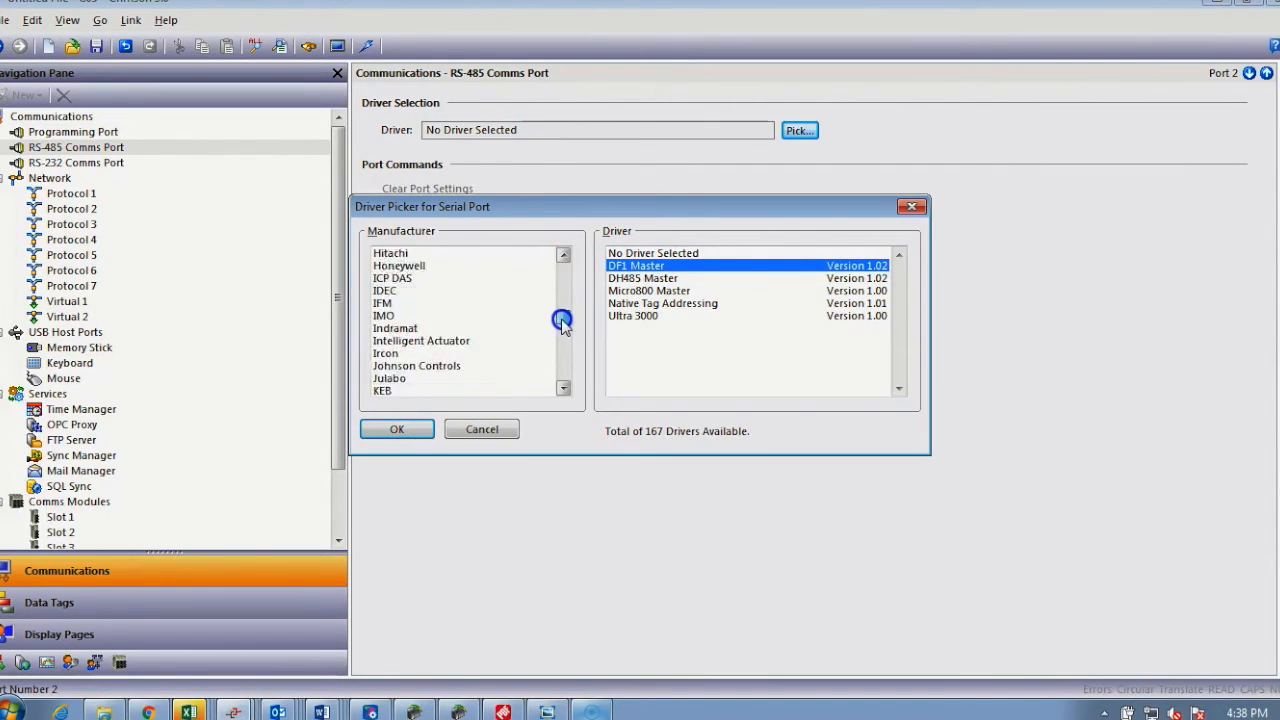
scroll("down", 3)
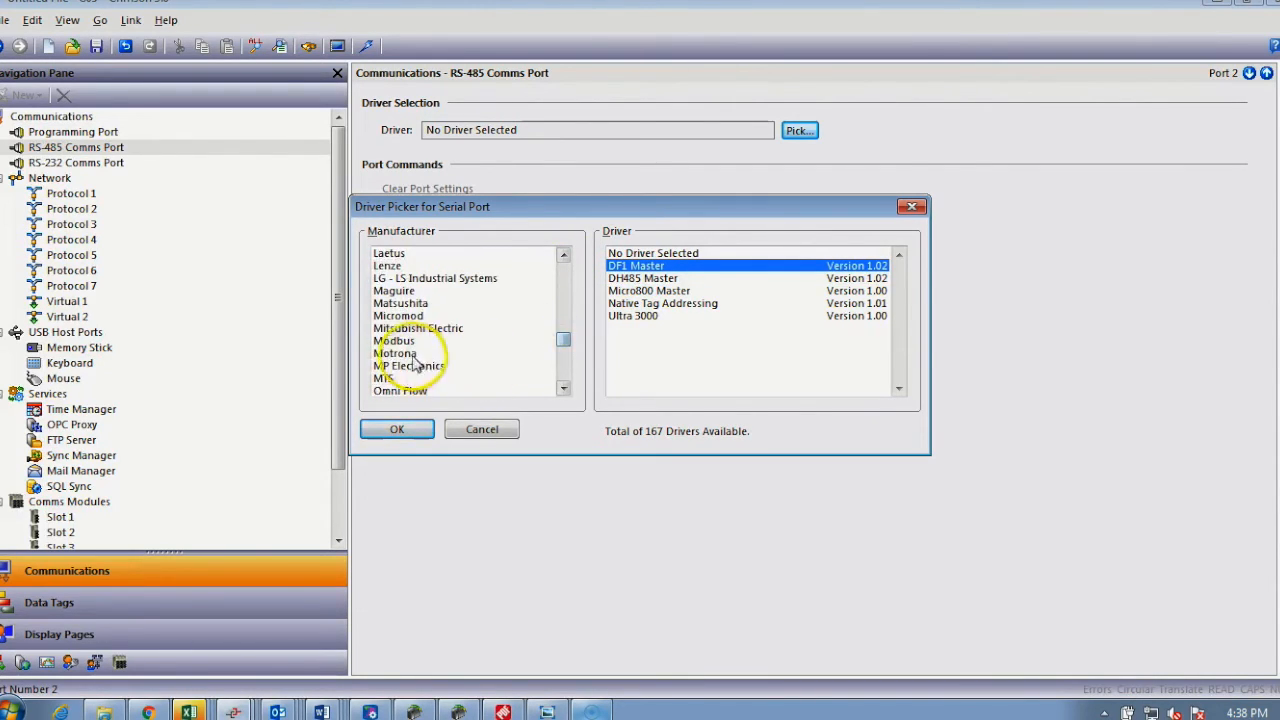
left_click(394, 340)
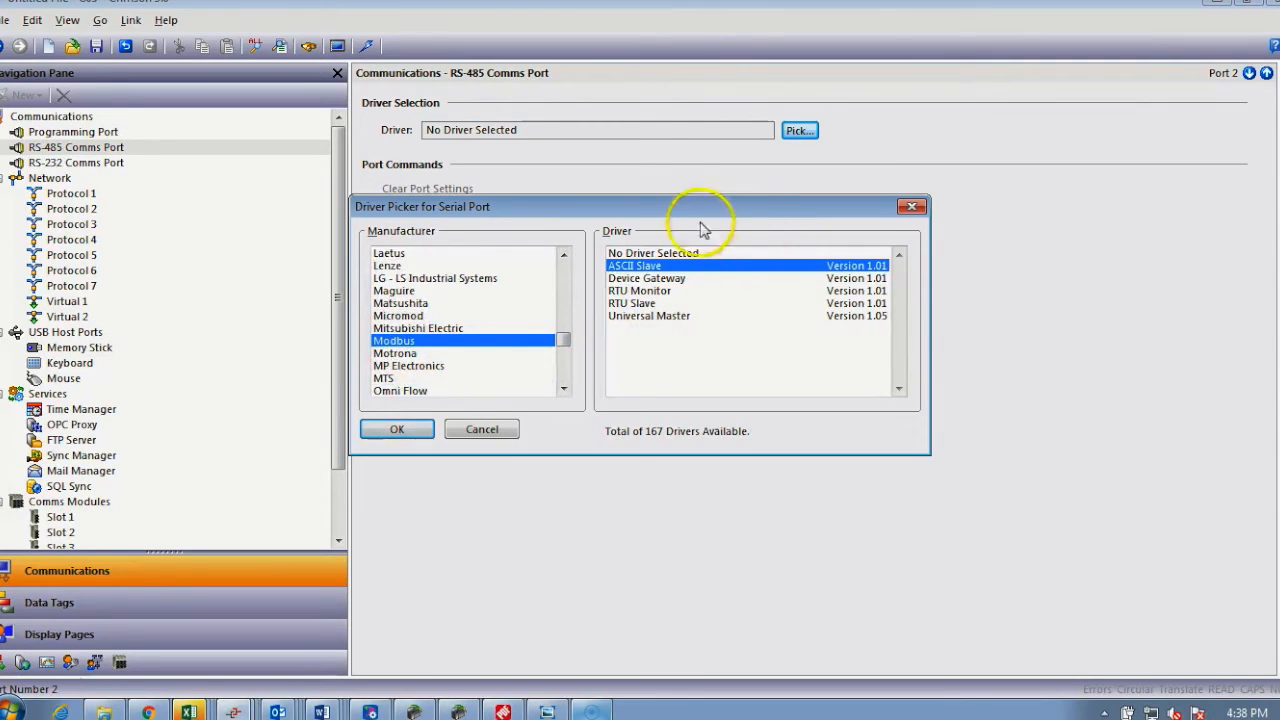
mouse_move(696, 332)
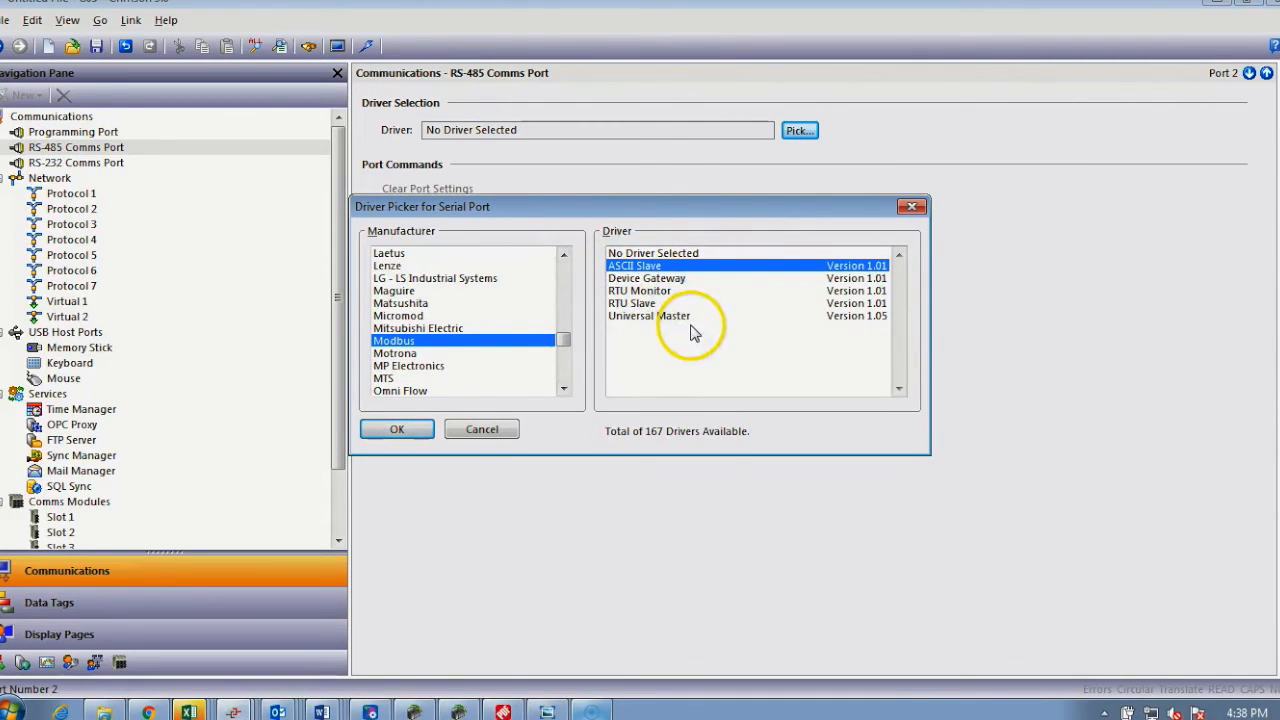
mouse_move(696, 332)
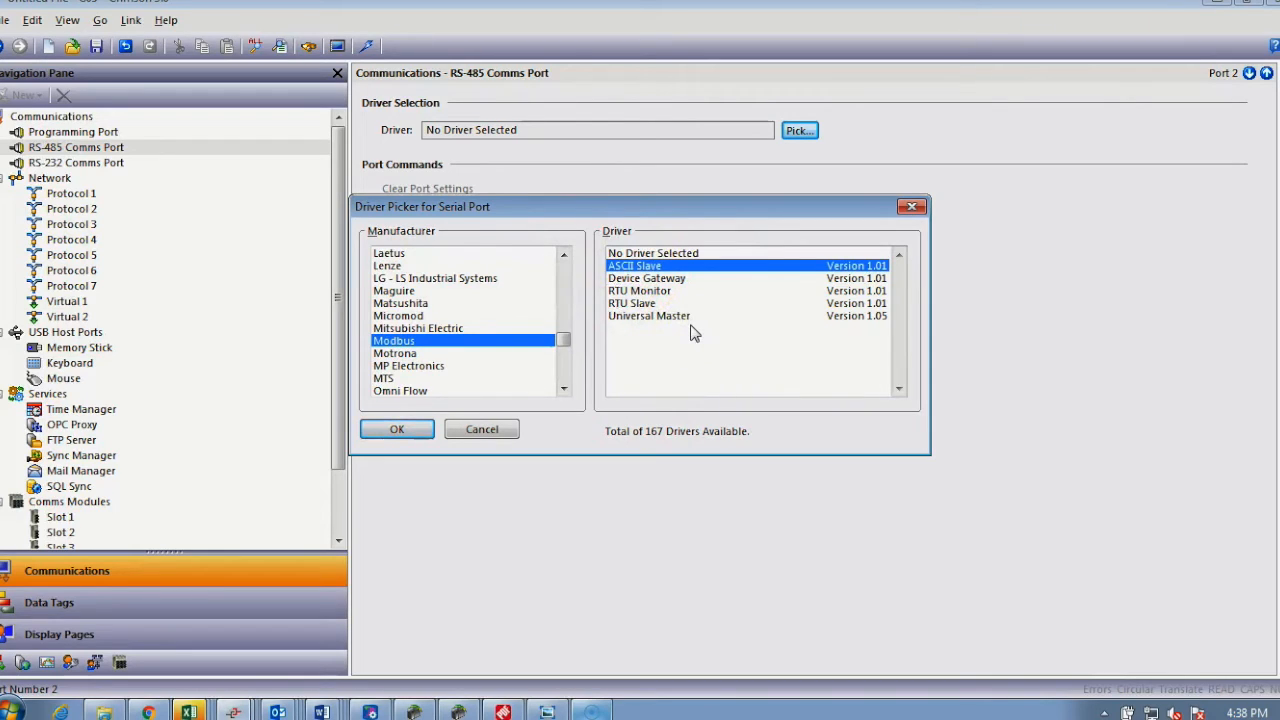
left_click(648, 316)
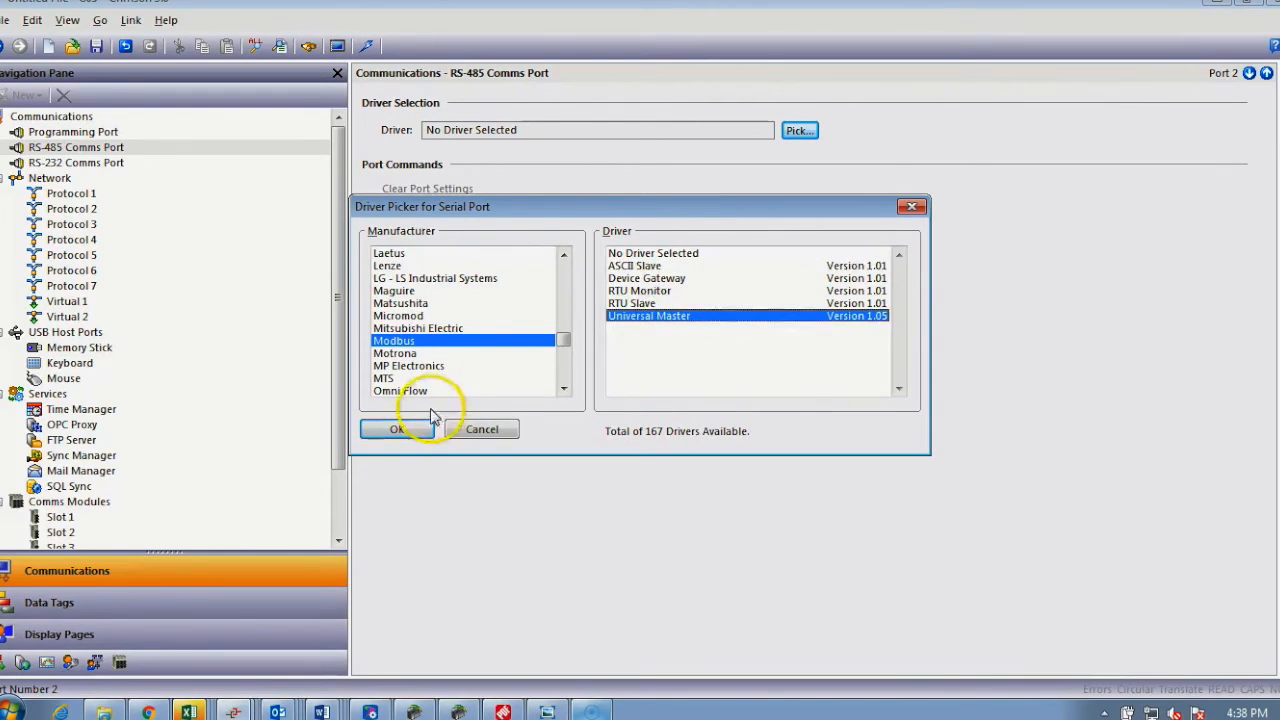
left_click(396, 428)
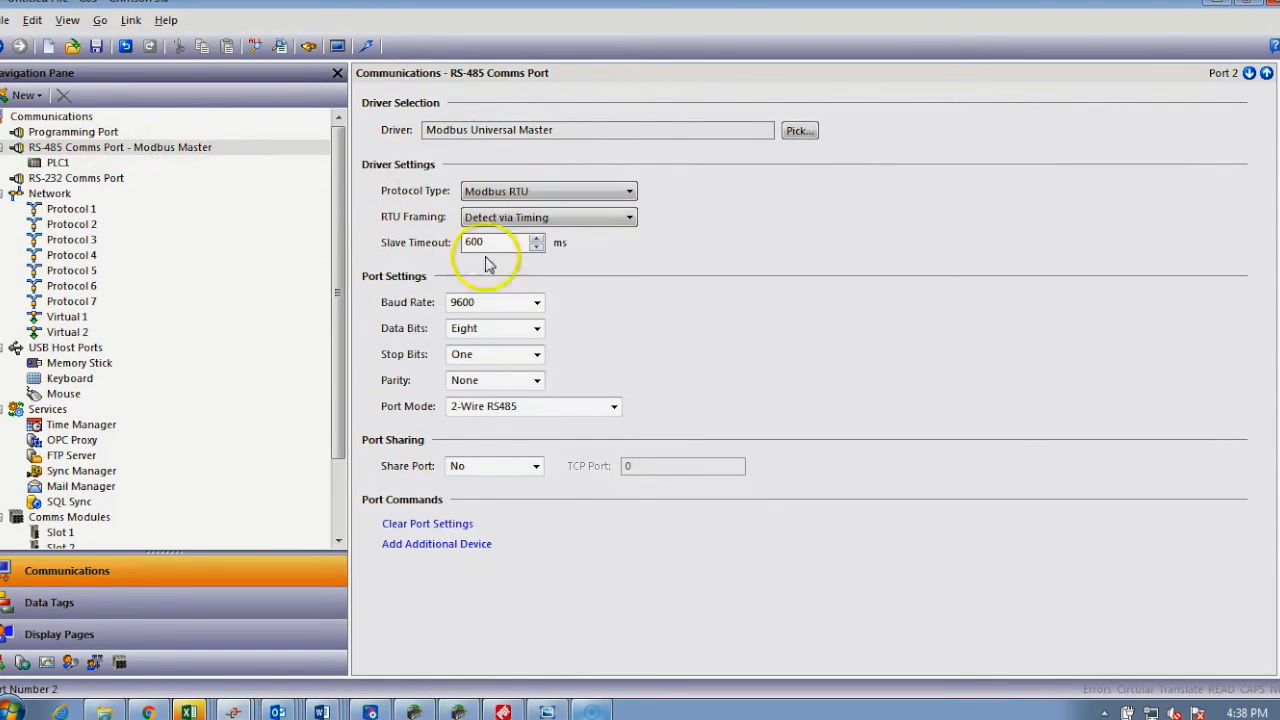
left_click(628, 192)
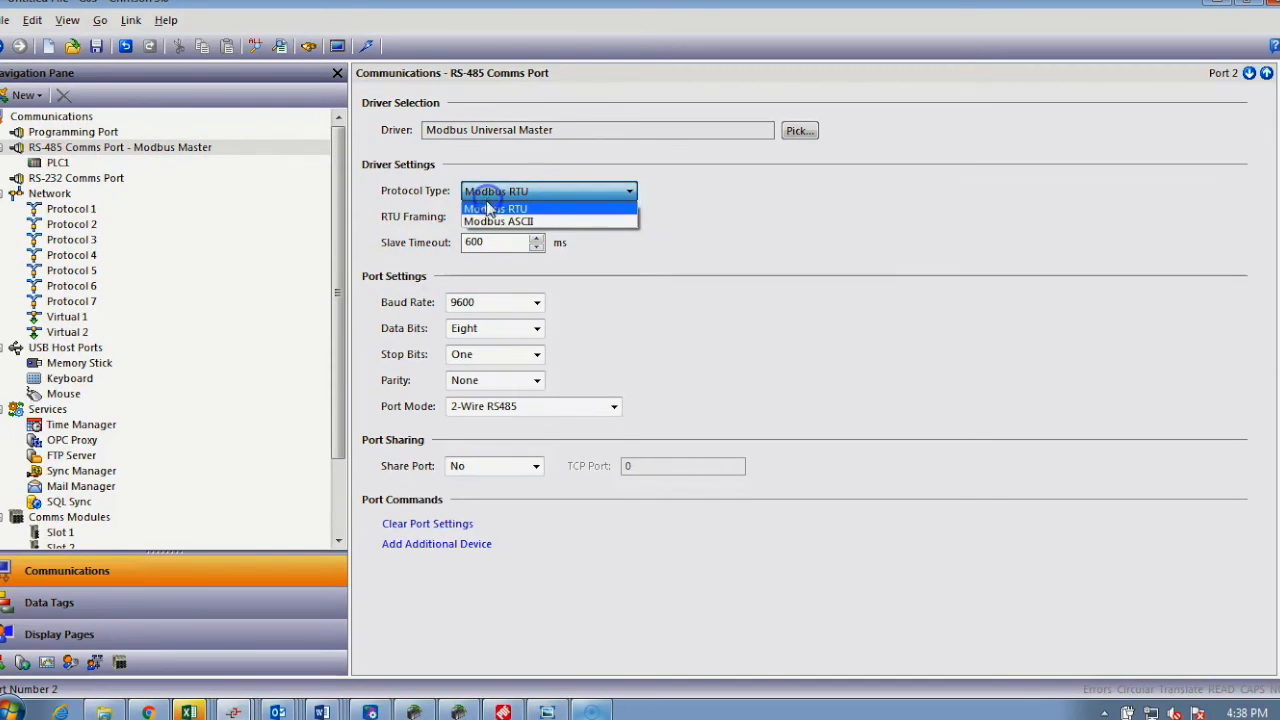
left_click(498, 220)
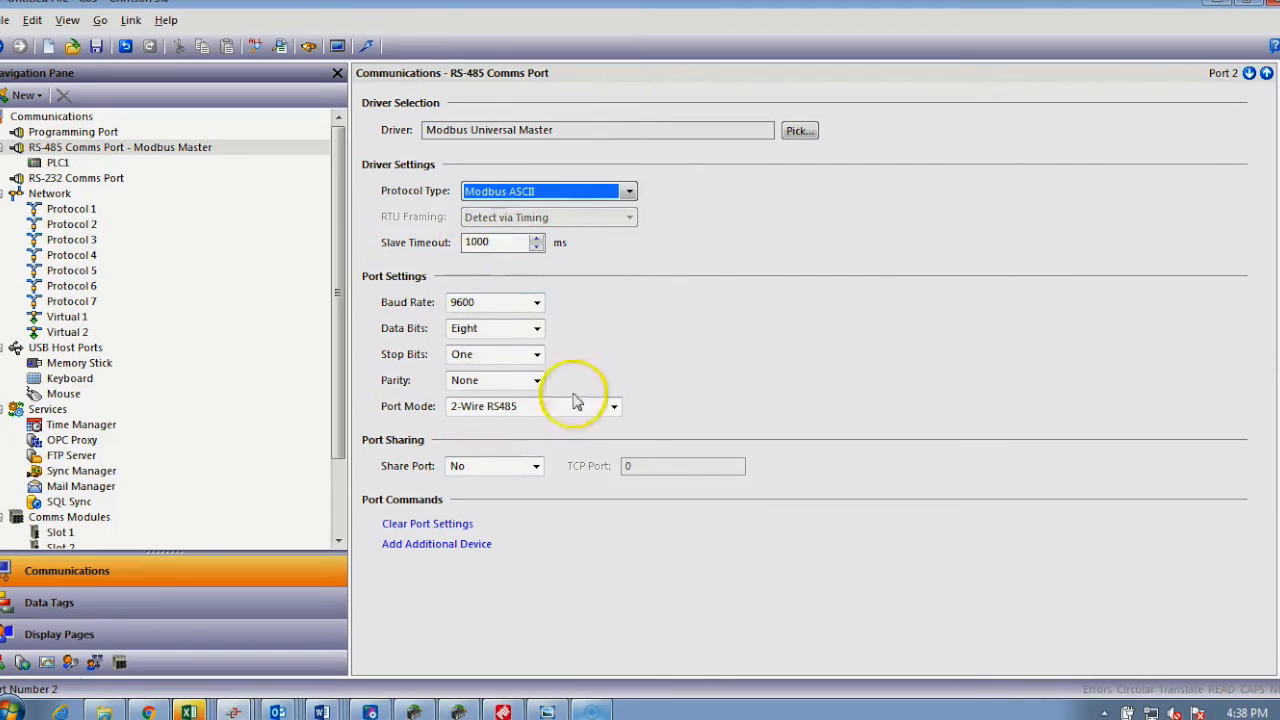
mouse_move(196, 172)
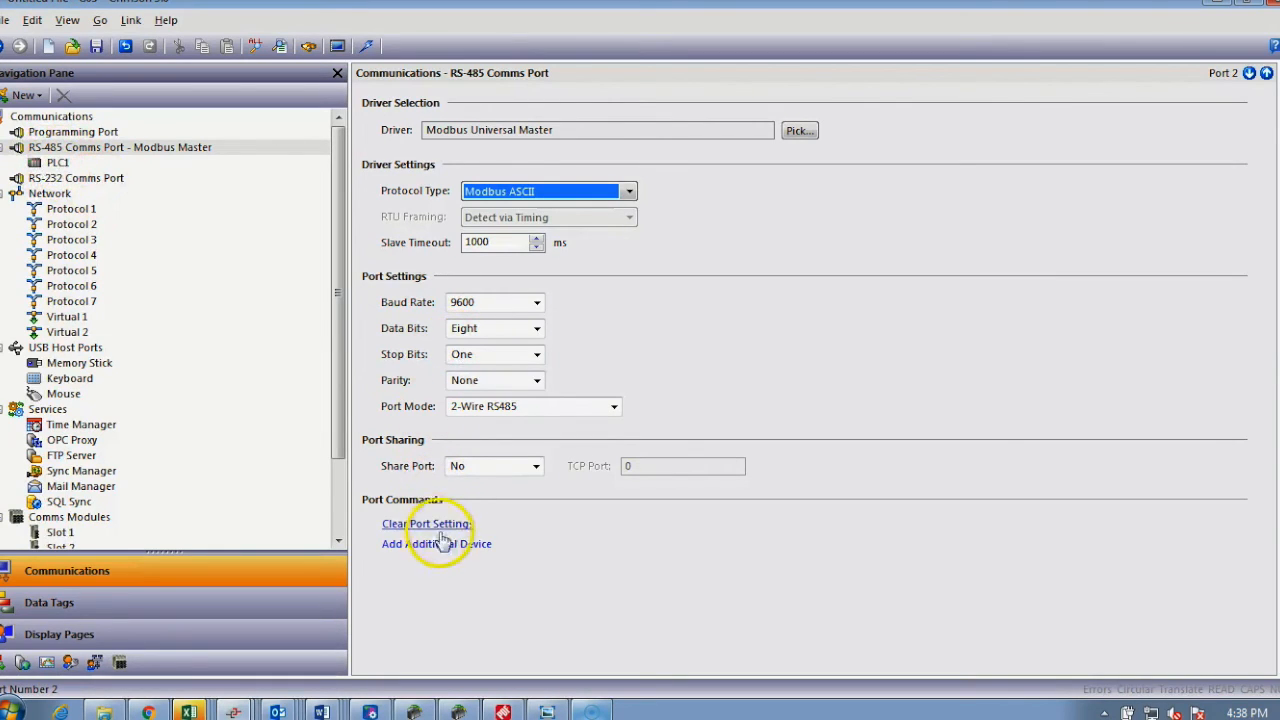
Add devices PLC2–PLC4 under the RS-485 port and start renaming PLC1.
left_click(436, 544)
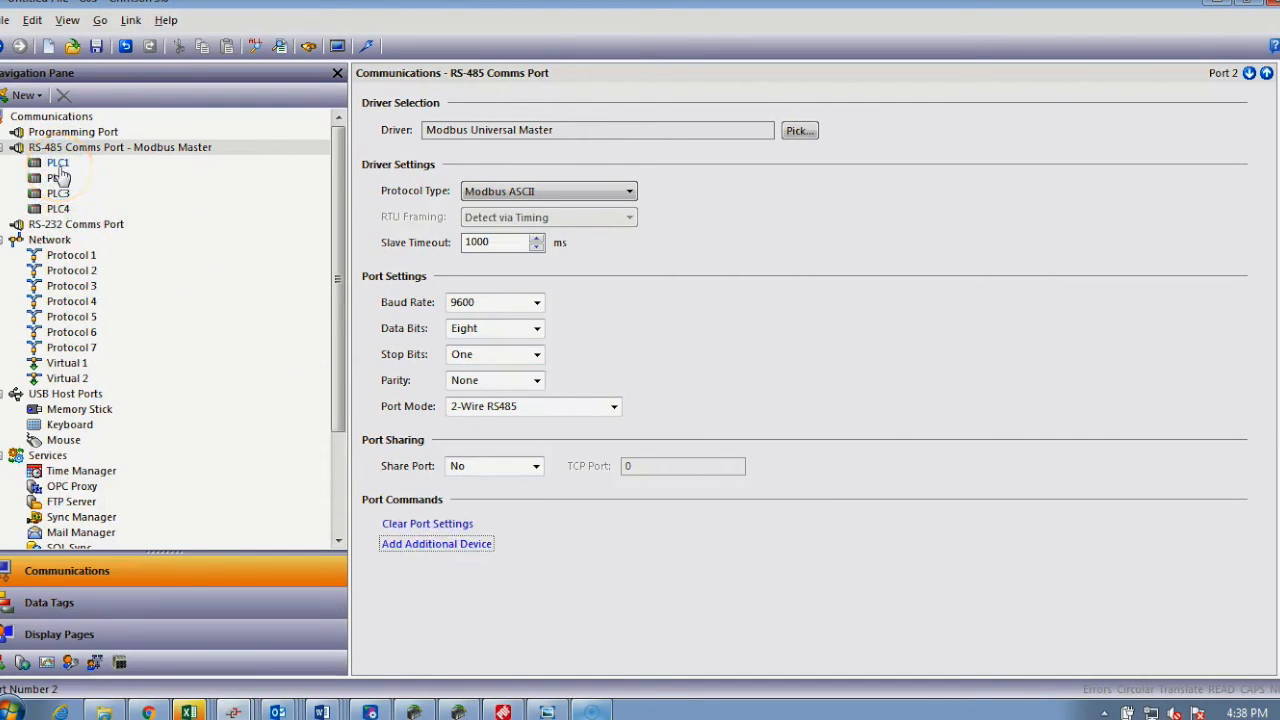
left_click(58, 162)
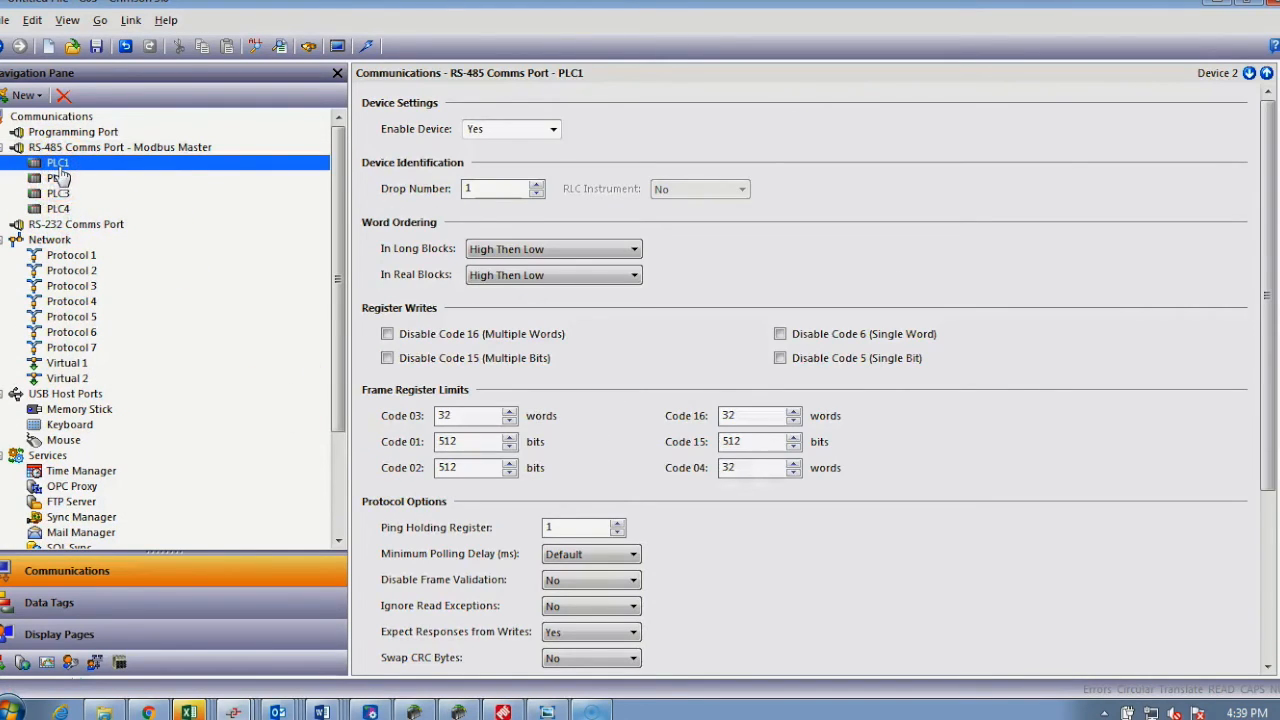
right_click(56, 162)
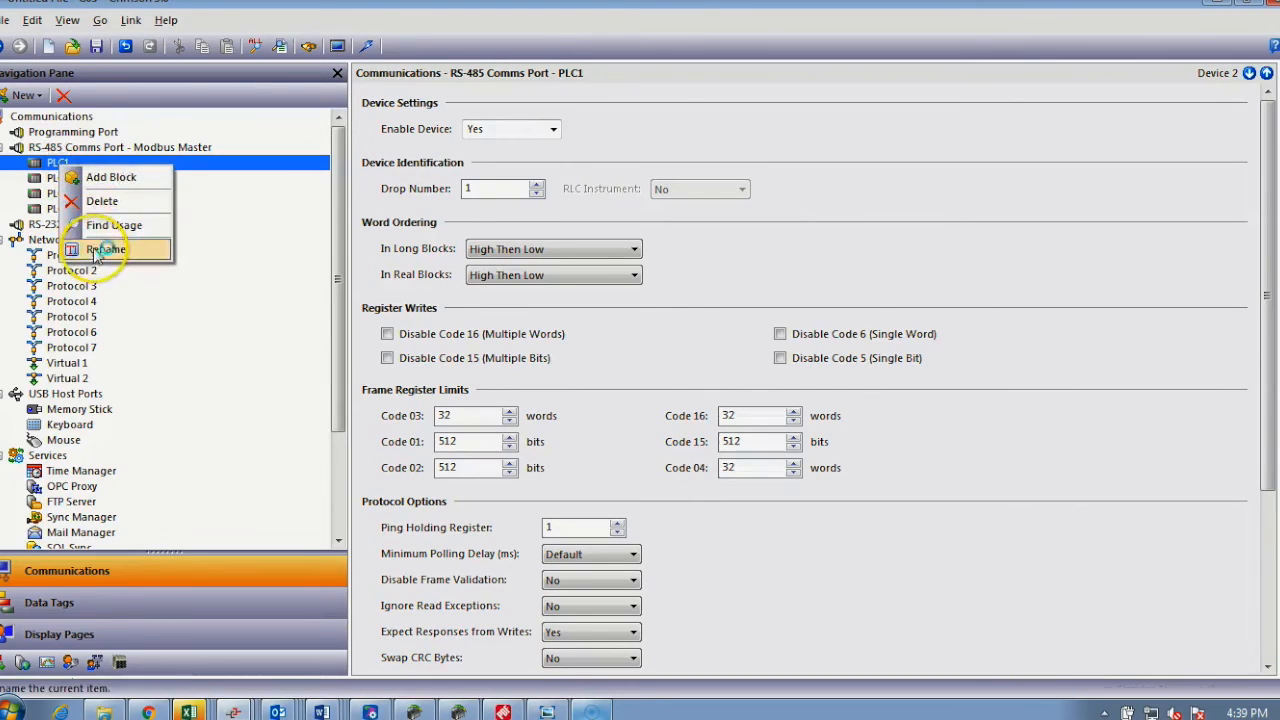
left_click(104, 248)
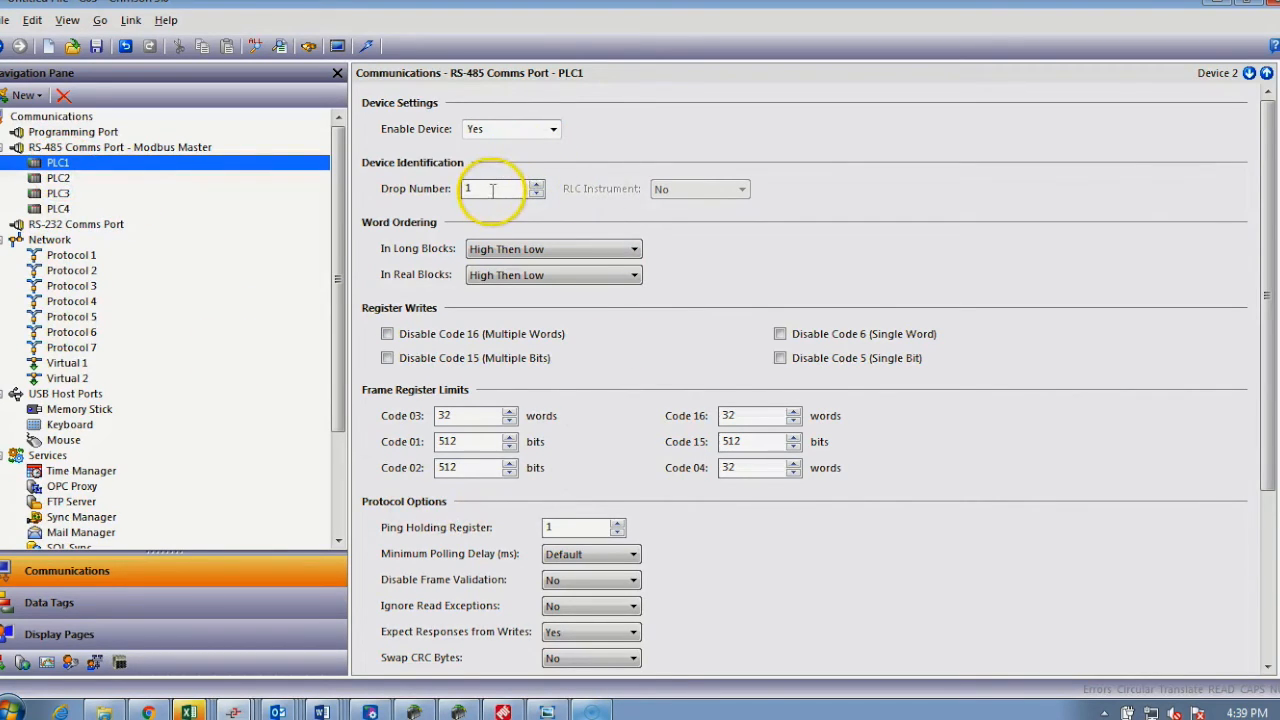
mouse_move(590, 248)
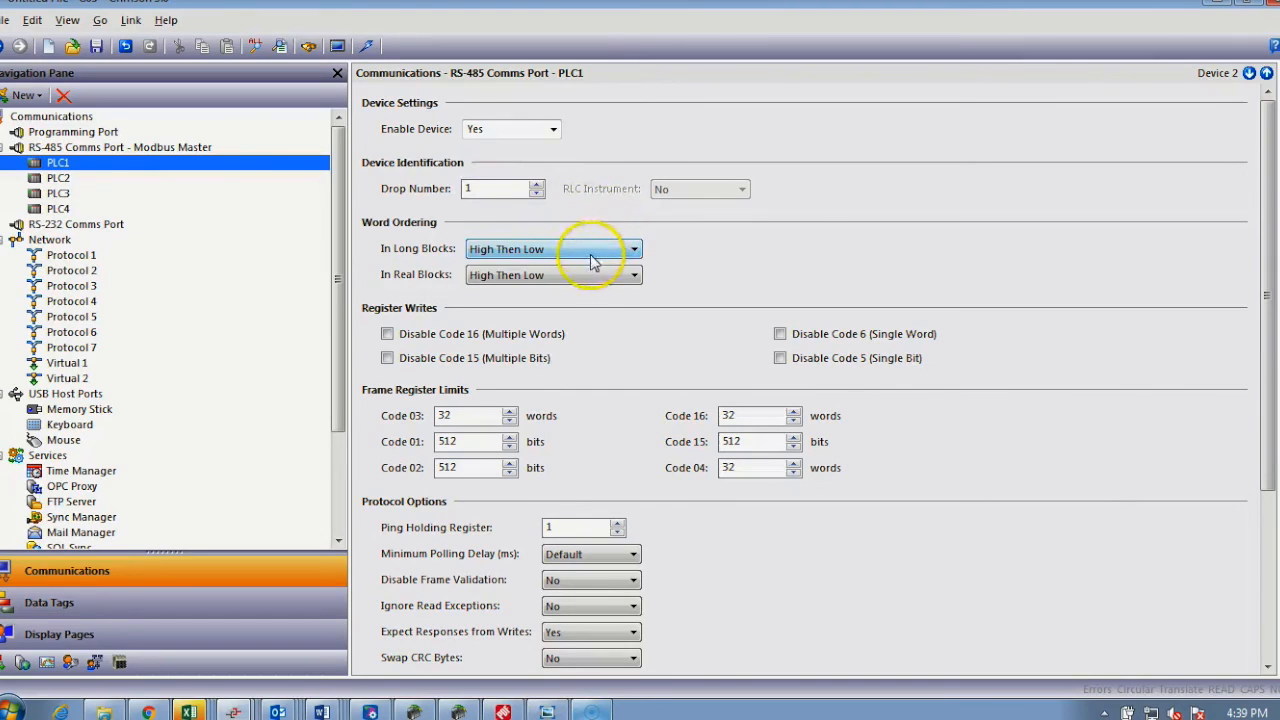
mouse_move(540, 414)
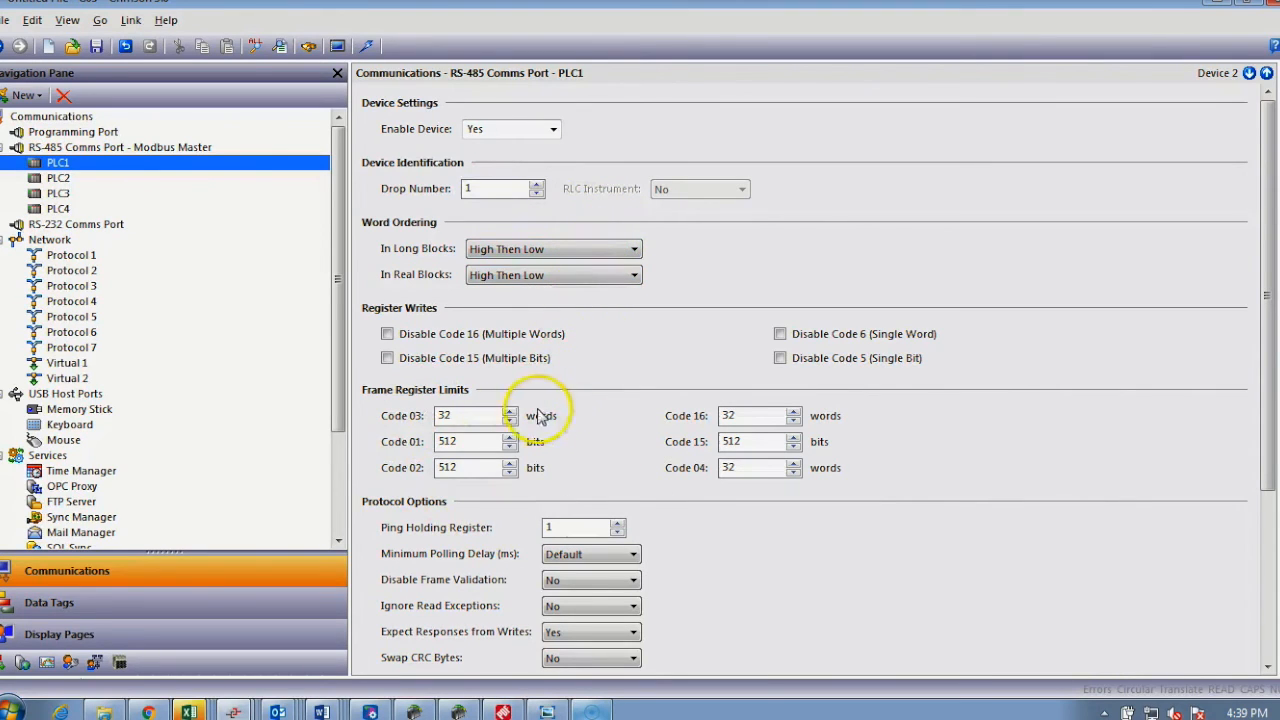
scroll("down", 3)
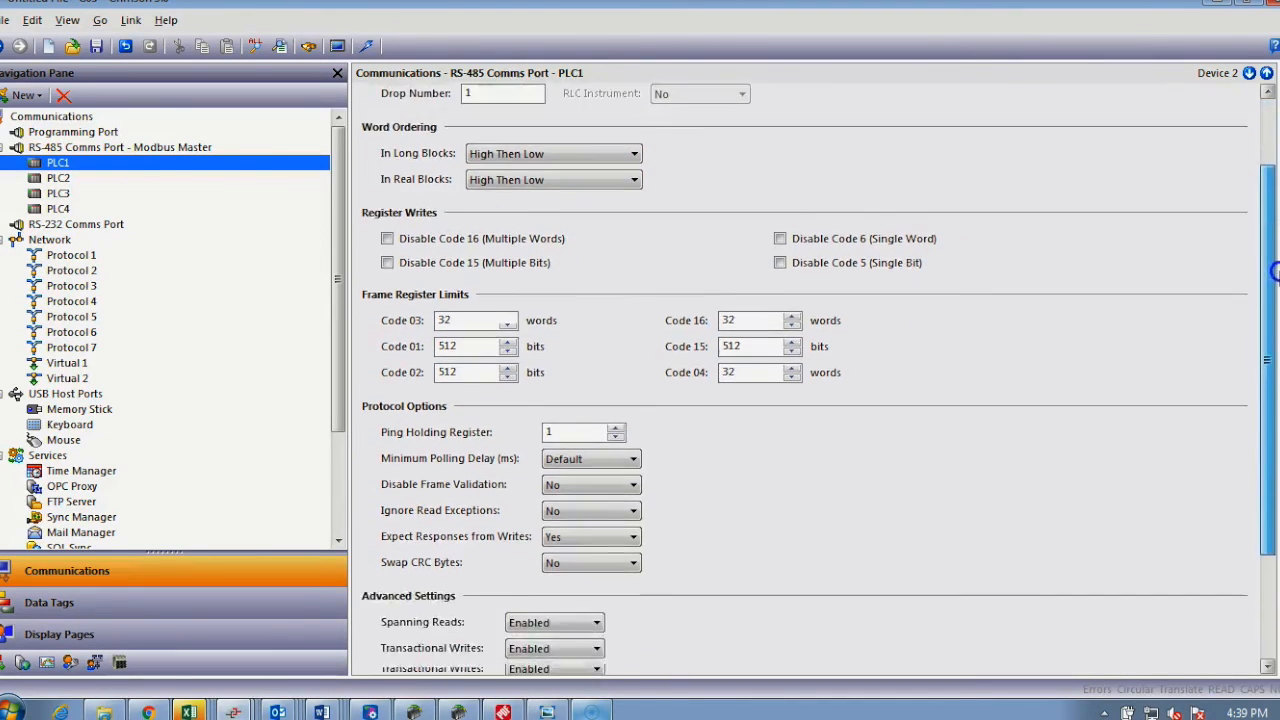
scroll("down", 3)
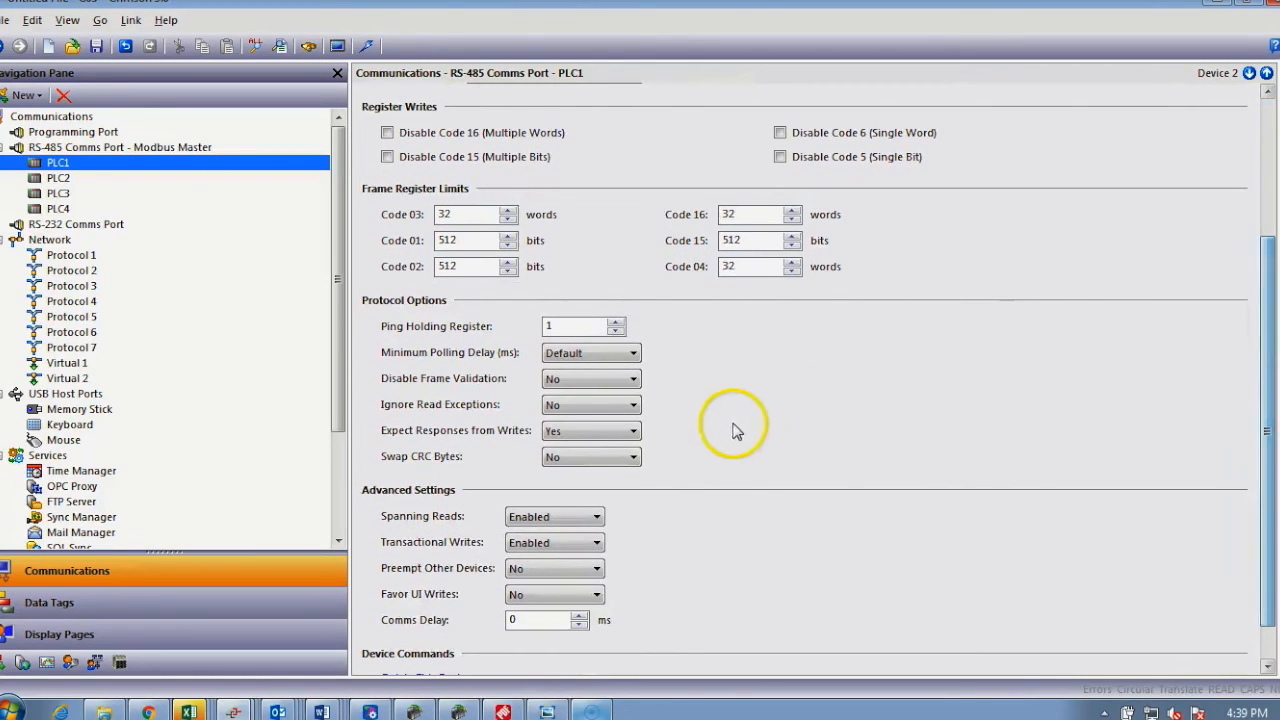
mouse_move(452, 352)
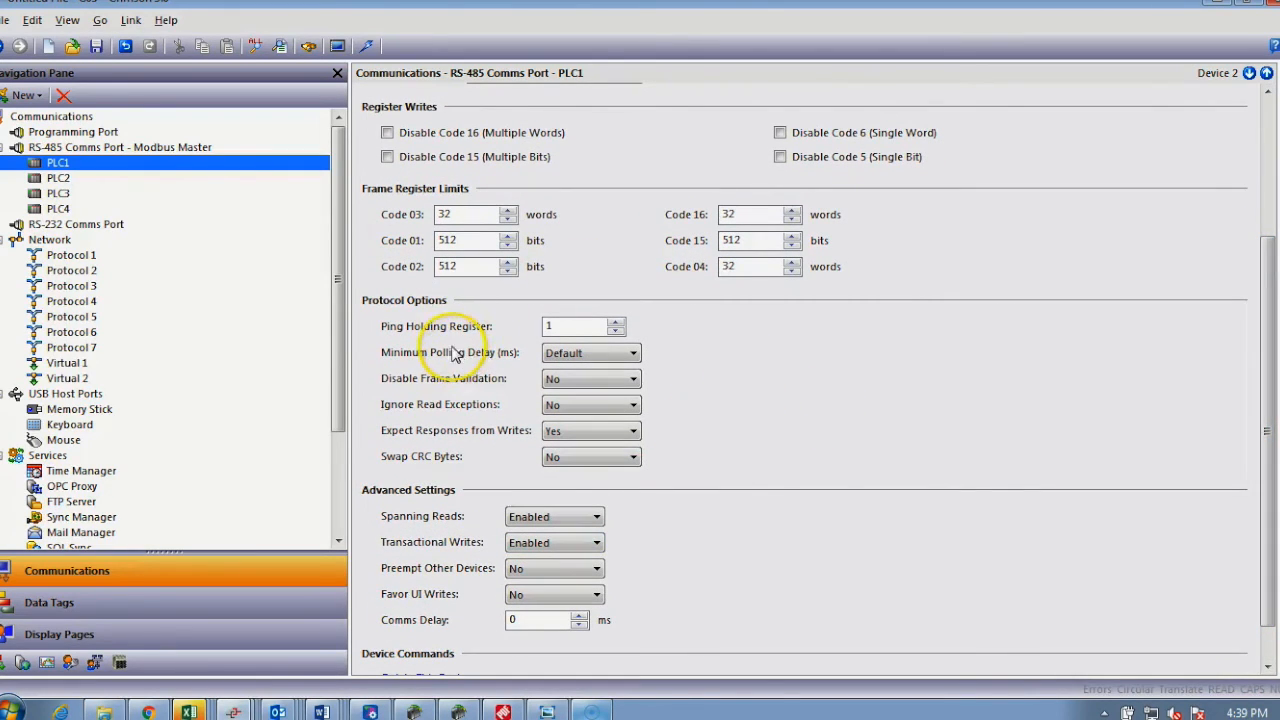
mouse_move(516, 340)
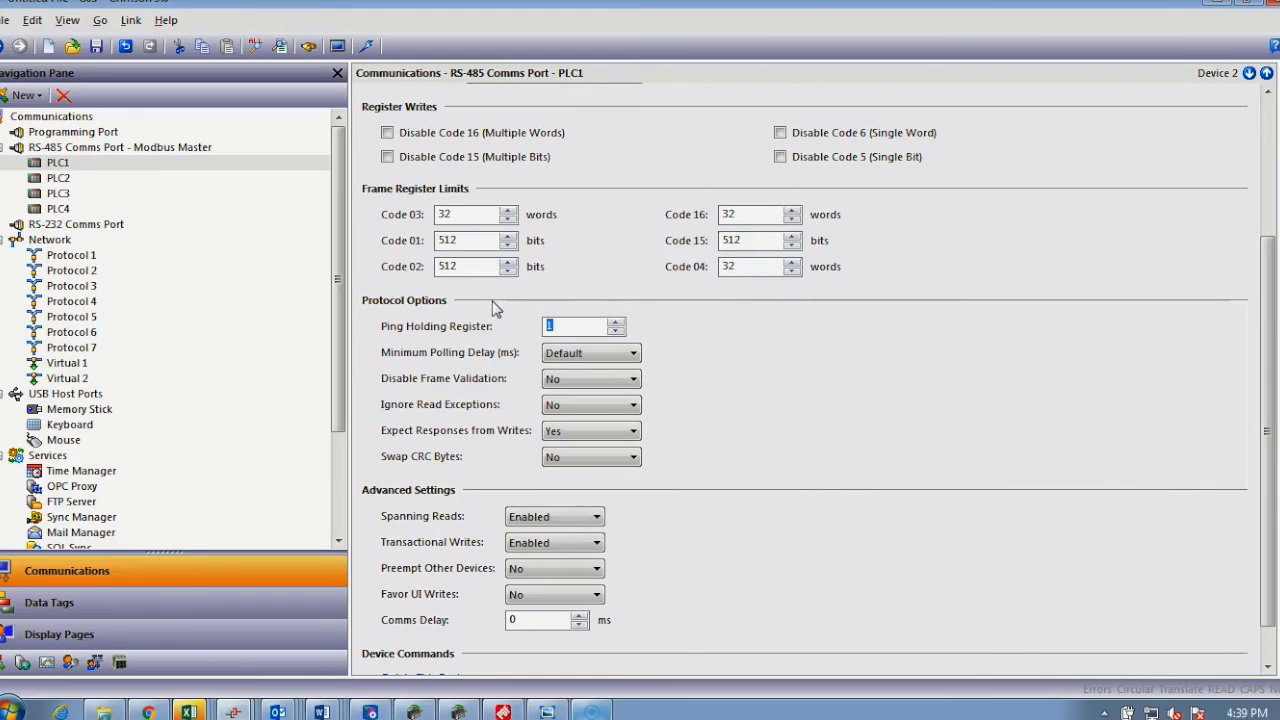
Choose Allen-Bradley Native Tags via L5K File Enhanced as the Protocol 1 driver.
left_click(76, 224)
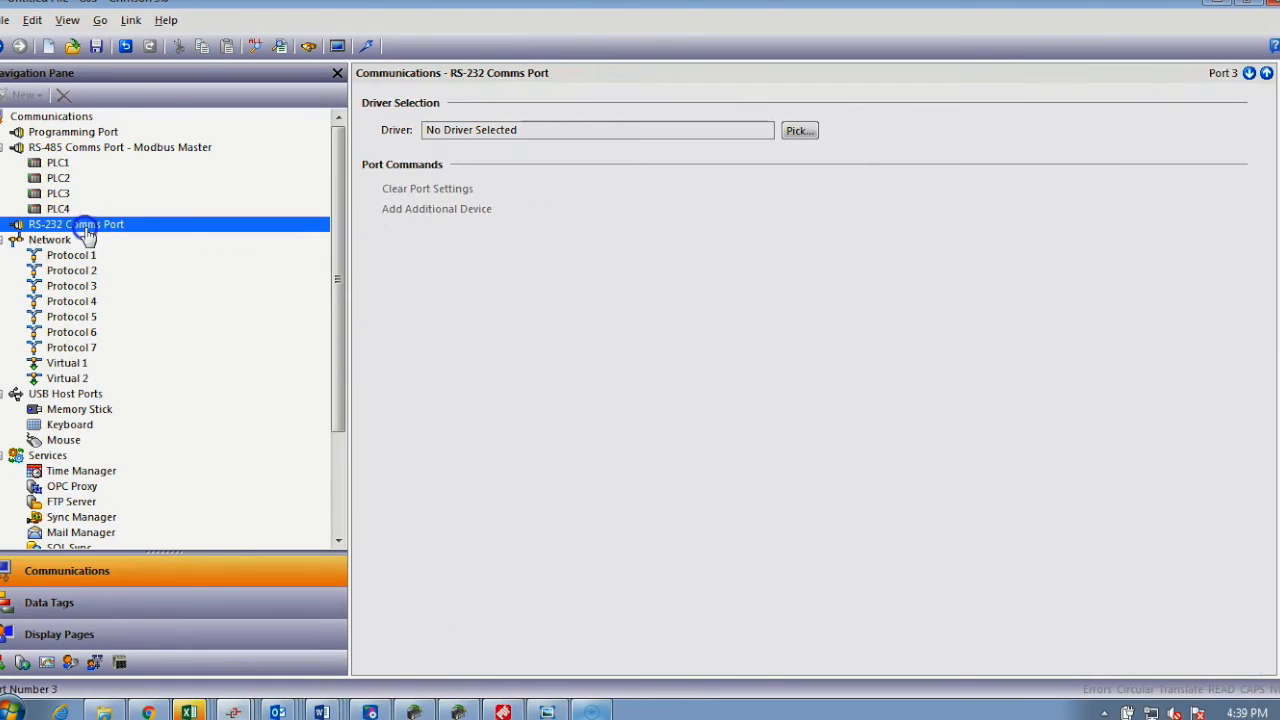
left_click(72, 256)
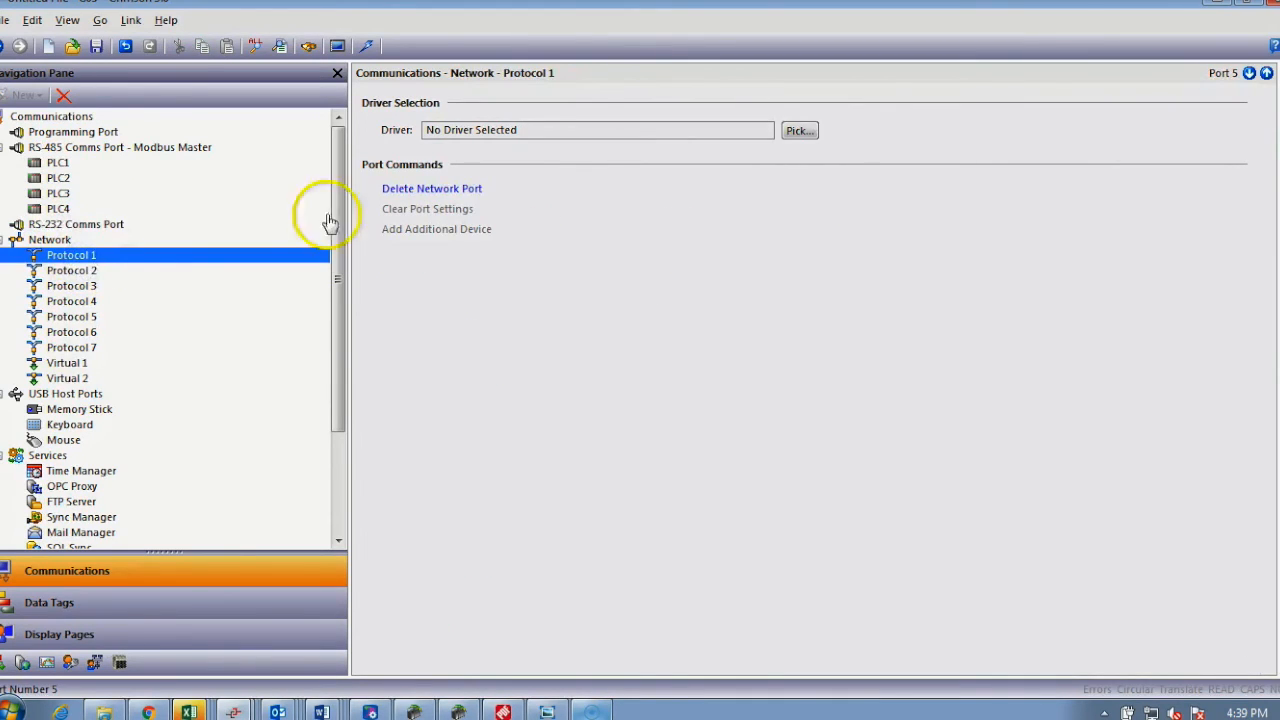
left_click(800, 130)
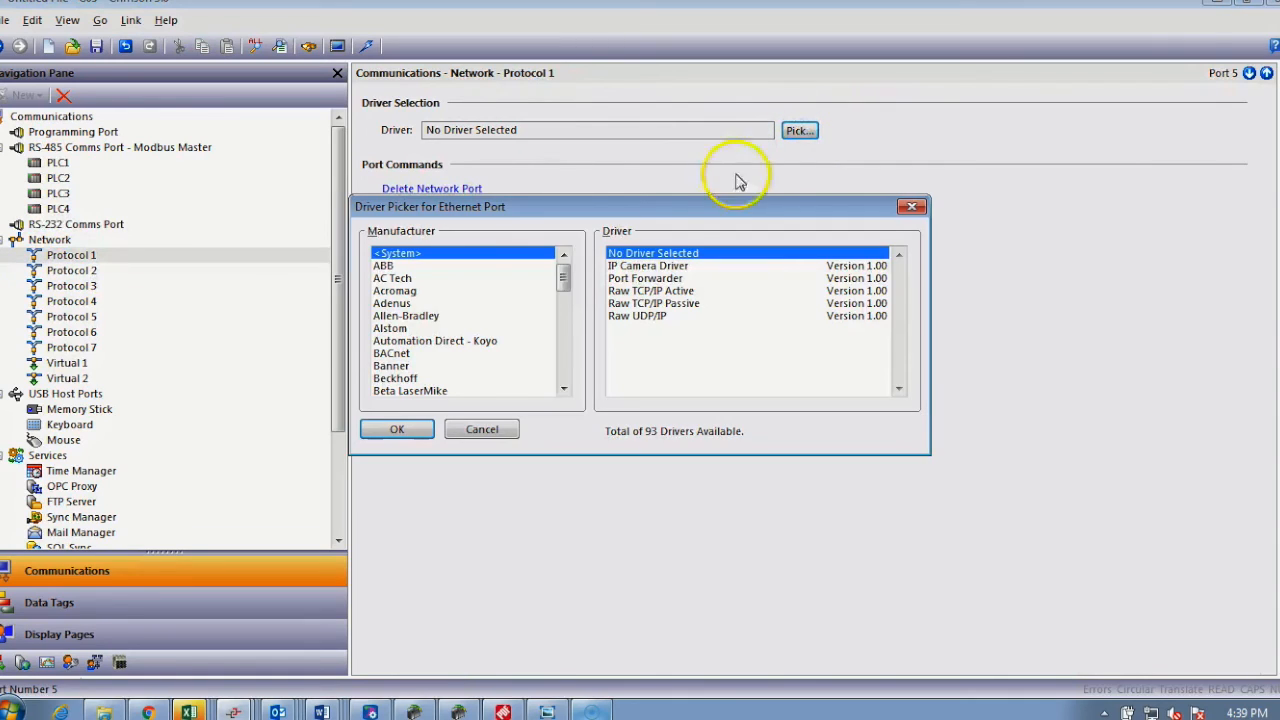
left_click(406, 316)
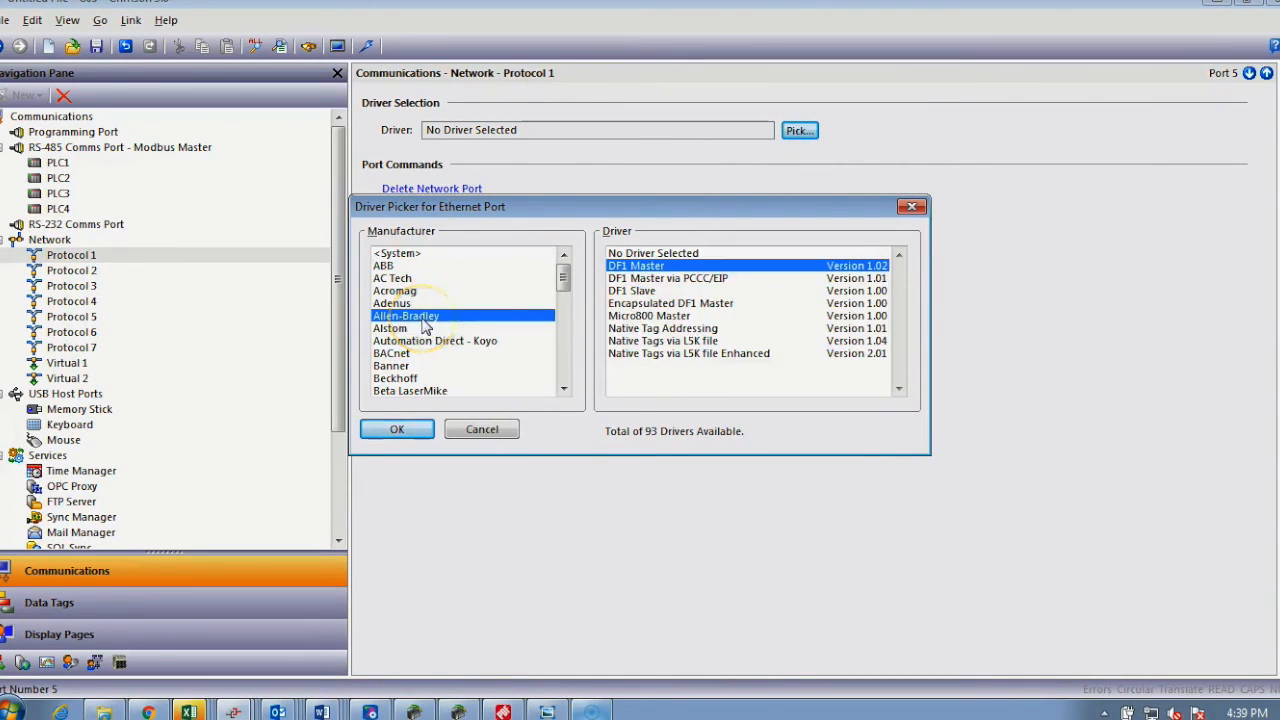
mouse_move(718, 360)
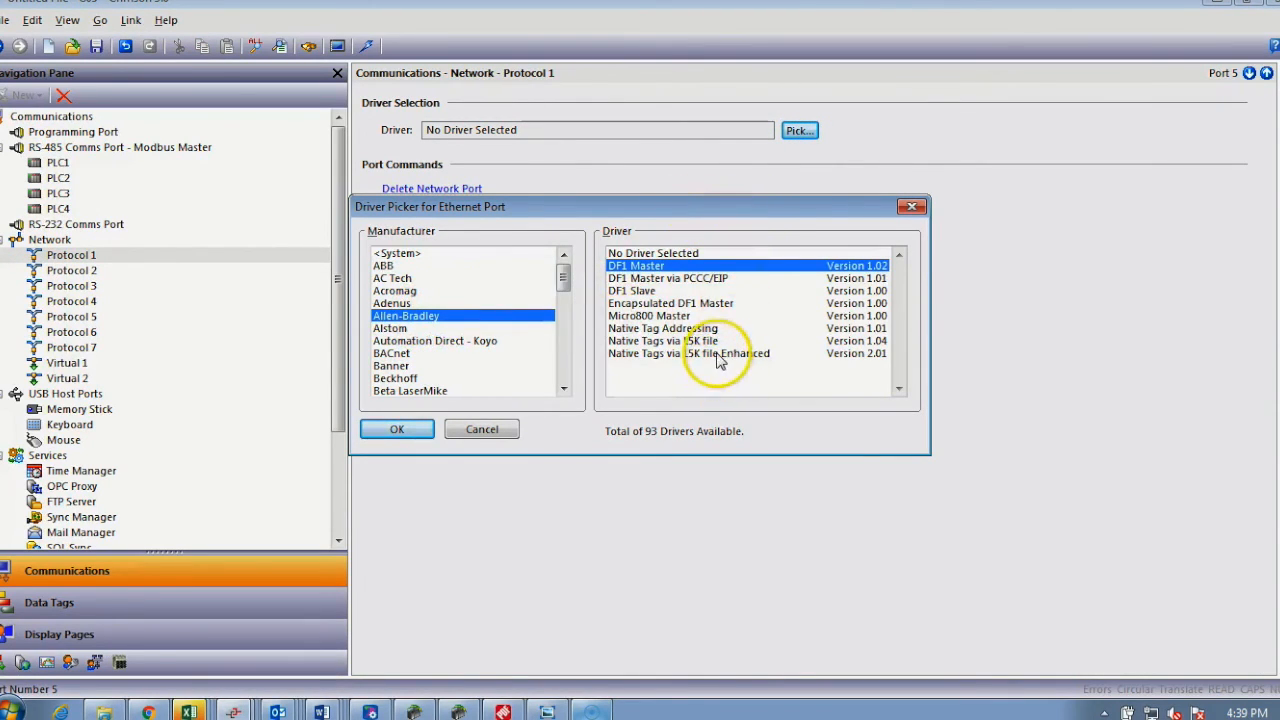
left_click(688, 352)
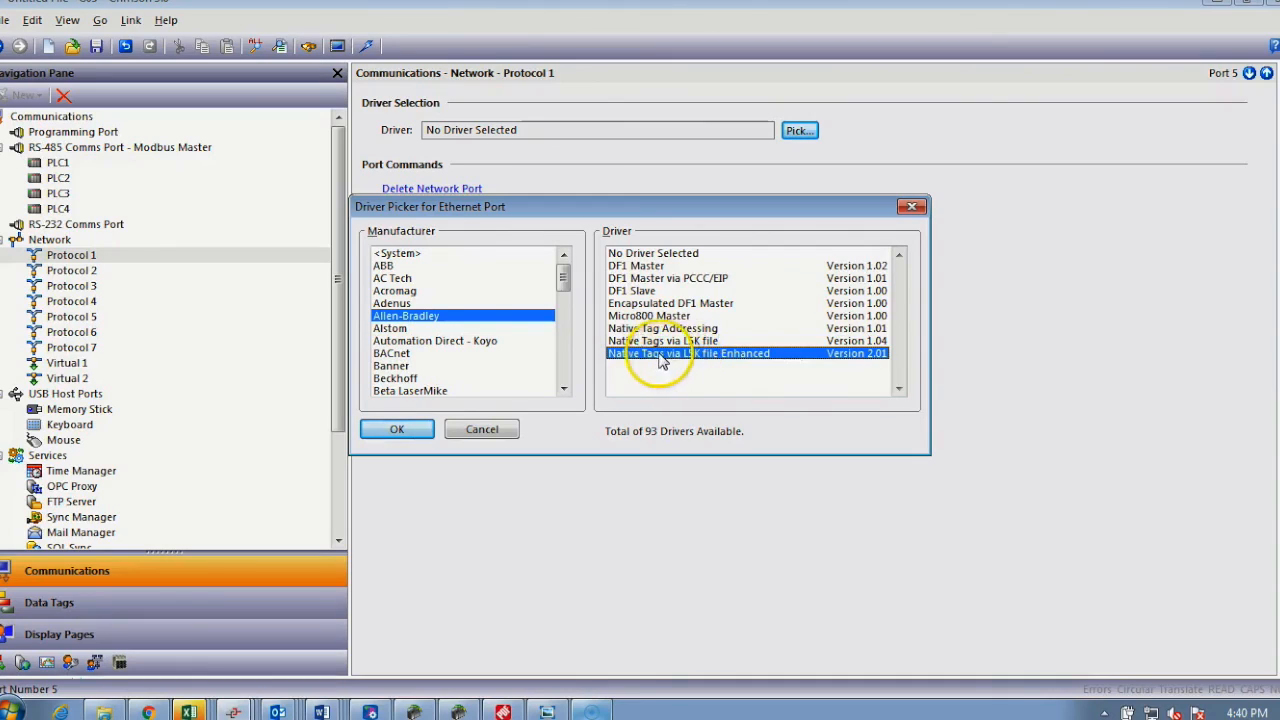
mouse_move(724, 364)
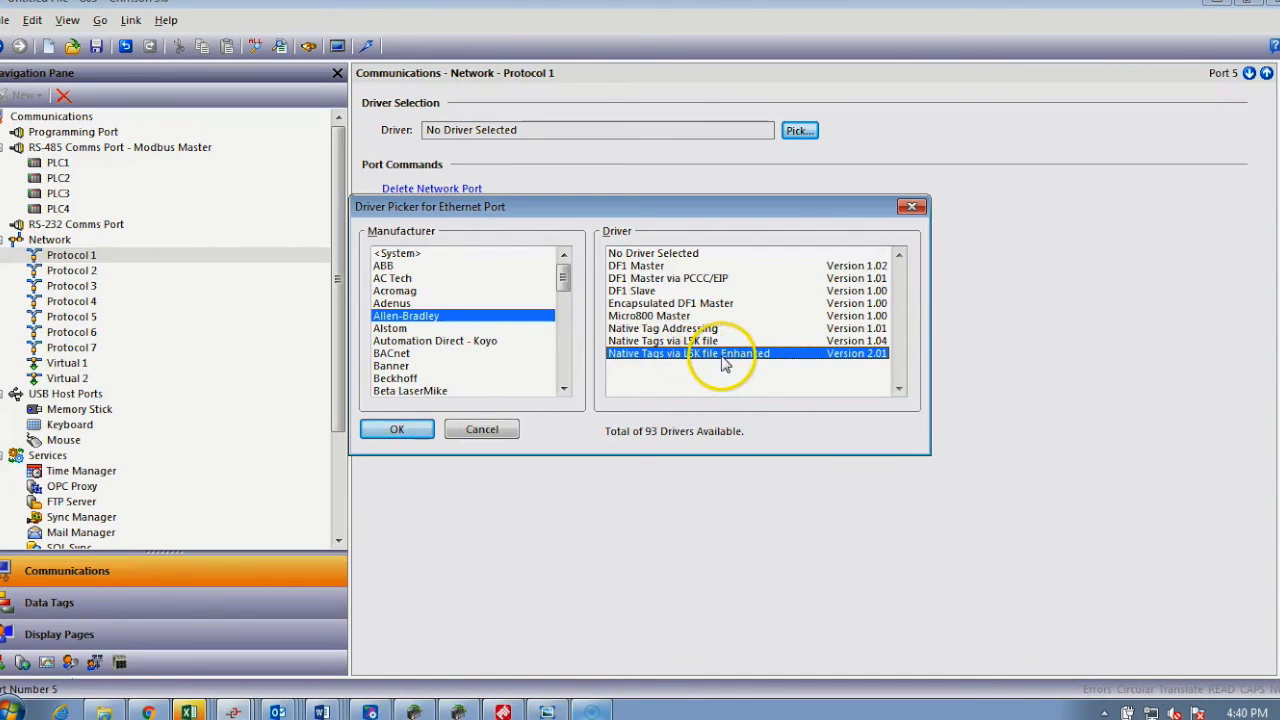
mouse_move(752, 358)
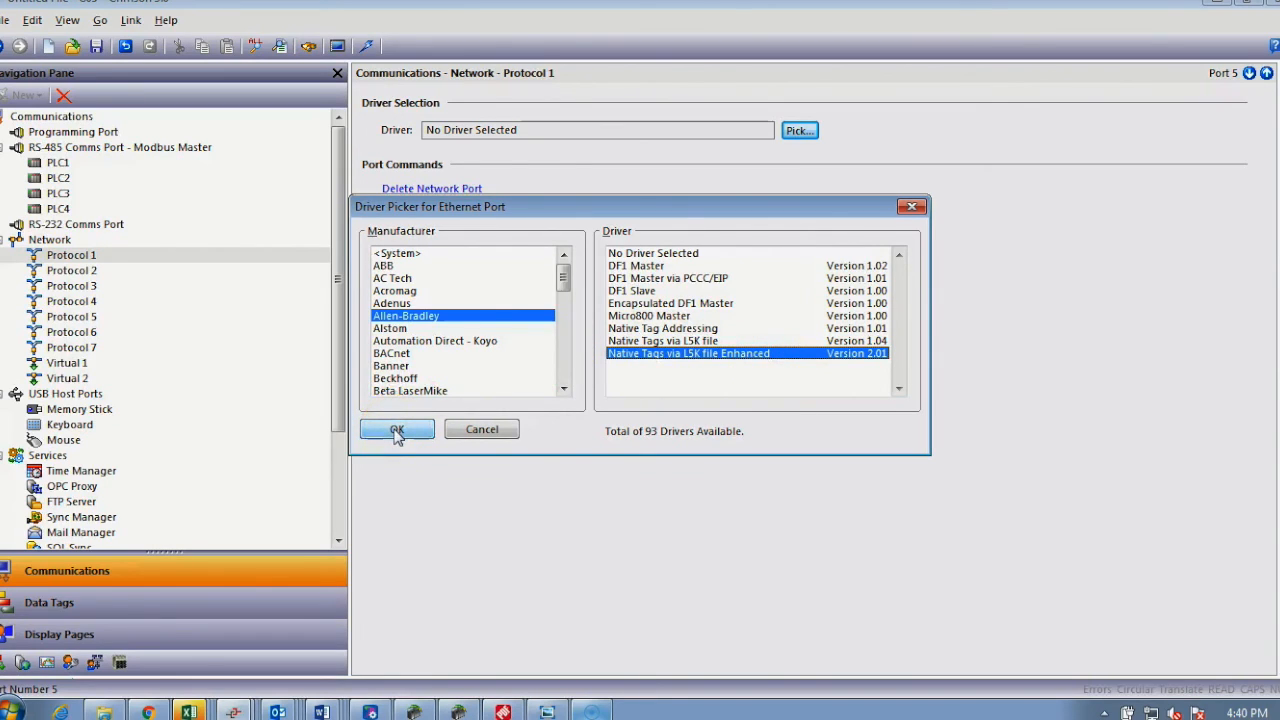
Apply the L5K driver, add devices PLC5–PLC9, and bring up PLC5's tag management.
left_click(396, 428)
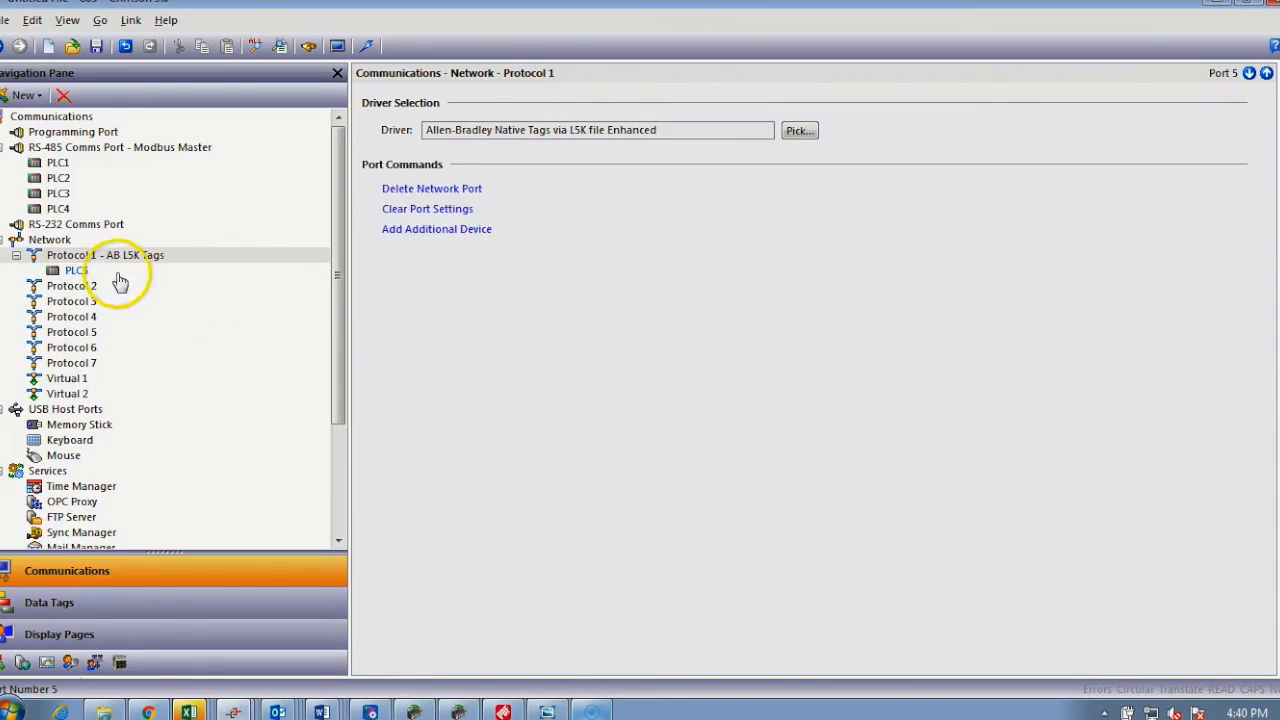
left_click(436, 228)
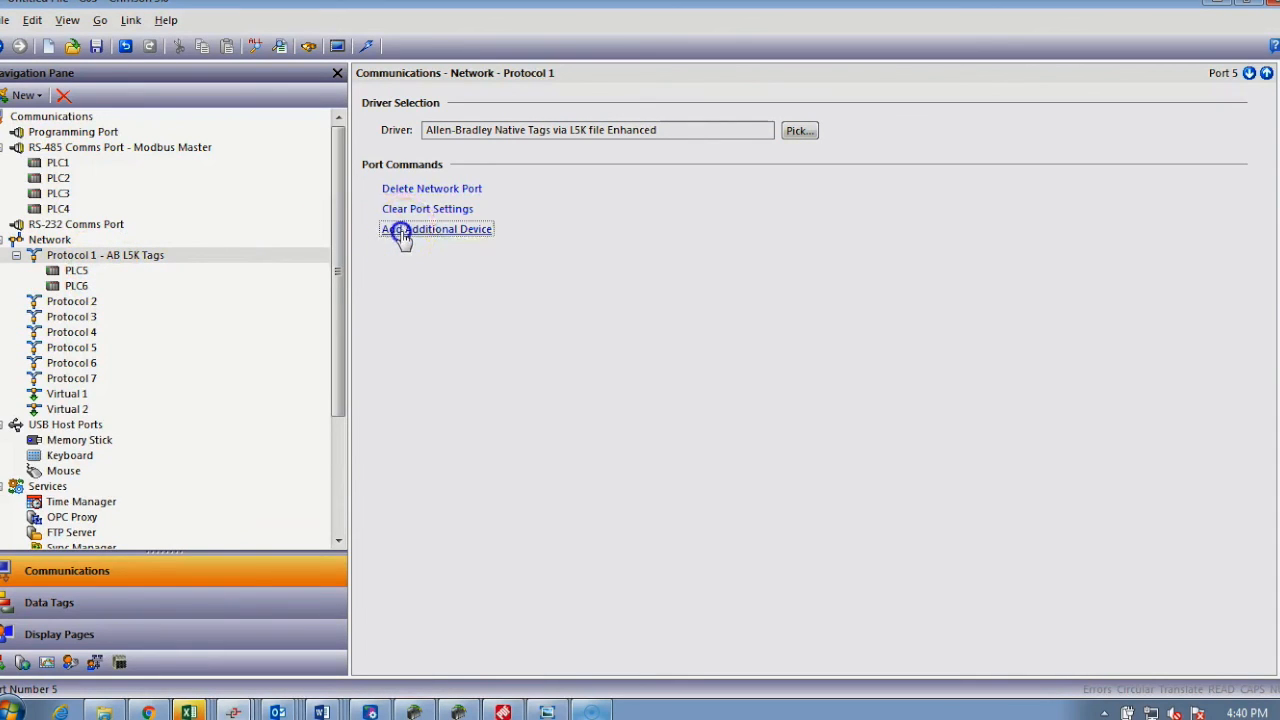
left_click(436, 228)
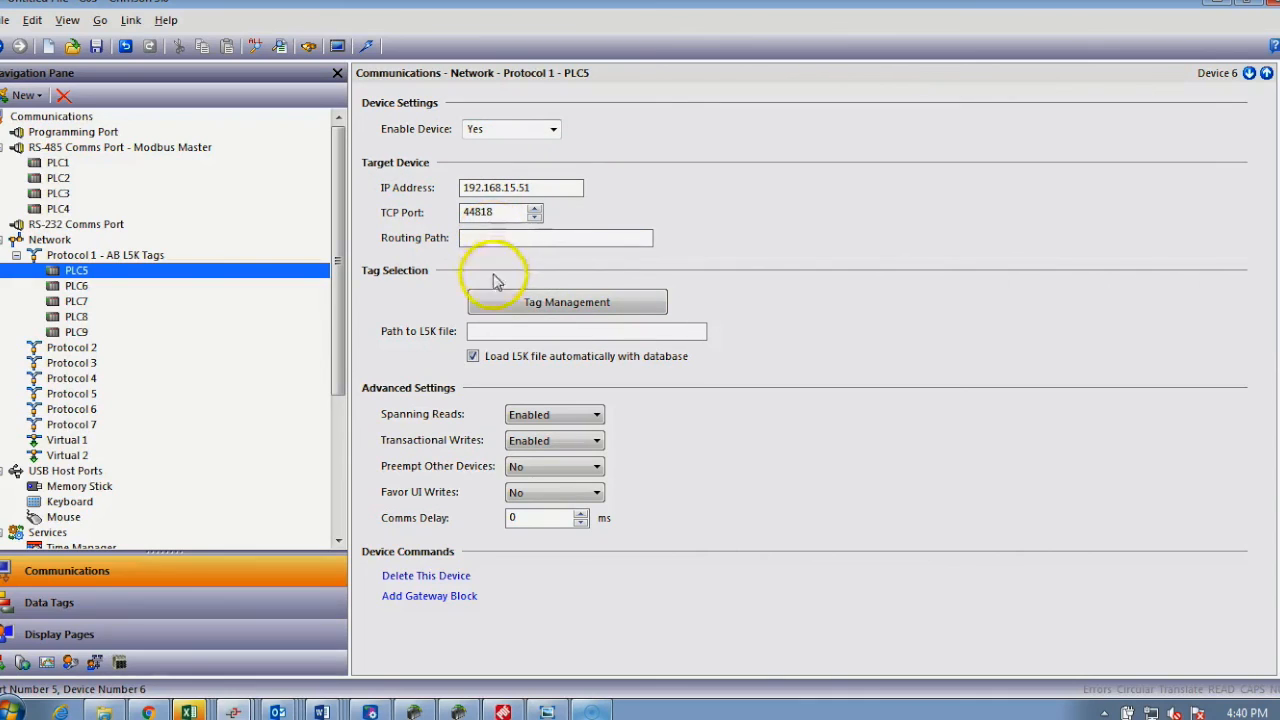
mouse_move(436, 344)
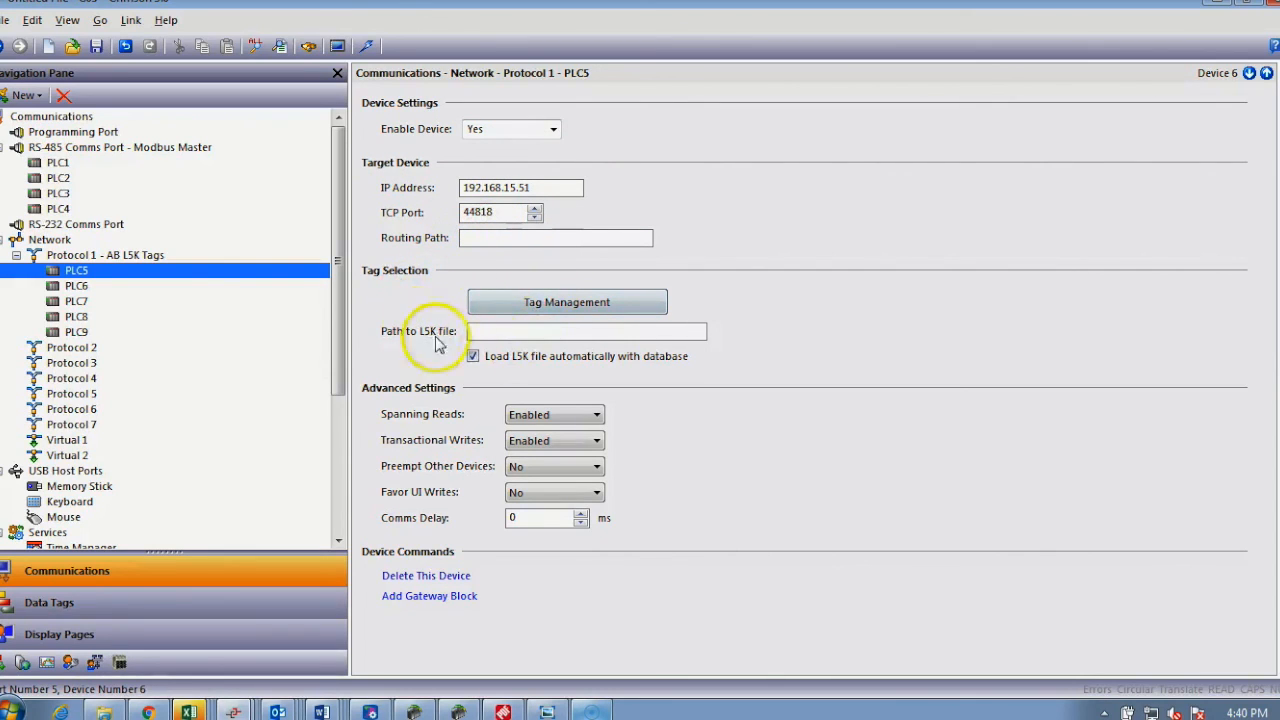
left_click(566, 300)
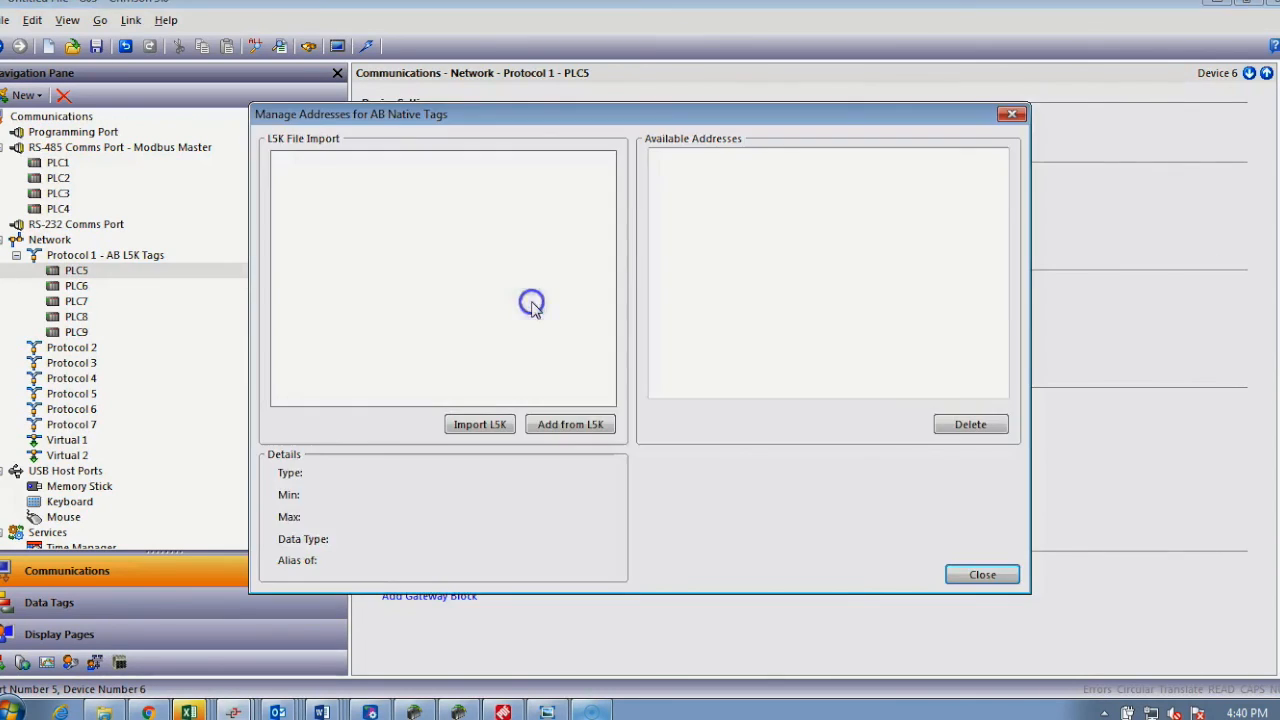